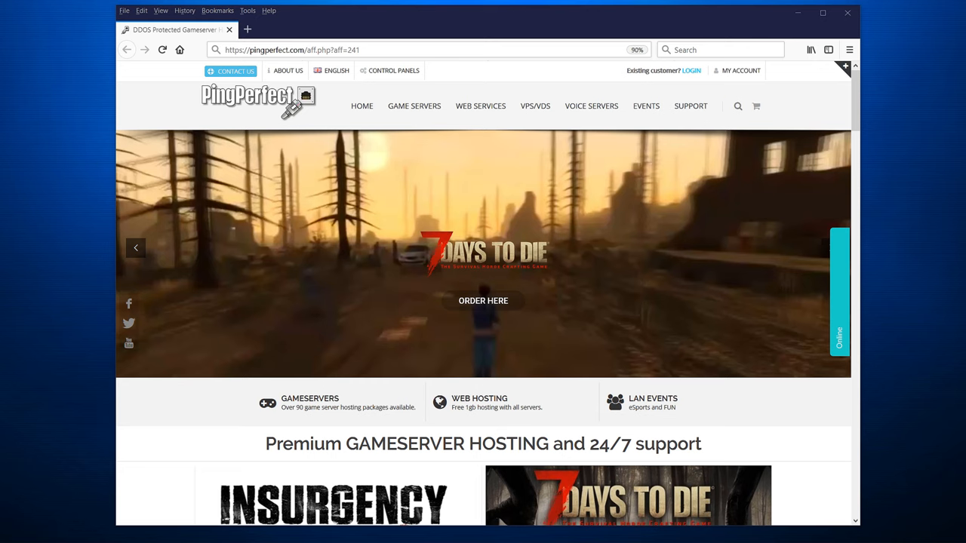
{"action": "mouse_move", "coordinate": [615, 299]}
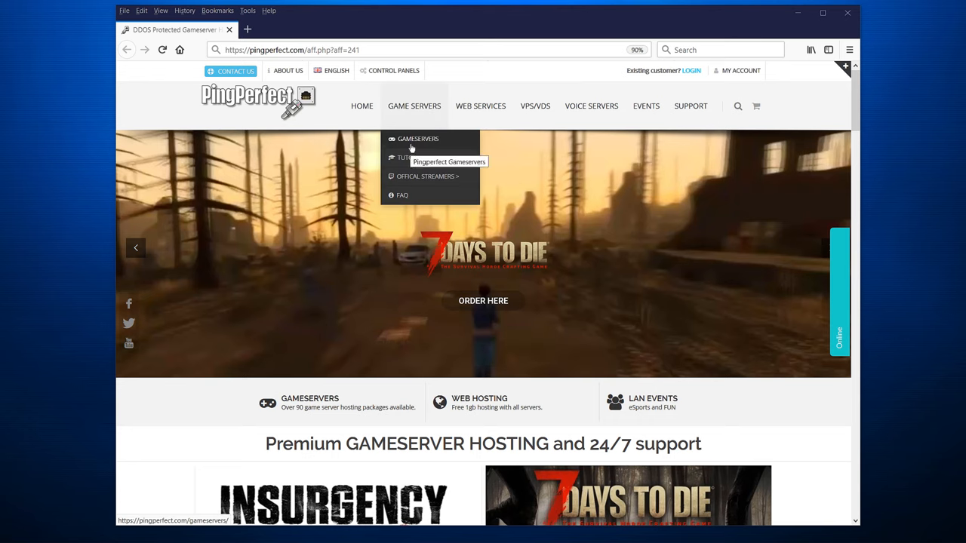
- Open the Gameservers catalogue from the Game Servers menu
{"action": "left_click", "coordinate": [415, 138]}
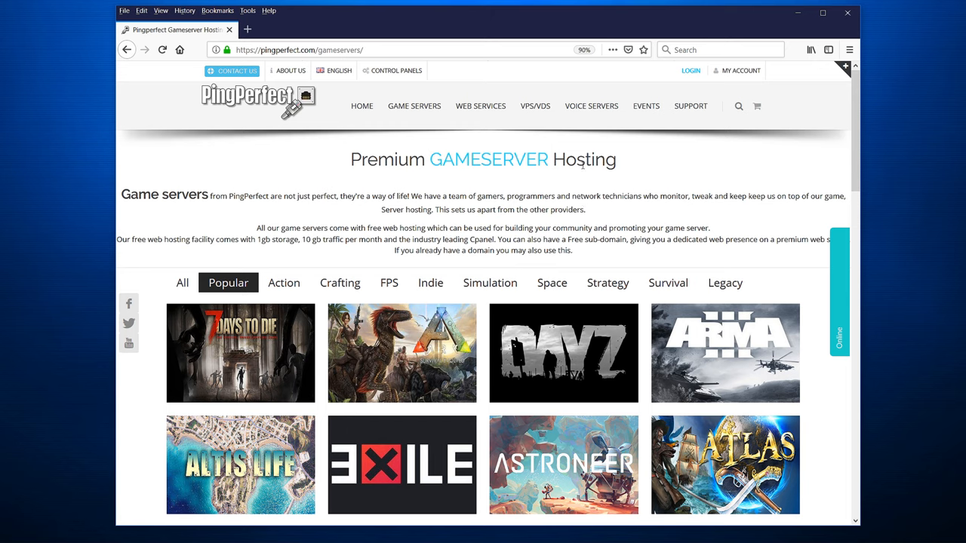
{"action": "mouse_move", "coordinate": [448, 278]}
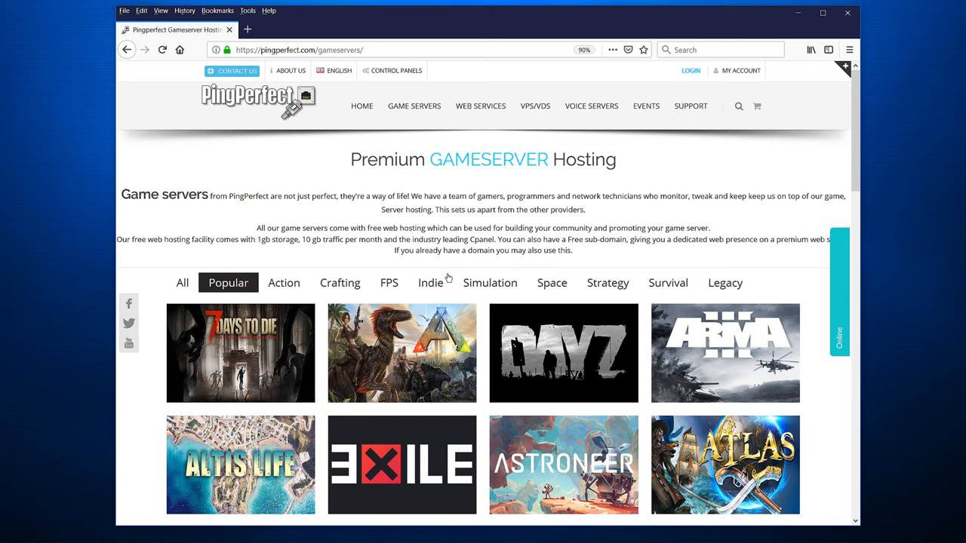
{"action": "mouse_move", "coordinate": [461, 266]}
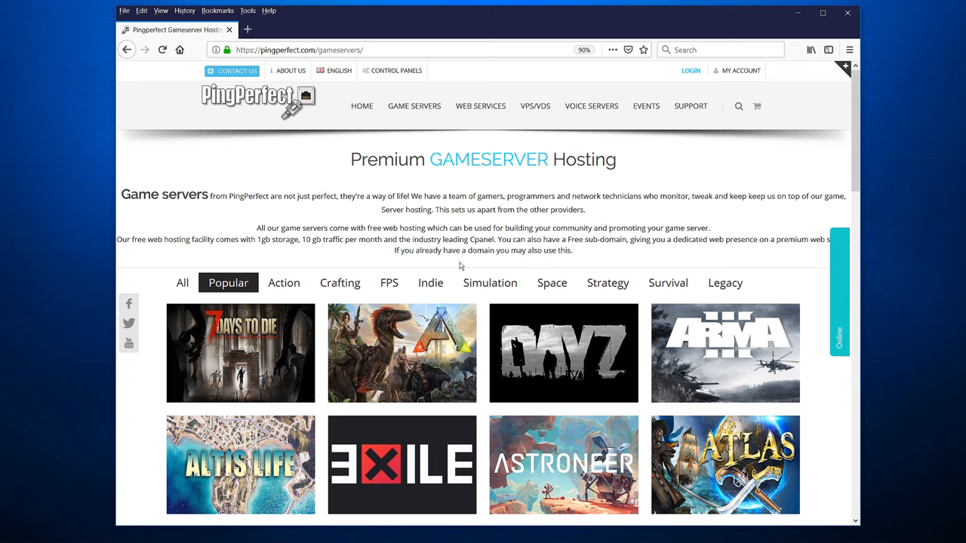
- Open the 7 Days to Die hosting page and review per-slot prices and Standard Features
{"action": "left_click", "coordinate": [240, 353]}
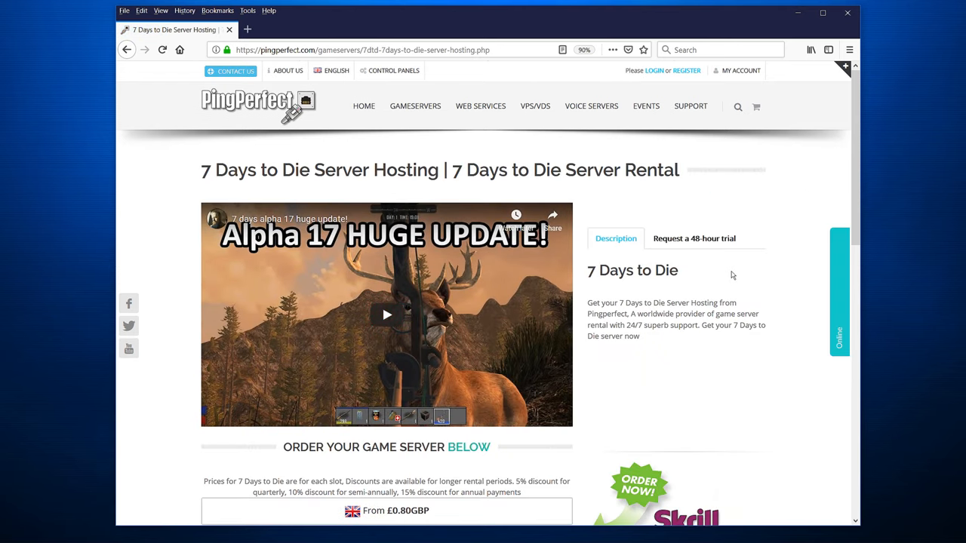
{"action": "mouse_move", "coordinate": [740, 301]}
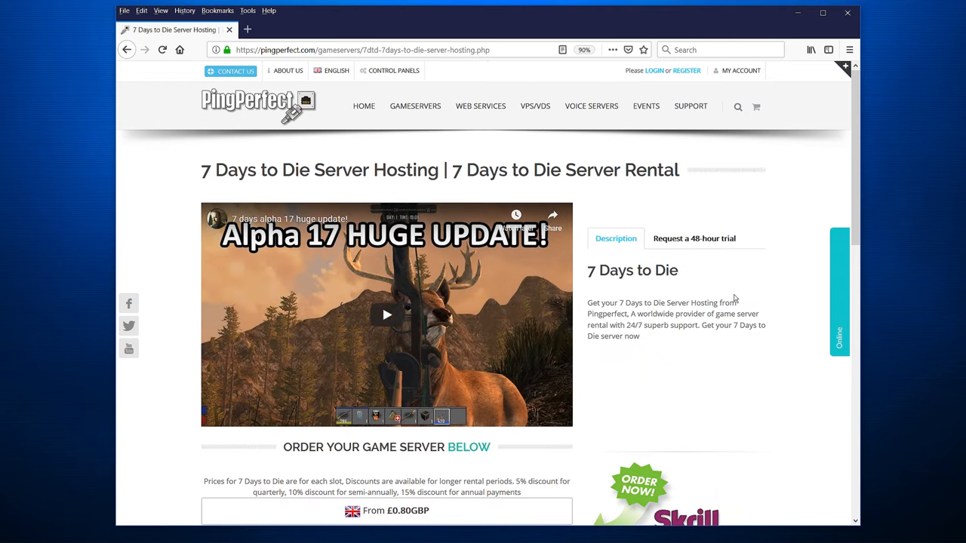
{"action": "scroll", "scroll_direction": "down", "scroll_amount": 3}
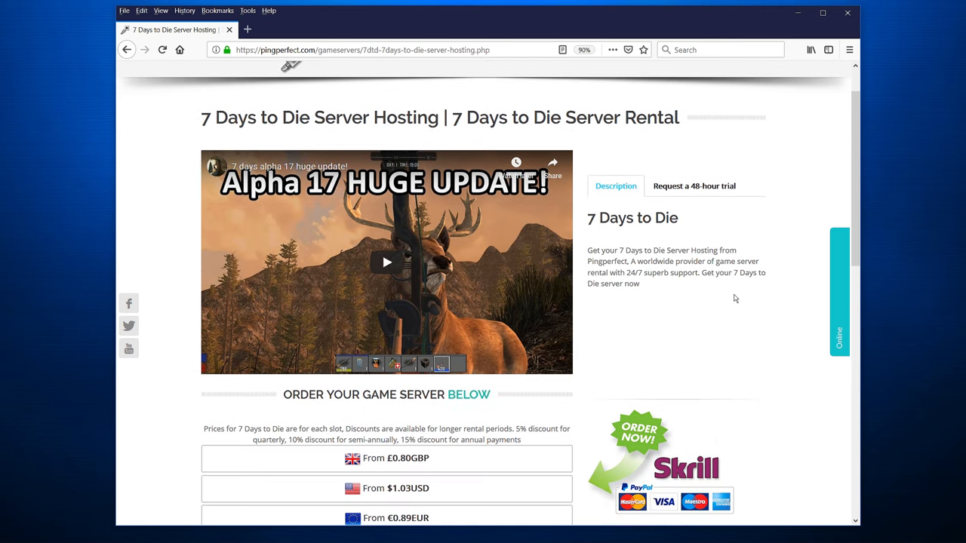
{"action": "mouse_move", "coordinate": [721, 189]}
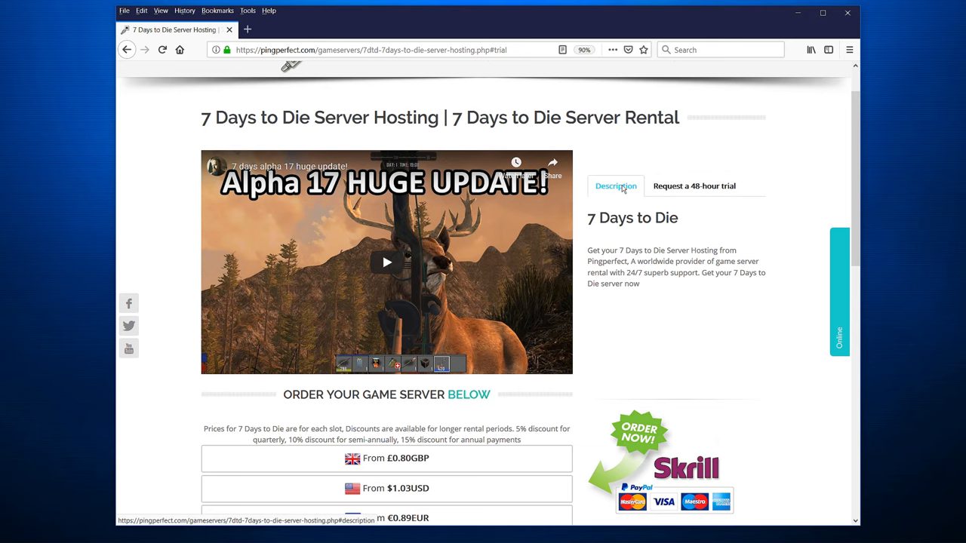
{"action": "scroll", "scroll_direction": "down", "scroll_amount": 3}
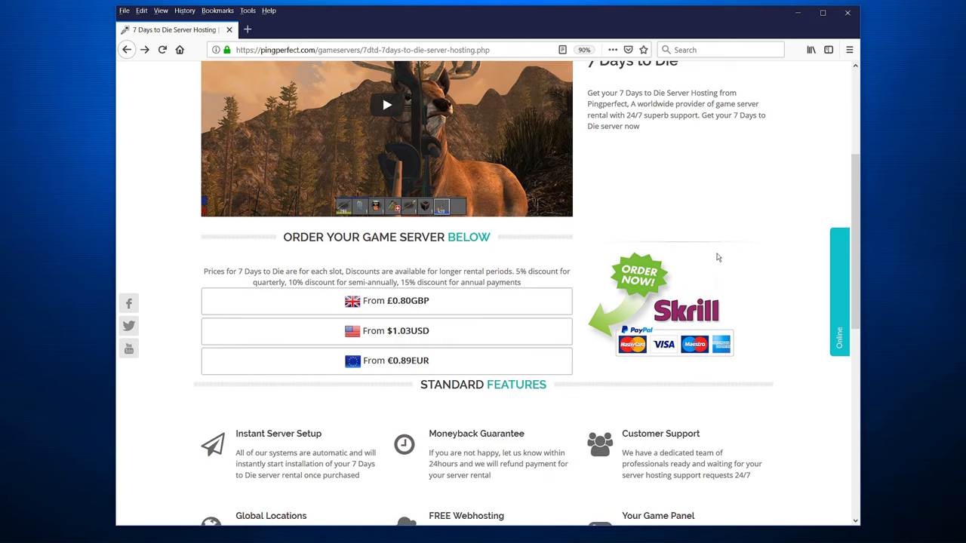
{"action": "scroll", "scroll_direction": "down", "scroll_amount": 3}
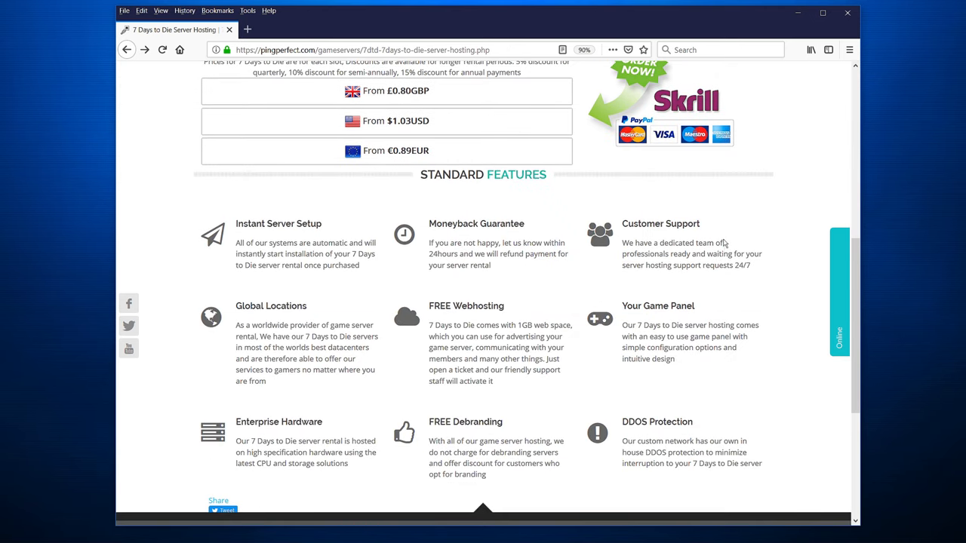
{"action": "mouse_move", "coordinate": [313, 206]}
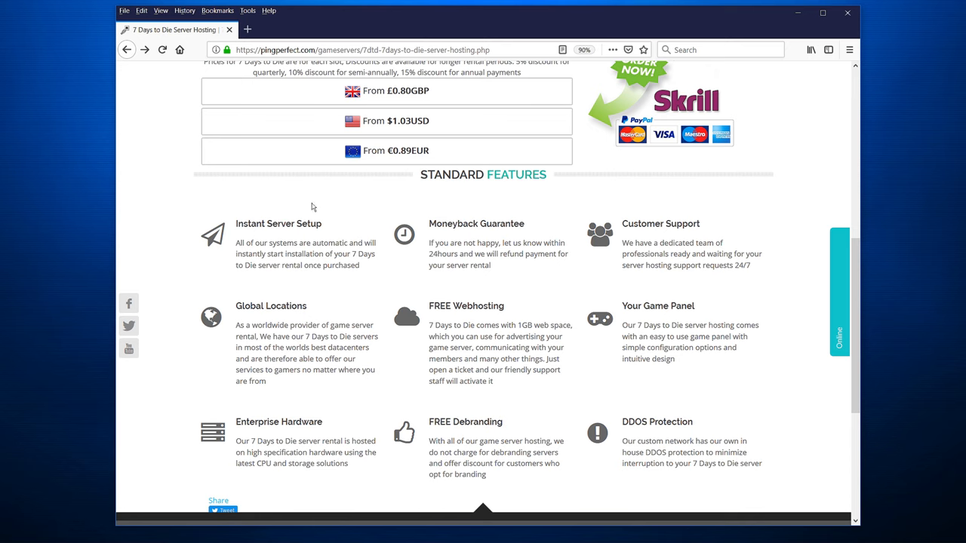
{"action": "mouse_move", "coordinate": [273, 283]}
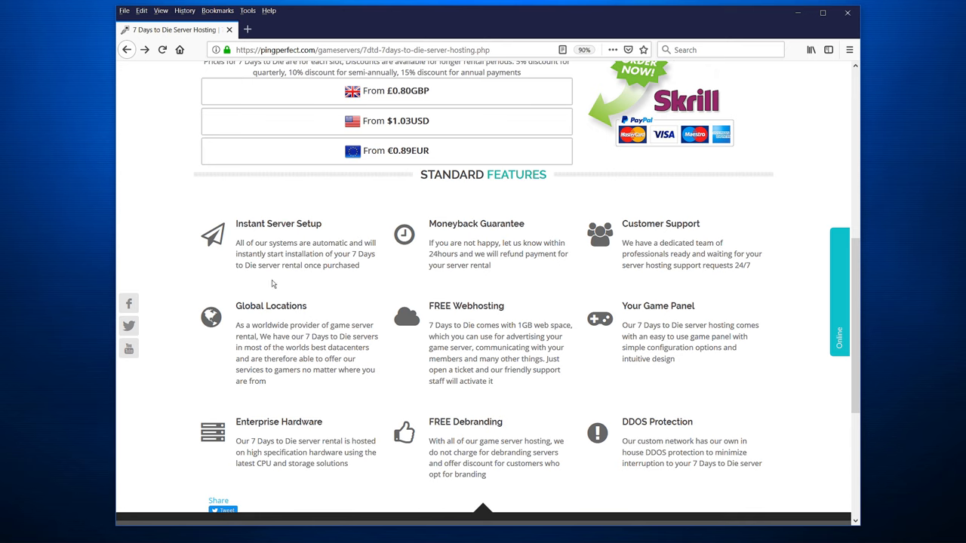
{"action": "mouse_move", "coordinate": [357, 400]}
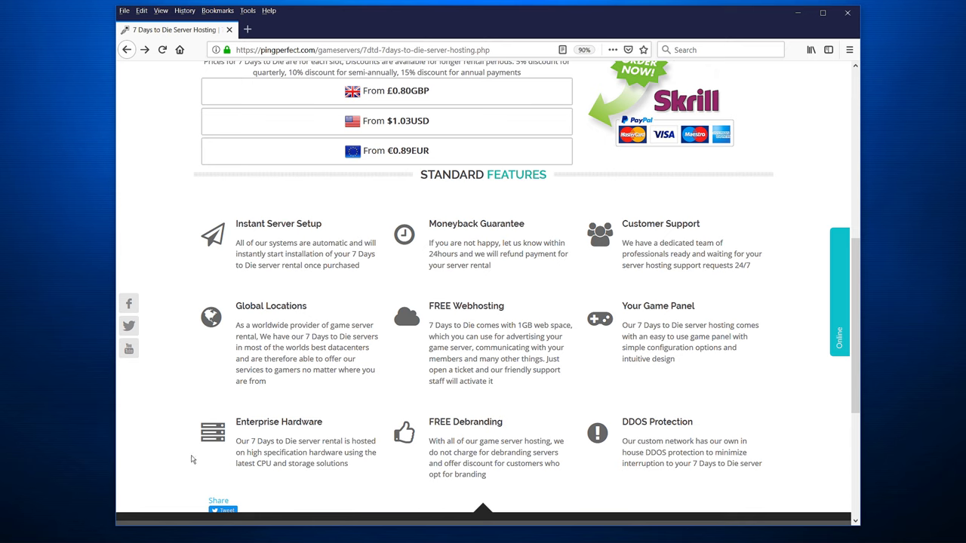
{"action": "mouse_move", "coordinate": [386, 463]}
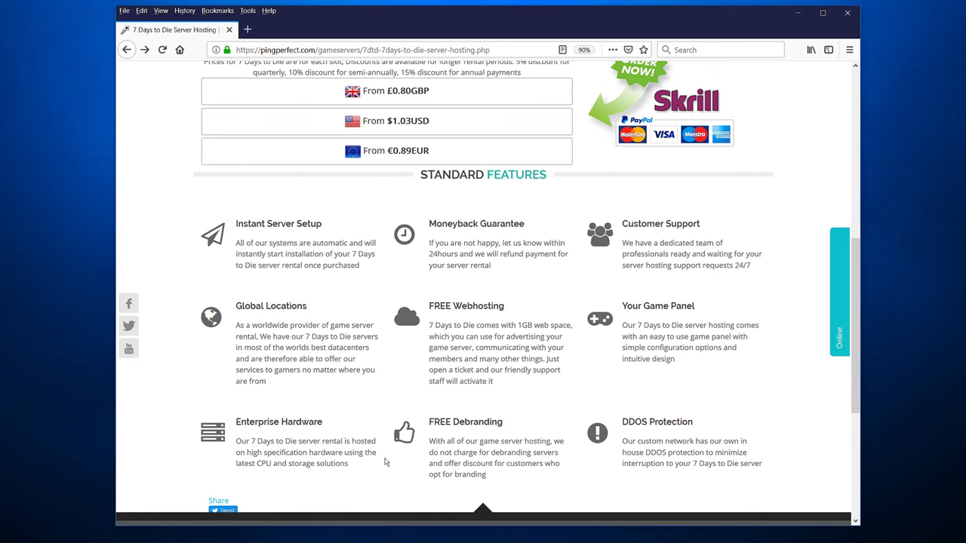
{"action": "mouse_move", "coordinate": [566, 278]}
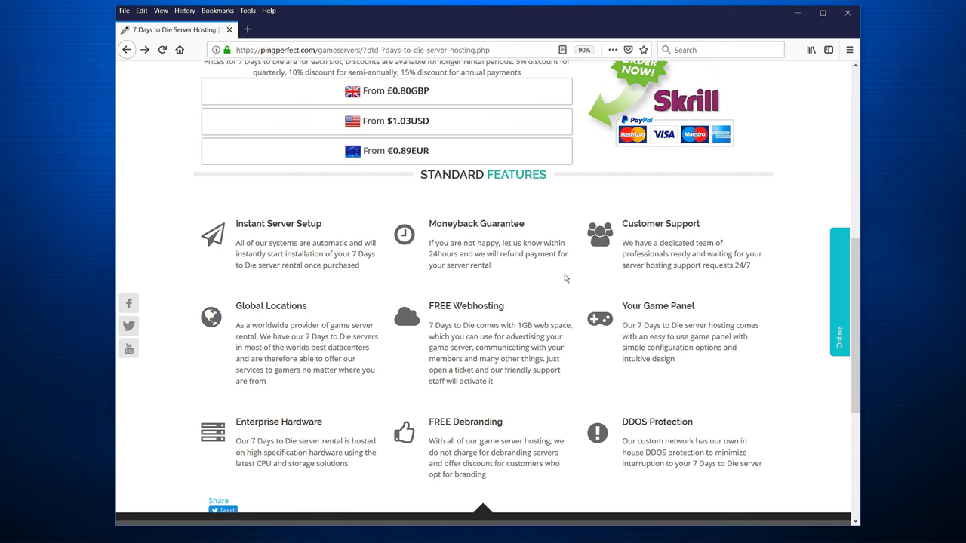
{"action": "mouse_move", "coordinate": [530, 320]}
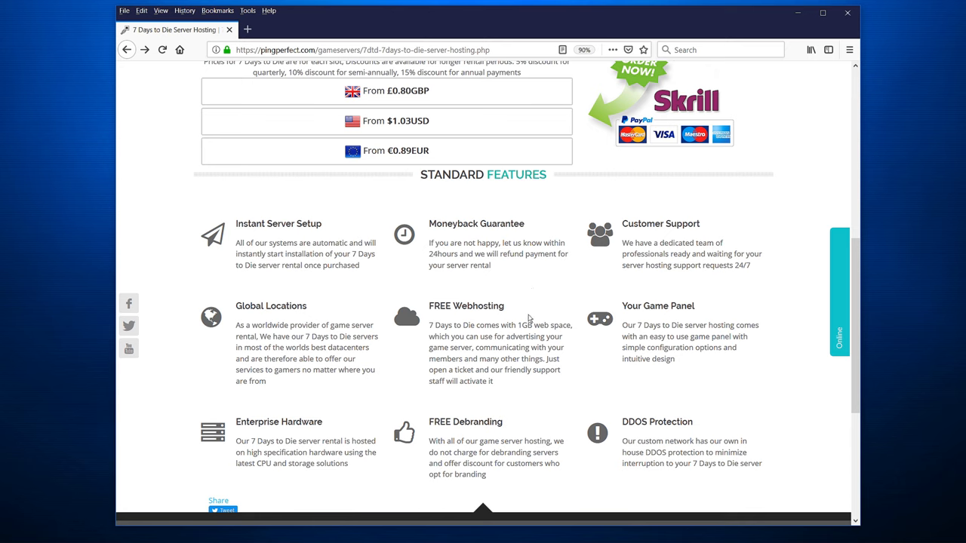
{"action": "mouse_move", "coordinate": [531, 305]}
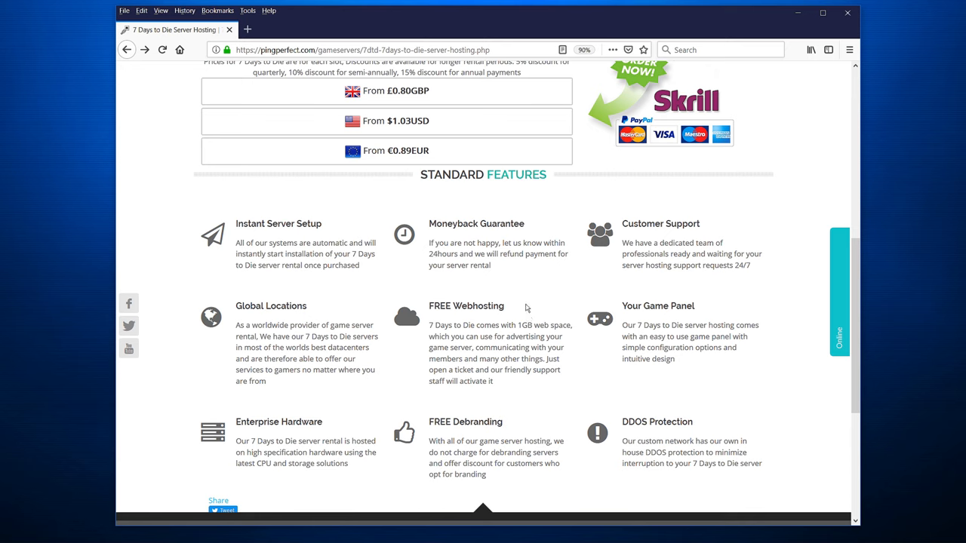
{"action": "mouse_move", "coordinate": [538, 406]}
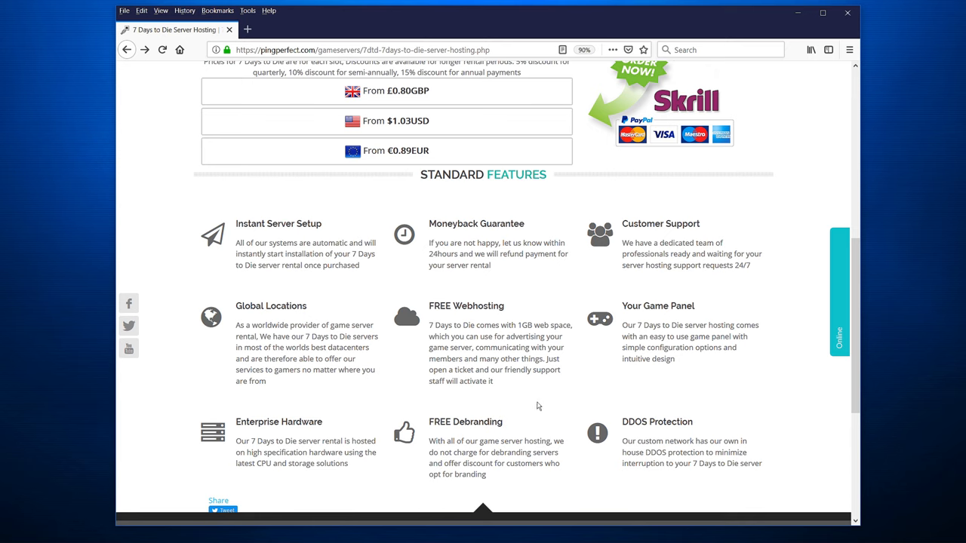
{"action": "mouse_move", "coordinate": [545, 420]}
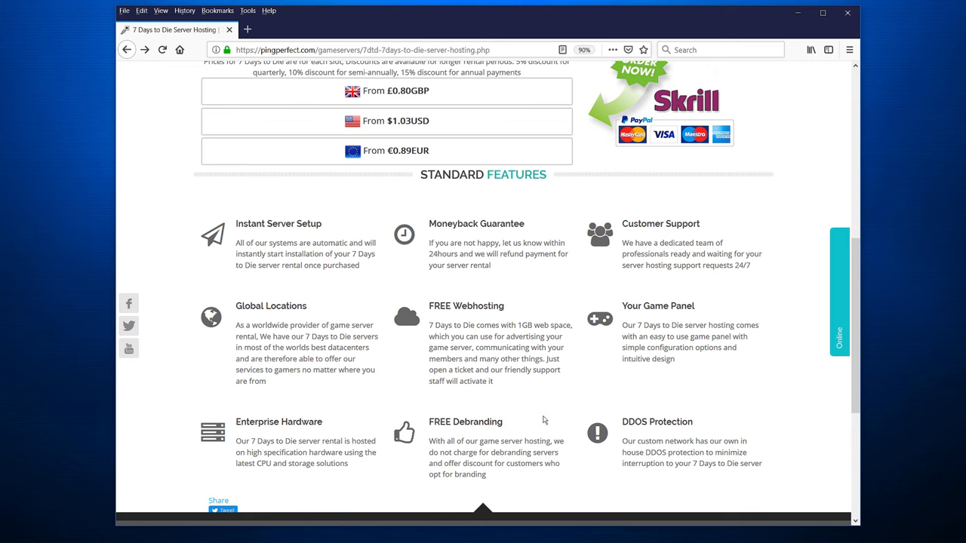
{"action": "mouse_move", "coordinate": [678, 280]}
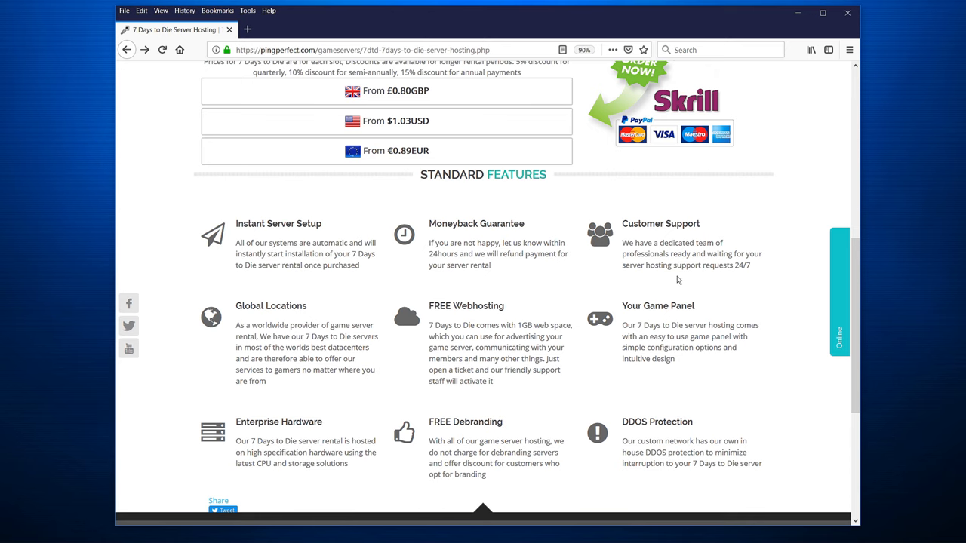
{"action": "mouse_move", "coordinate": [729, 366]}
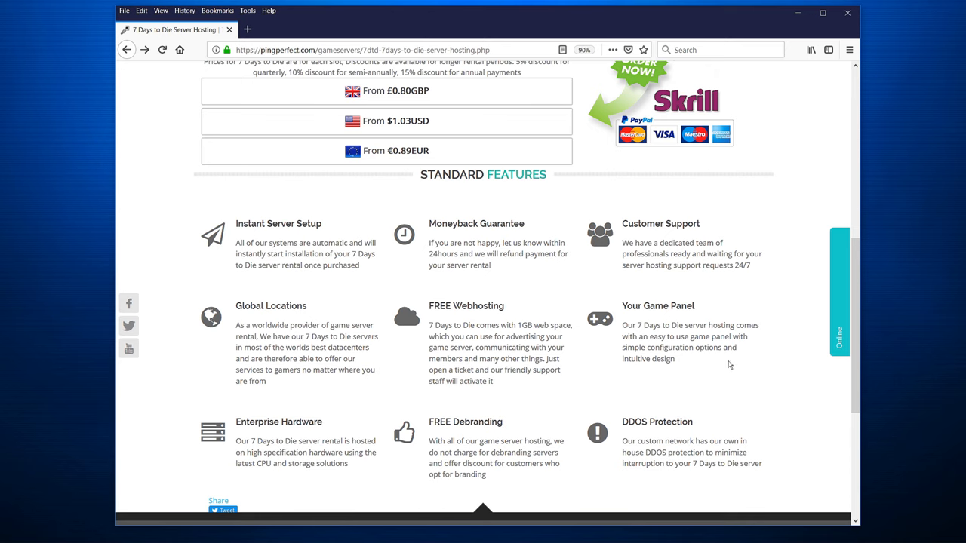
{"action": "mouse_move", "coordinate": [805, 447]}
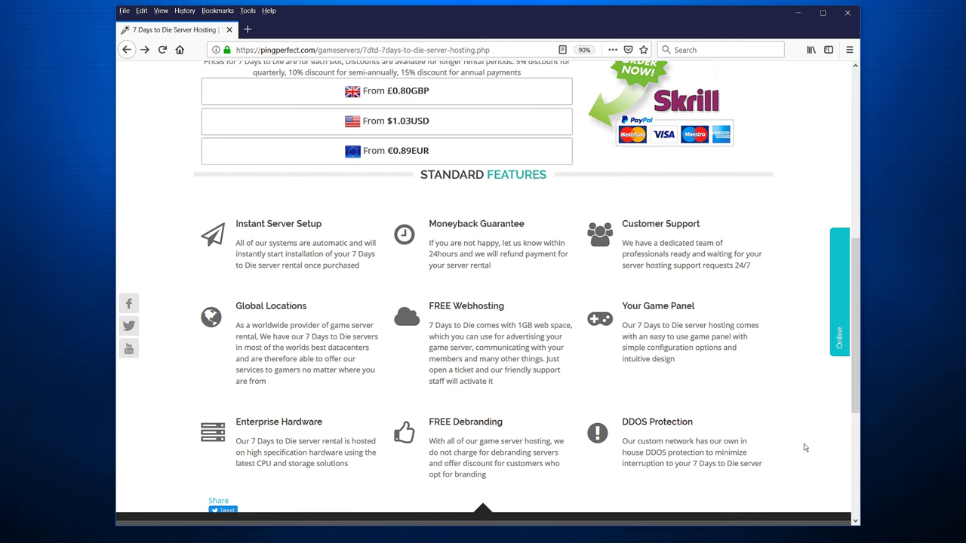
{"action": "mouse_move", "coordinate": [547, 243]}
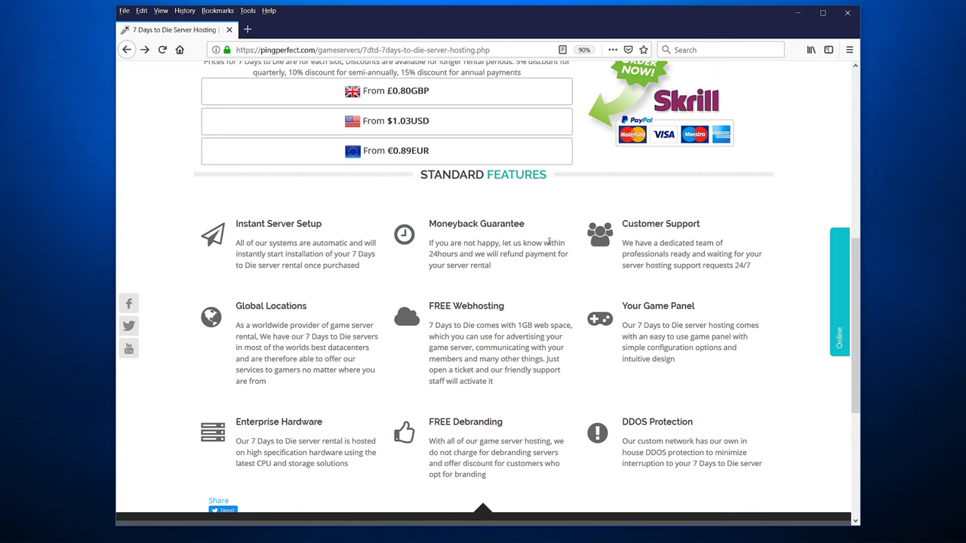
{"action": "mouse_move", "coordinate": [395, 186]}
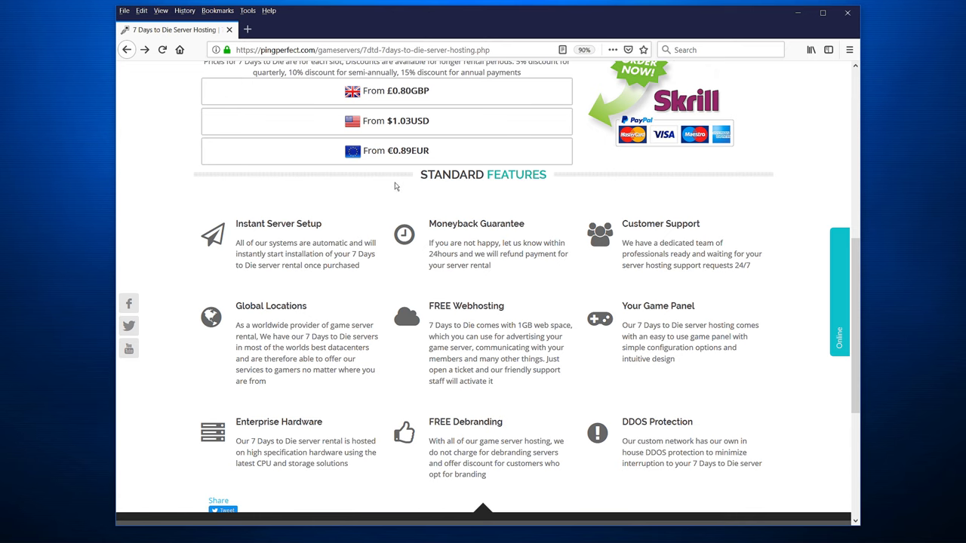
{"action": "left_click", "coordinate": [388, 121]}
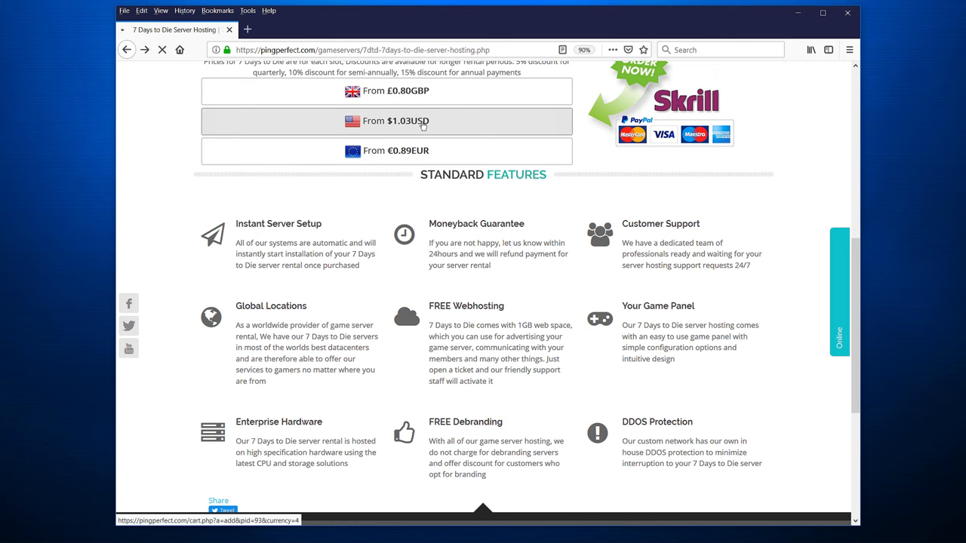
{"action": "left_click", "coordinate": [383, 120]}
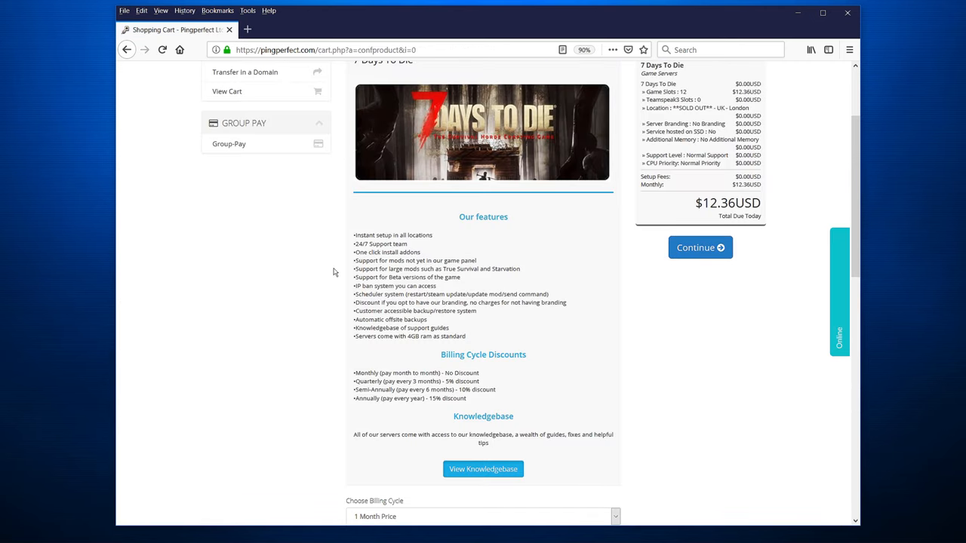
{"action": "mouse_move", "coordinate": [751, 310]}
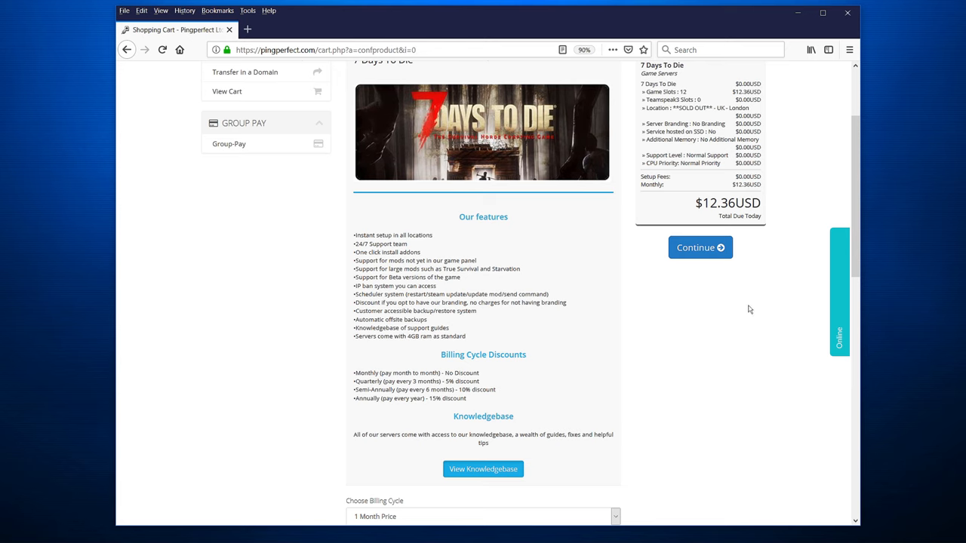
{"action": "mouse_move", "coordinate": [748, 299]}
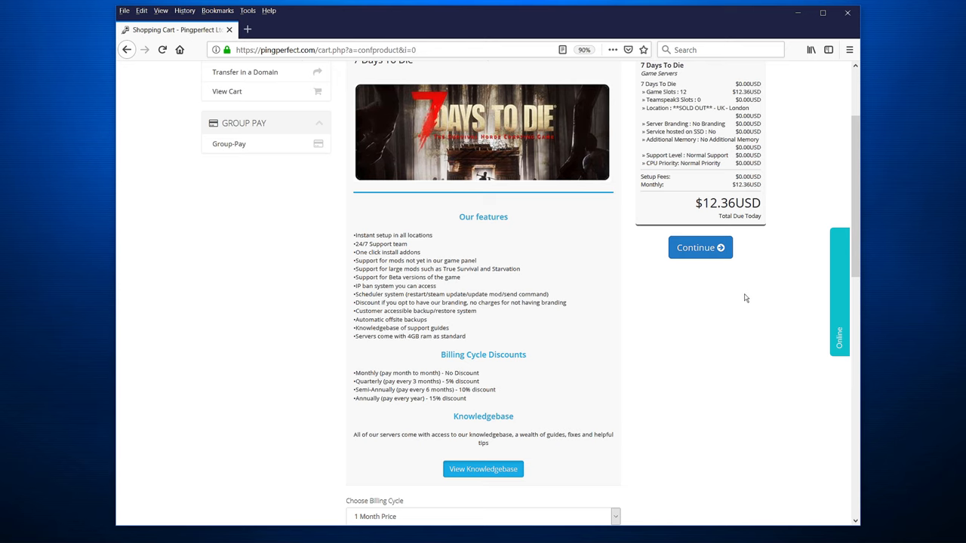
{"action": "mouse_move", "coordinate": [750, 299]}
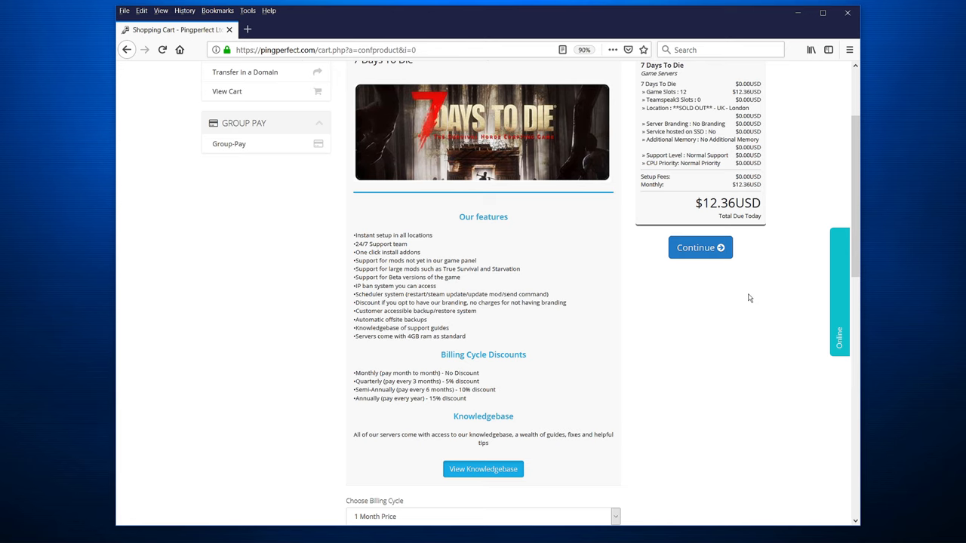
{"action": "mouse_move", "coordinate": [752, 298]}
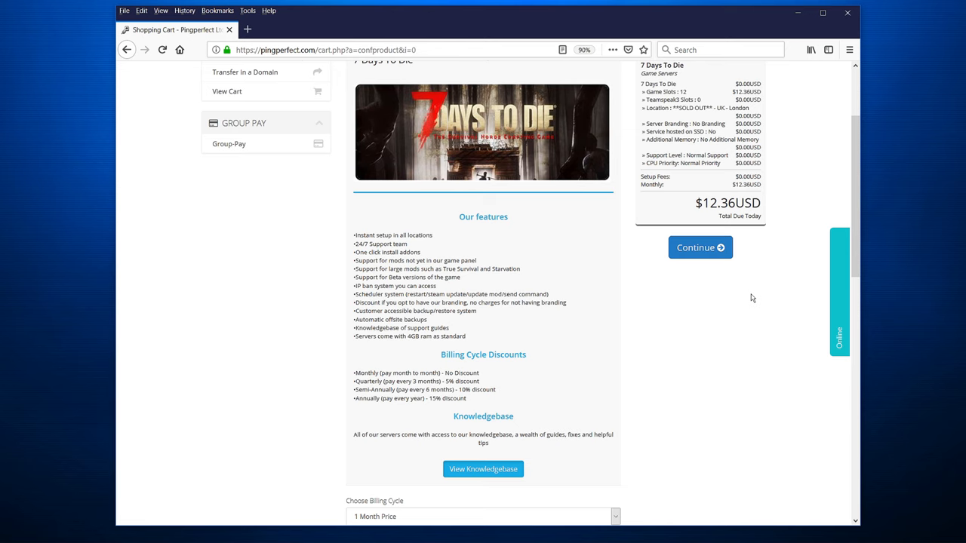
{"action": "mouse_move", "coordinate": [757, 298]}
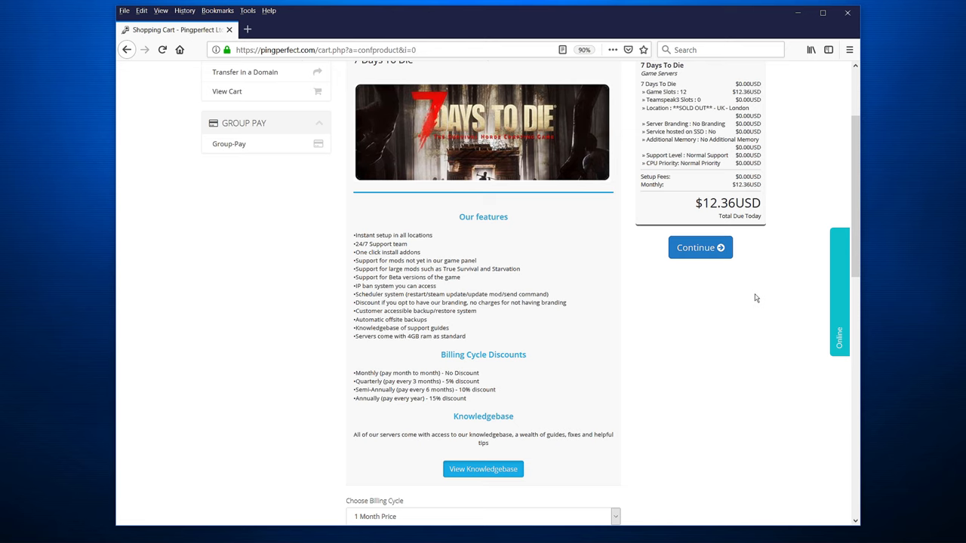
{"action": "mouse_move", "coordinate": [759, 298]}
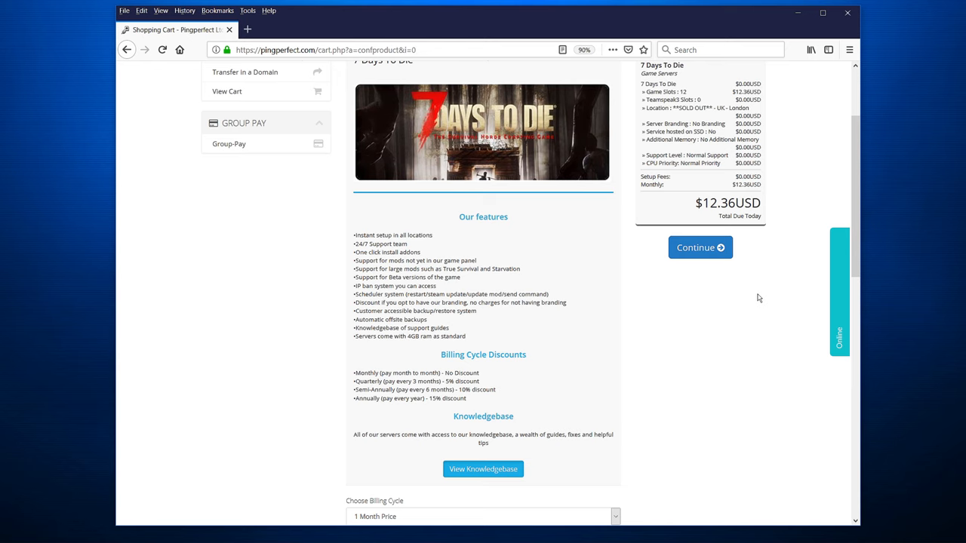
{"action": "mouse_move", "coordinate": [376, 360]}
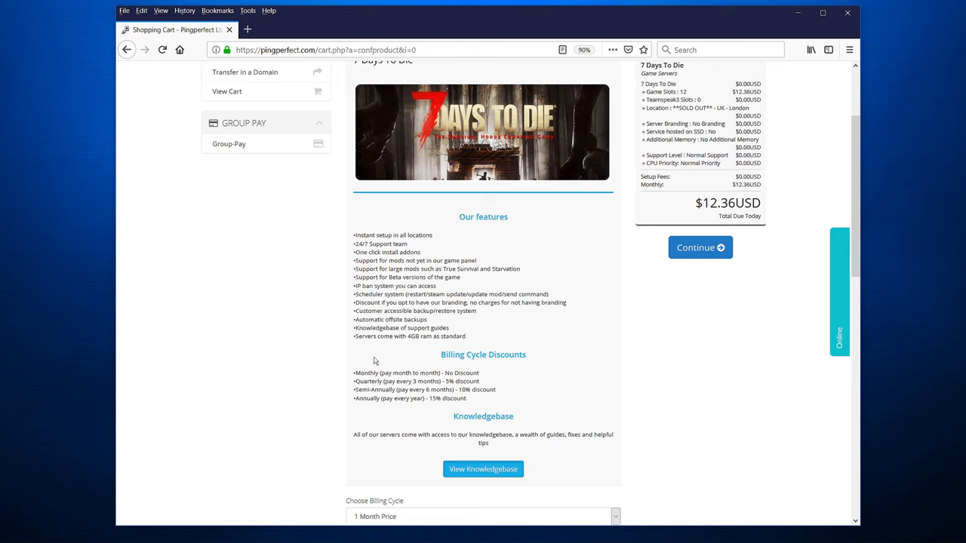
{"action": "mouse_move", "coordinate": [406, 373]}
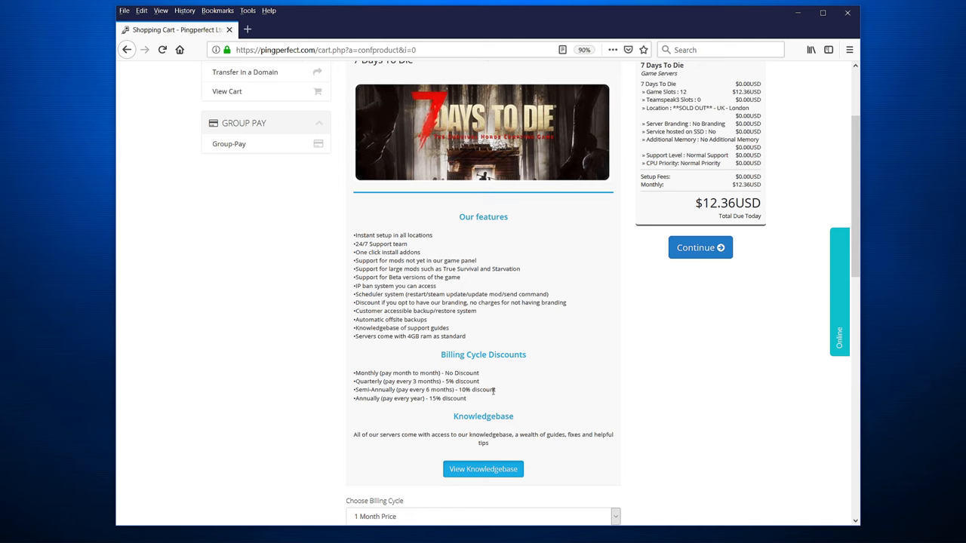
{"action": "scroll", "scroll_direction": "down", "scroll_amount": 3}
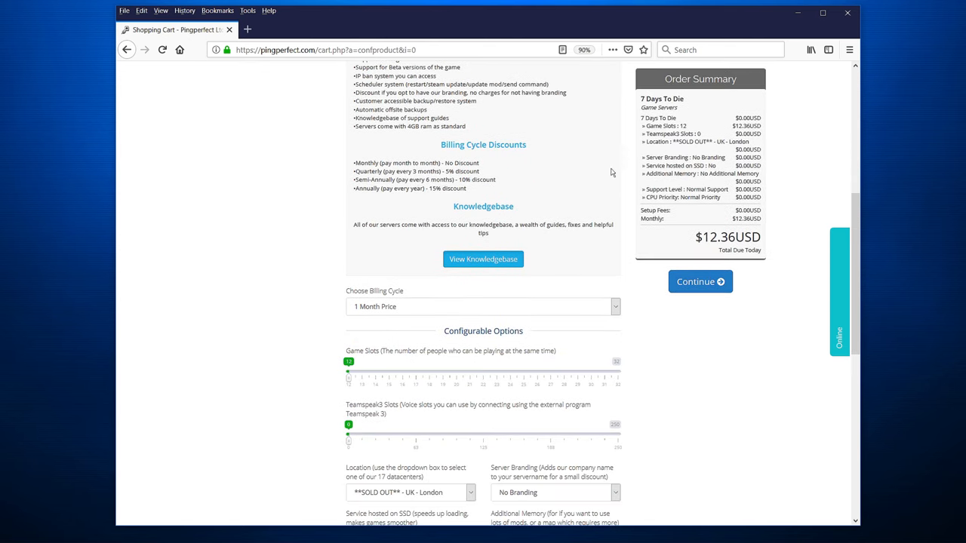
{"action": "mouse_move", "coordinate": [749, 269]}
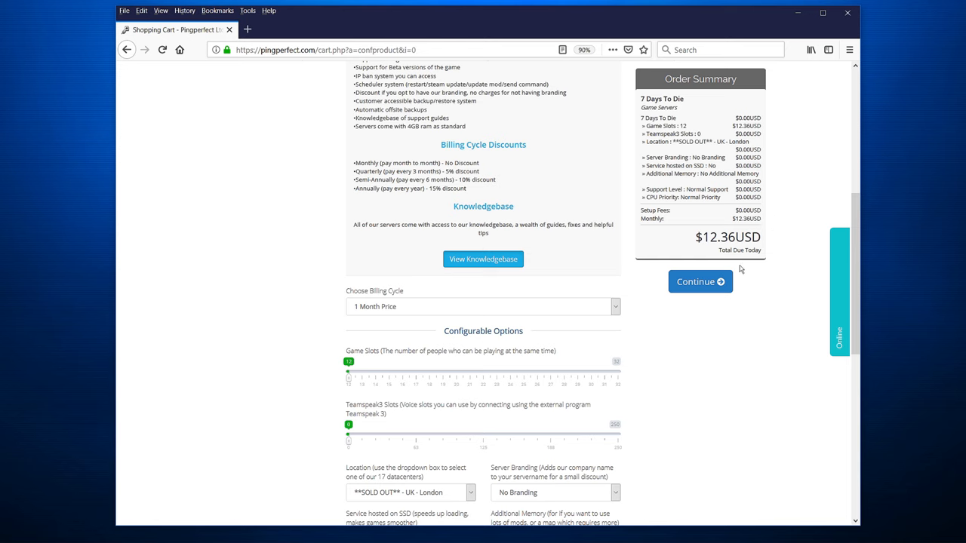
{"action": "left_click", "coordinate": [483, 307]}
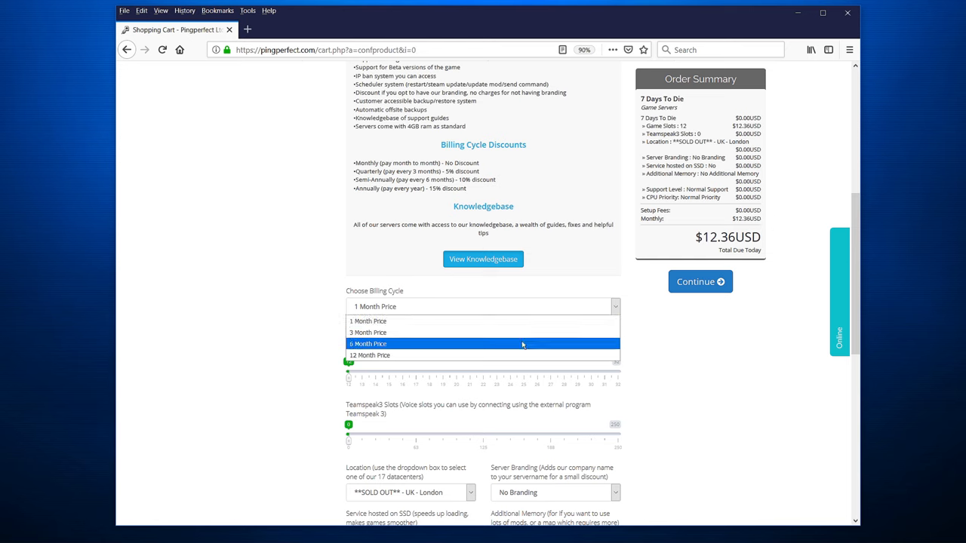
{"action": "left_click", "coordinate": [368, 333]}
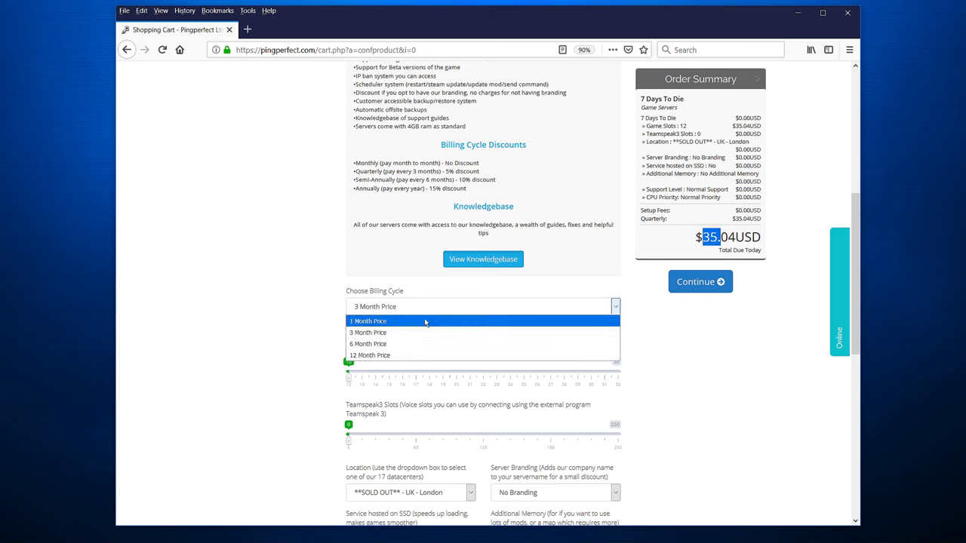
{"action": "left_click", "coordinate": [368, 321]}
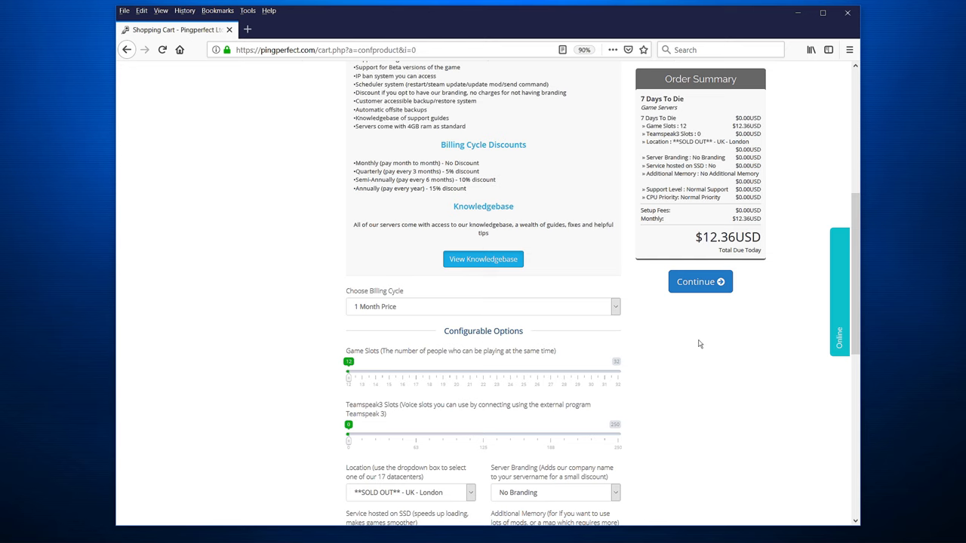
{"action": "mouse_move", "coordinate": [349, 380]}
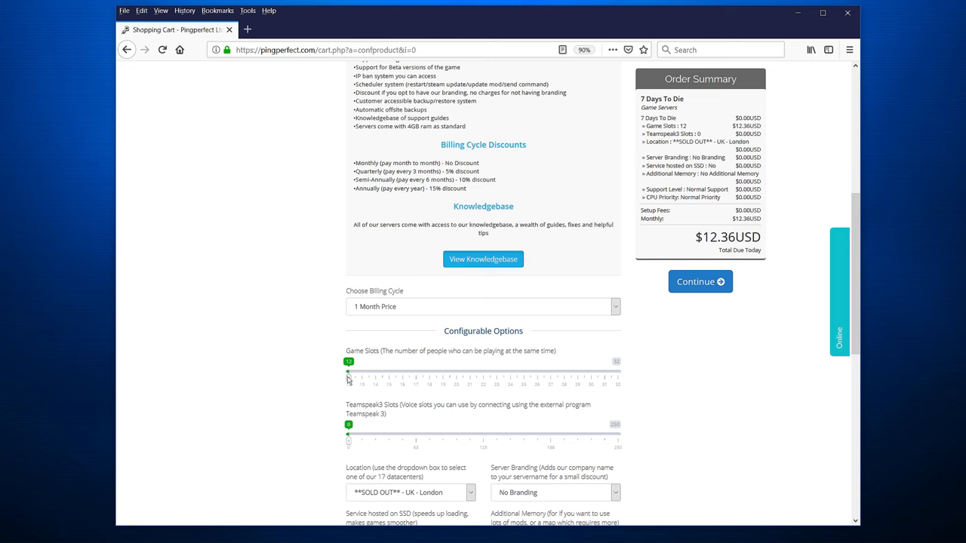
{"action": "left_click_drag", "start_coordinate": [348, 375], "coordinate": [538, 375]}
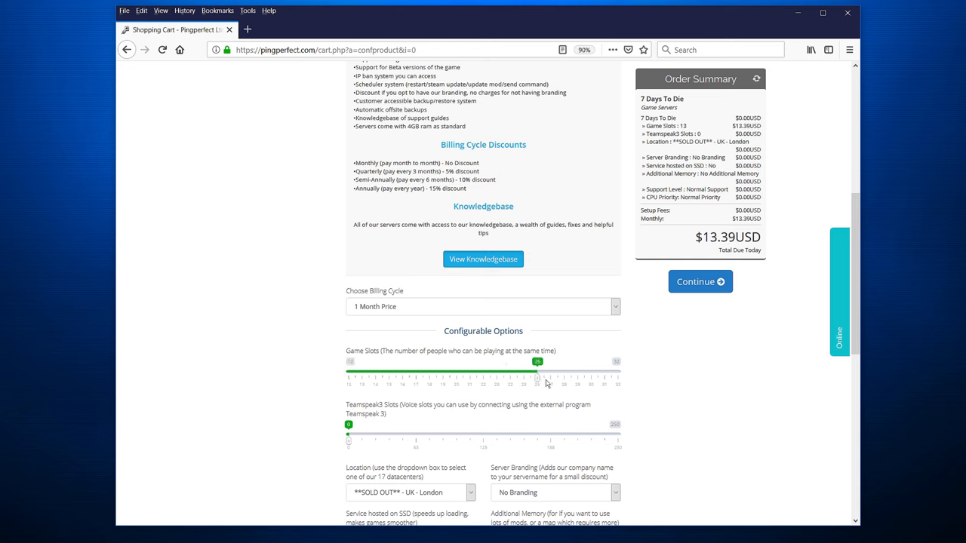
{"action": "left_click_drag", "start_coordinate": [538, 374], "coordinate": [617, 373]}
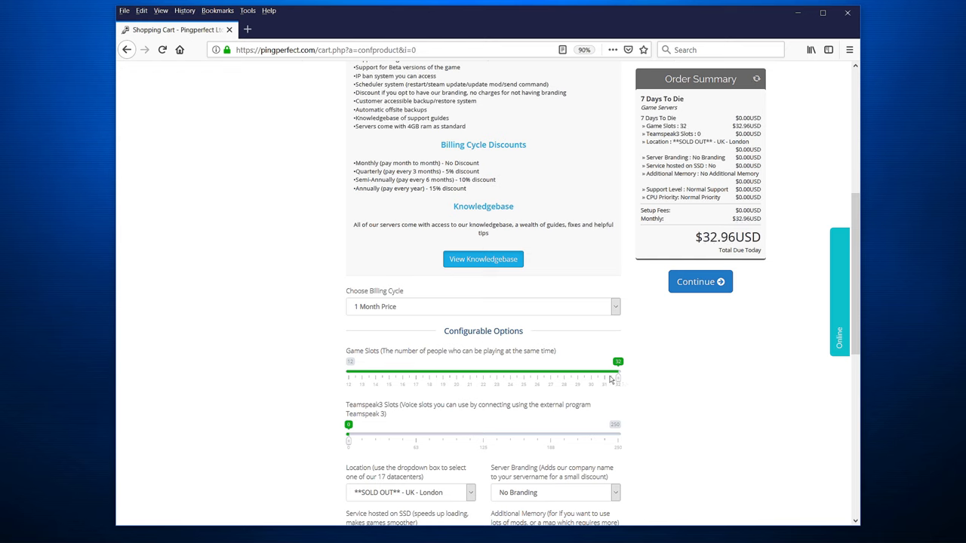
{"action": "left_click_drag", "start_coordinate": [617, 374], "coordinate": [349, 377]}
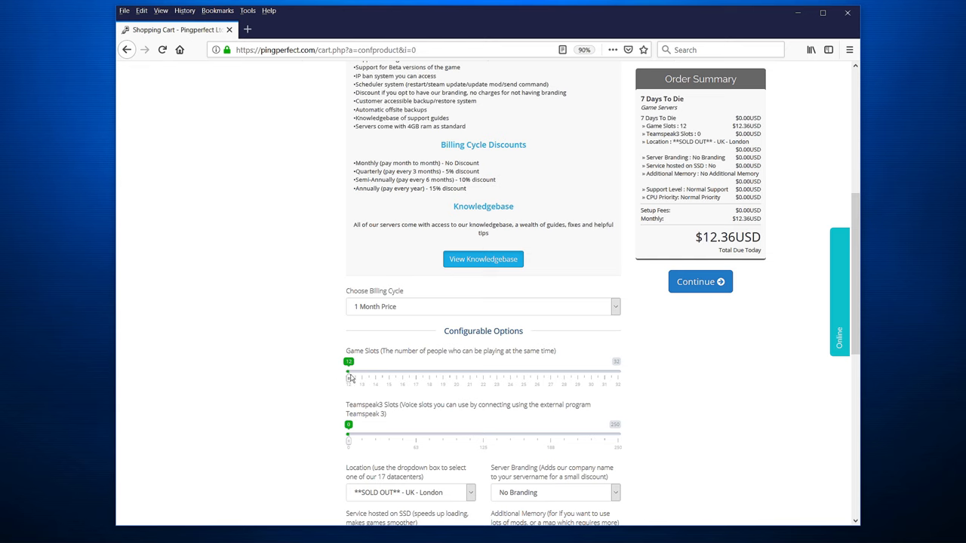
{"action": "mouse_move", "coordinate": [304, 370]}
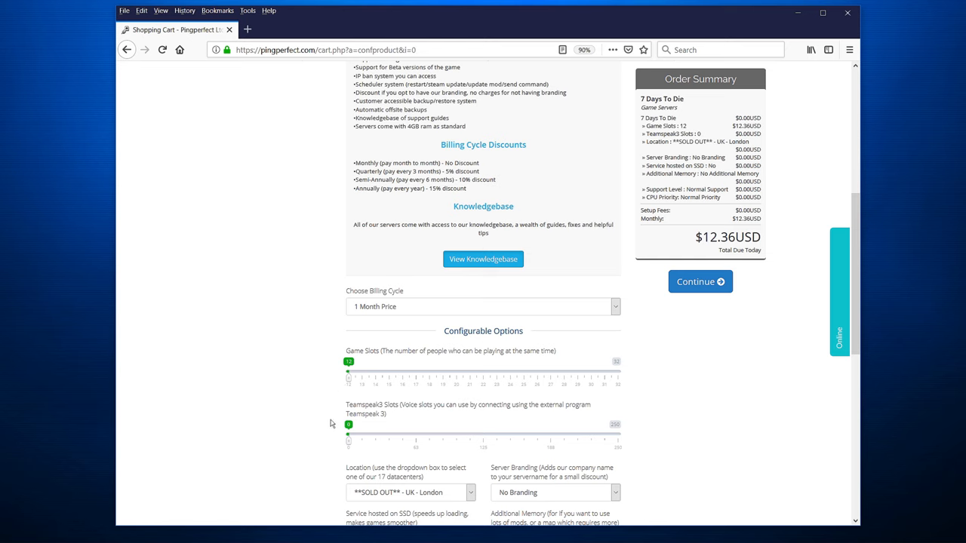
{"action": "mouse_move", "coordinate": [326, 413]}
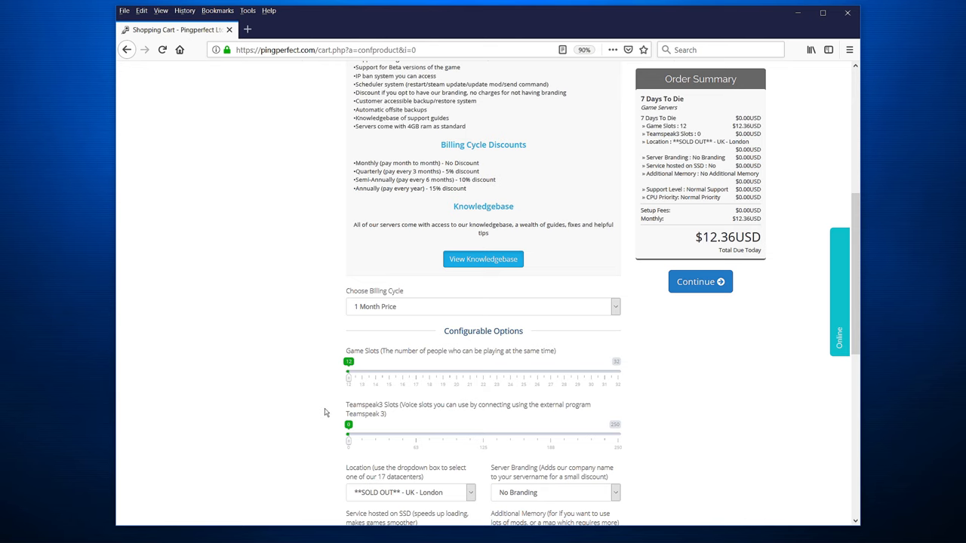
{"action": "mouse_move", "coordinate": [670, 442]}
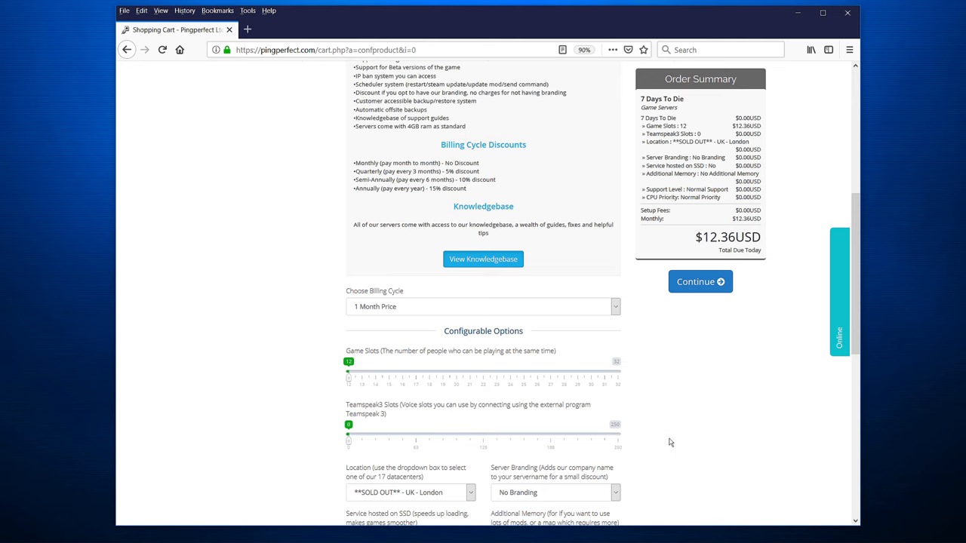
- Choose USA - Atlanta from the Location dropdown, keeping the total at $12.36
{"action": "scroll", "scroll_direction": "down", "scroll_amount": 3}
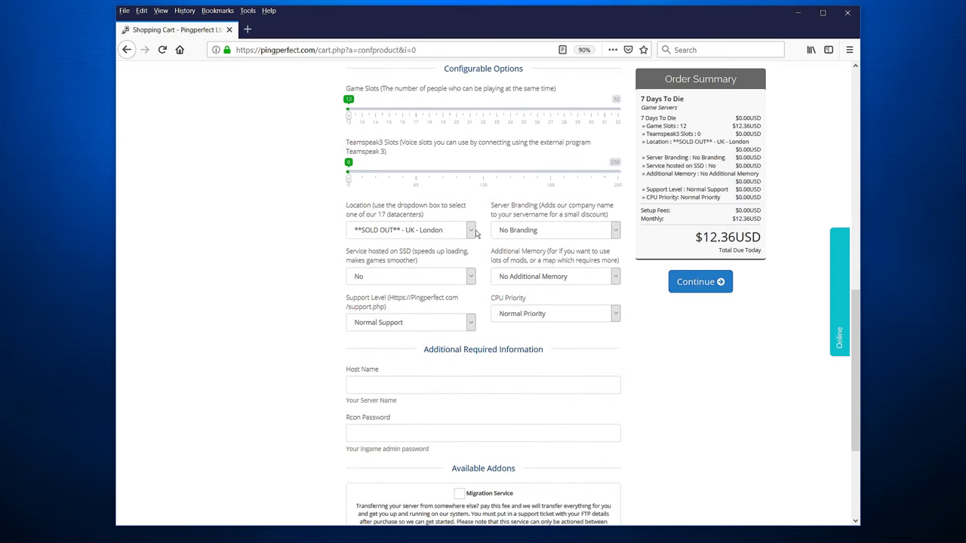
{"action": "left_click", "coordinate": [470, 230]}
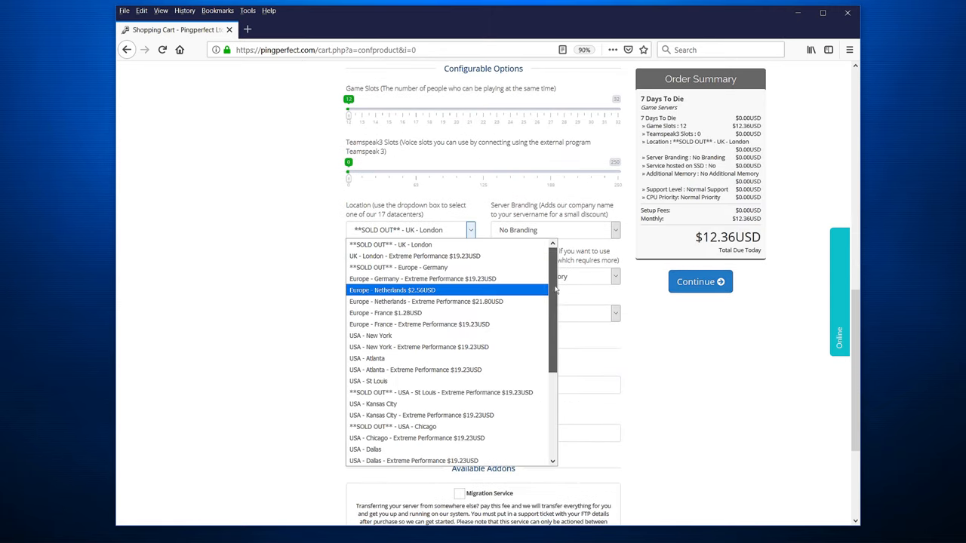
{"action": "scroll", "scroll_direction": "down", "scroll_amount": 3}
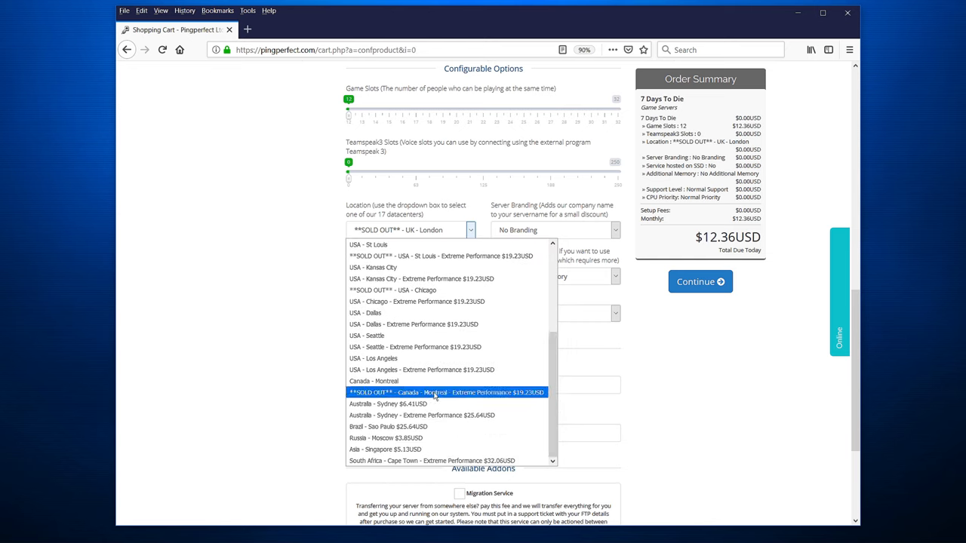
{"action": "mouse_move", "coordinate": [386, 370]}
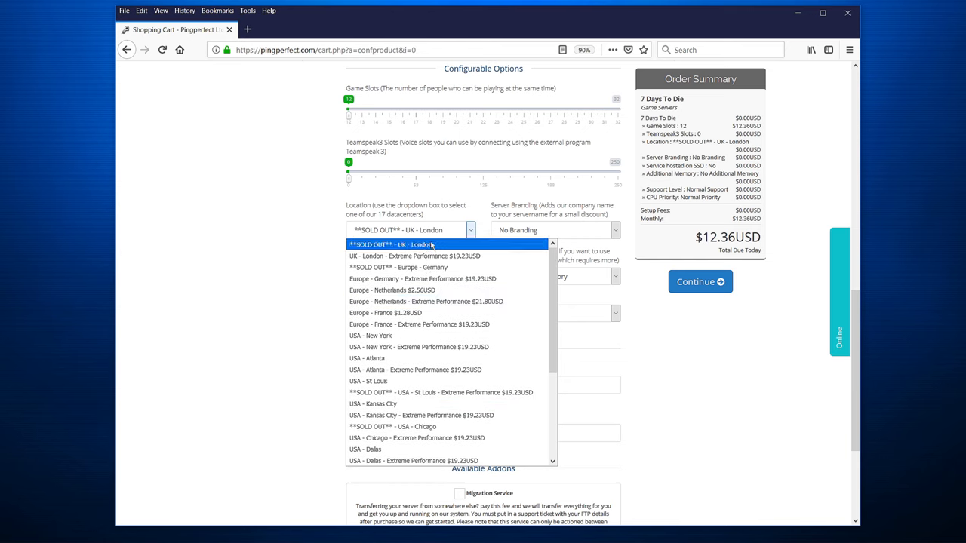
{"action": "mouse_move", "coordinate": [437, 290]}
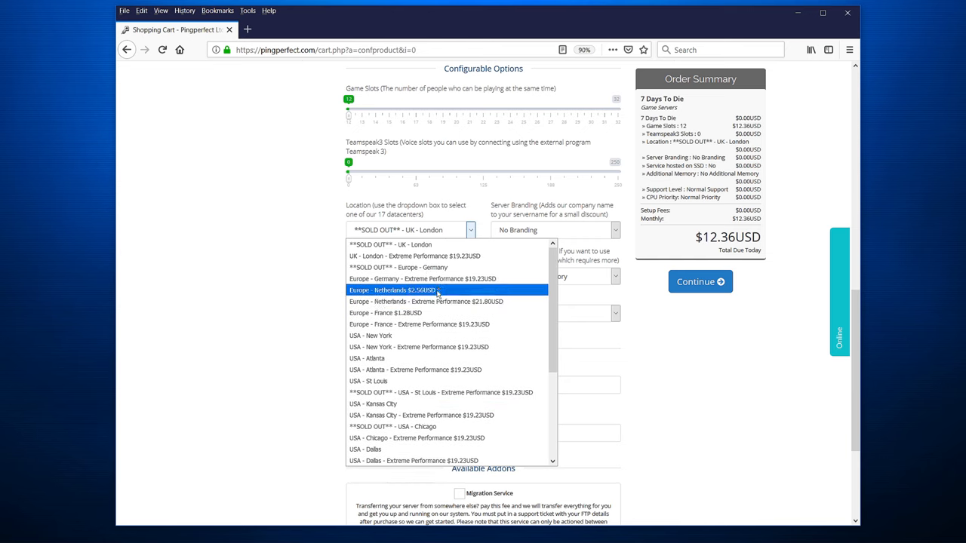
{"action": "mouse_move", "coordinate": [436, 313]}
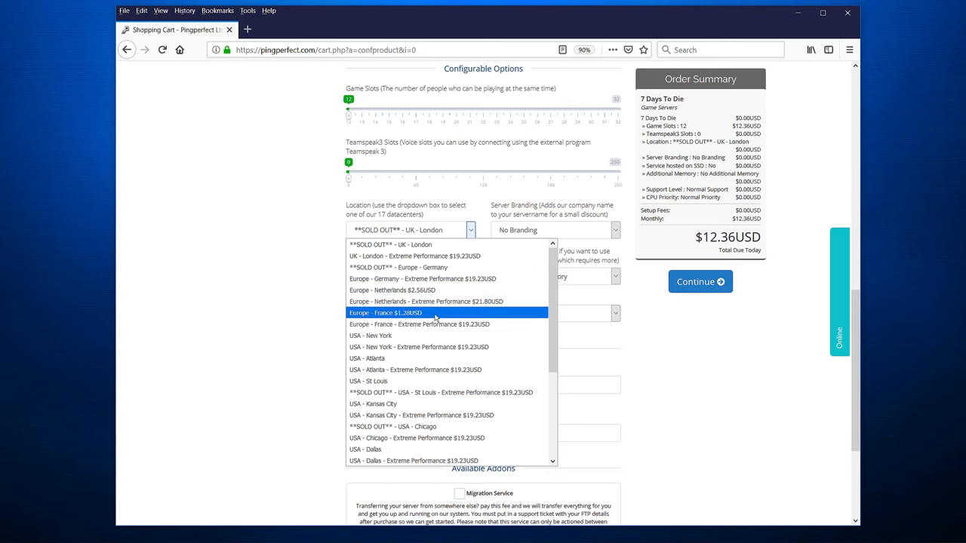
{"action": "mouse_move", "coordinate": [411, 314]}
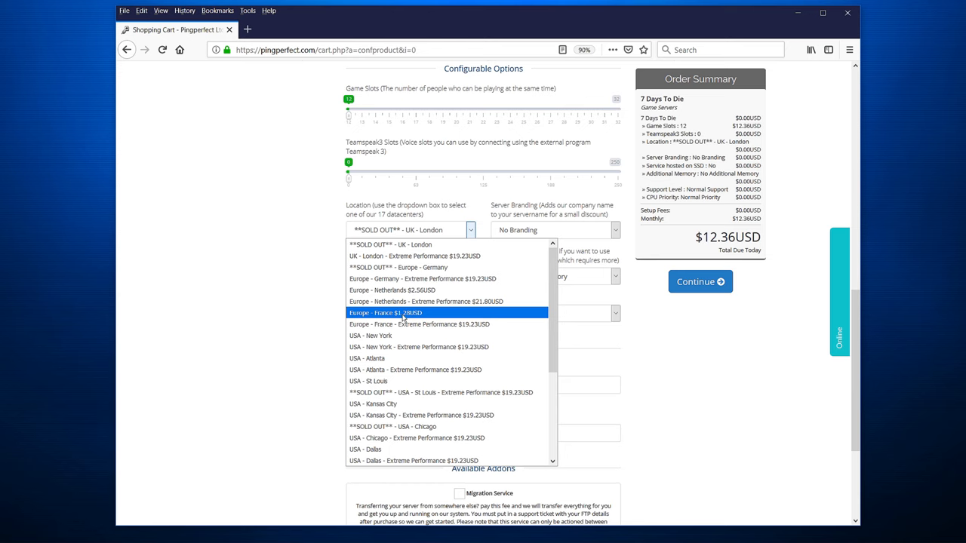
{"action": "mouse_move", "coordinate": [413, 324]}
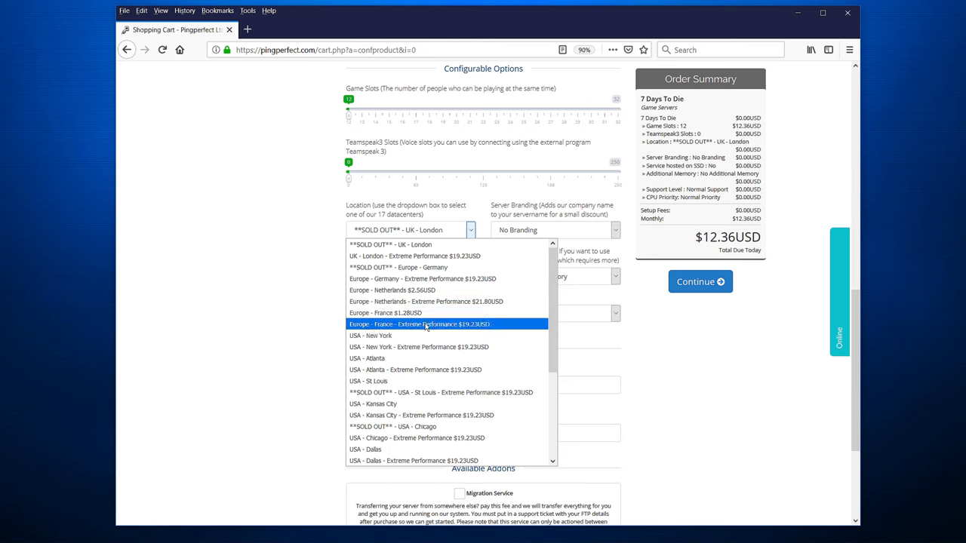
{"action": "mouse_move", "coordinate": [448, 301]}
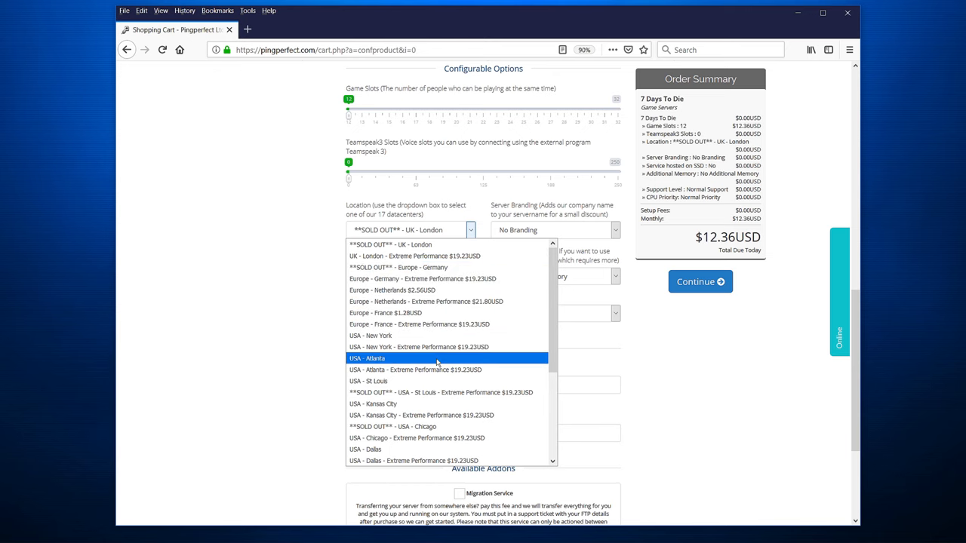
{"action": "left_click", "coordinate": [367, 358]}
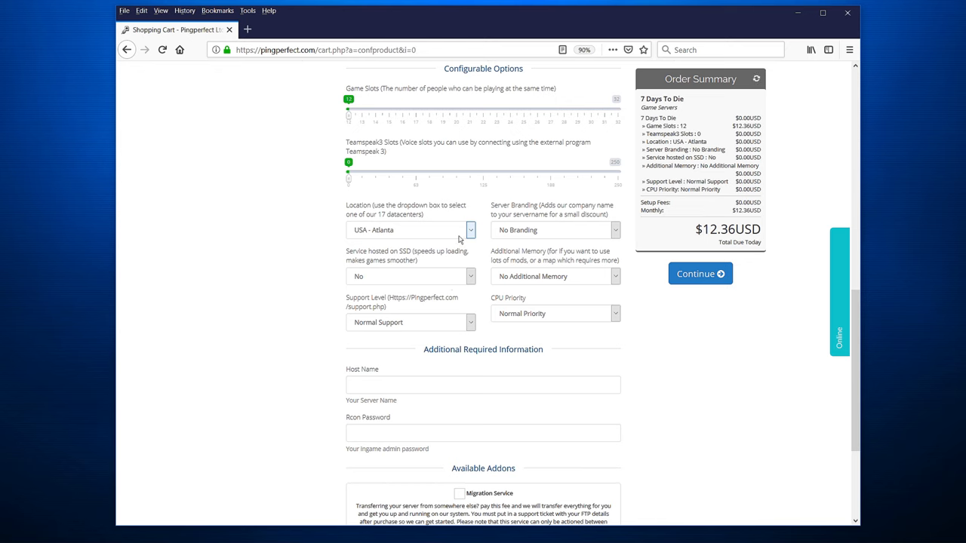
{"action": "mouse_move", "coordinate": [431, 257]}
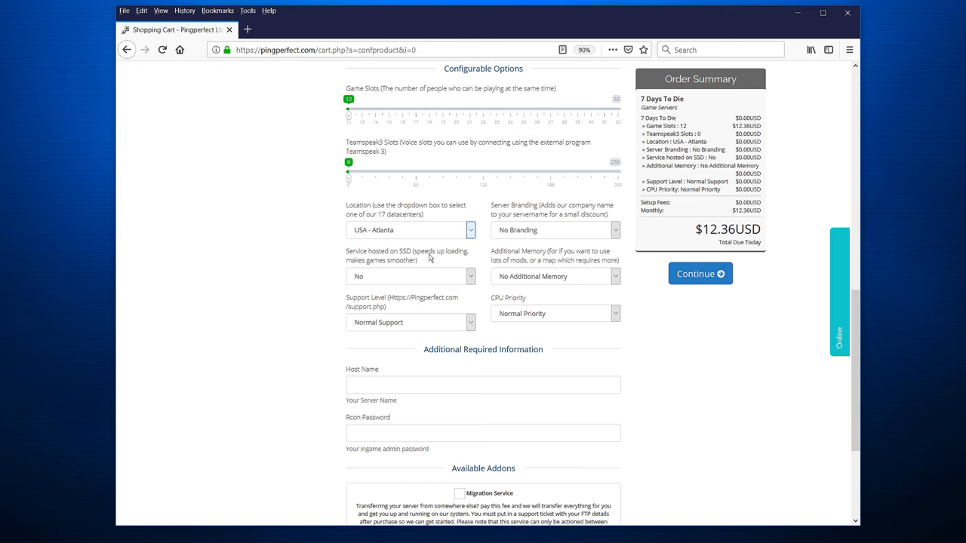
- Enable SSD hosting for $1.28USD, raising the total to $13.64
{"action": "left_click", "coordinate": [410, 276]}
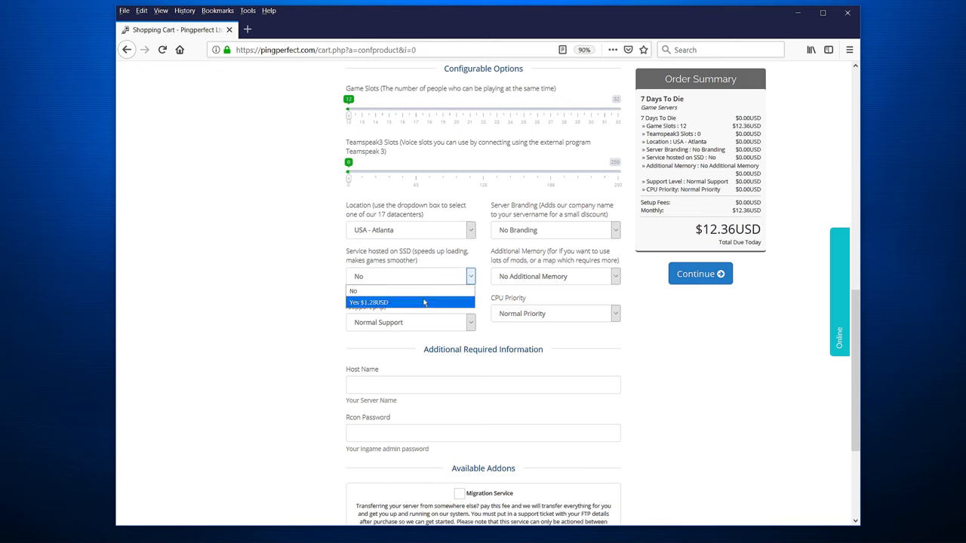
{"action": "left_click", "coordinate": [403, 301]}
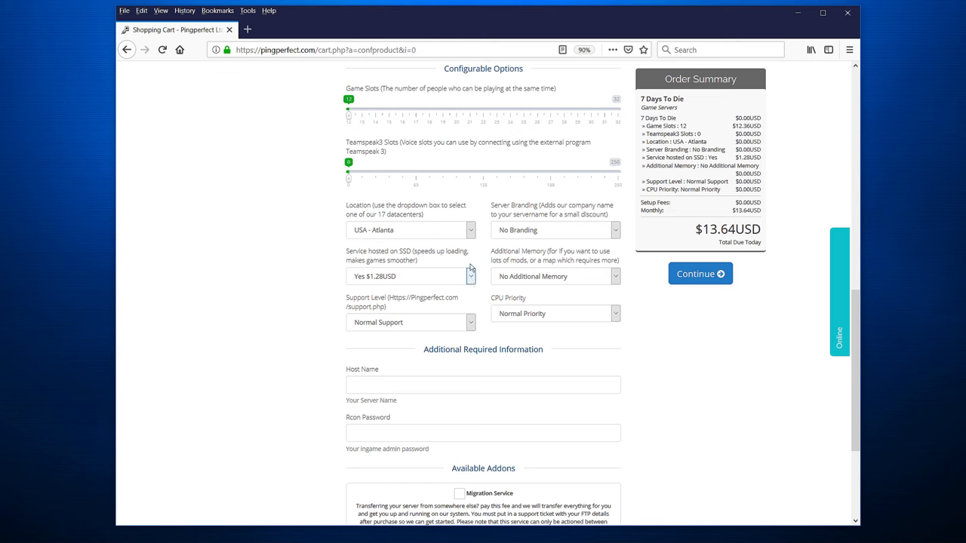
{"action": "mouse_move", "coordinate": [387, 287]}
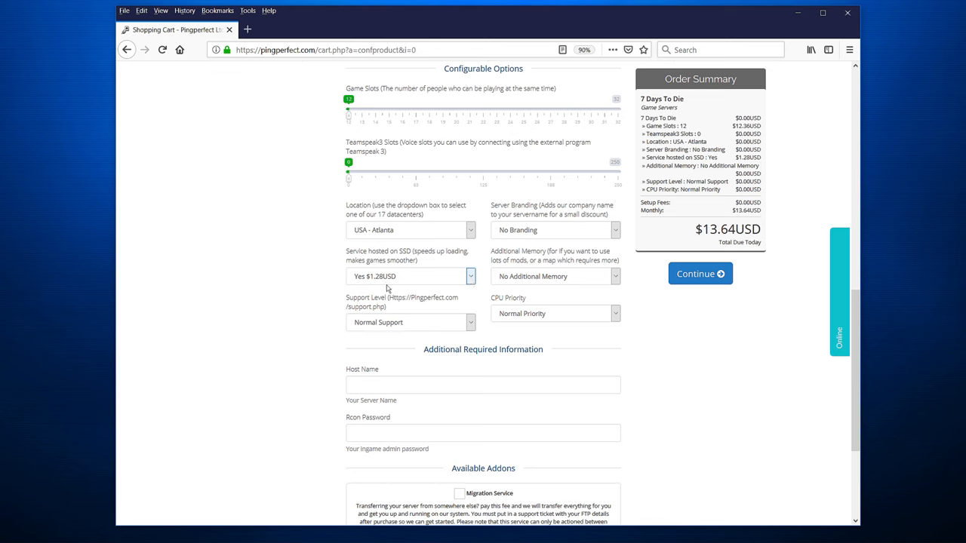
{"action": "mouse_move", "coordinate": [386, 306]}
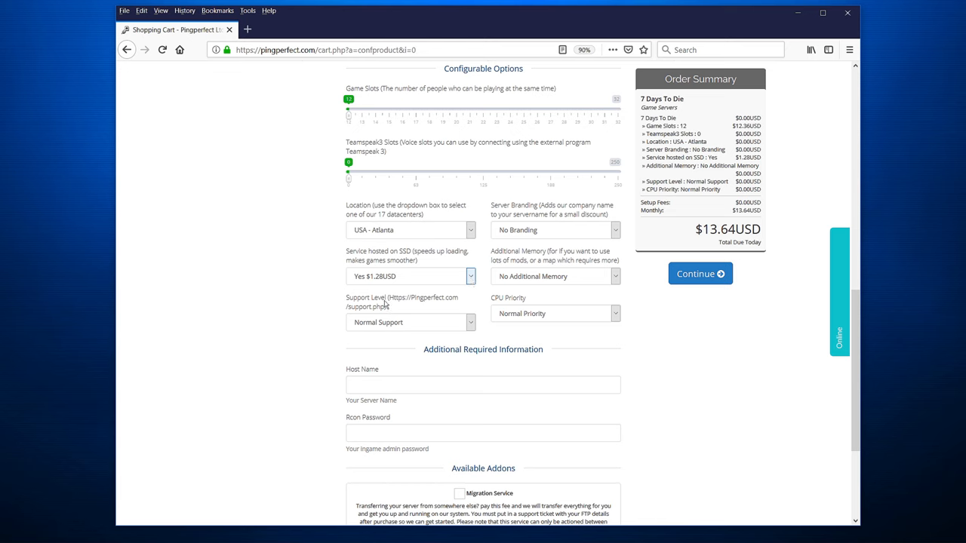
{"action": "mouse_move", "coordinate": [481, 298]}
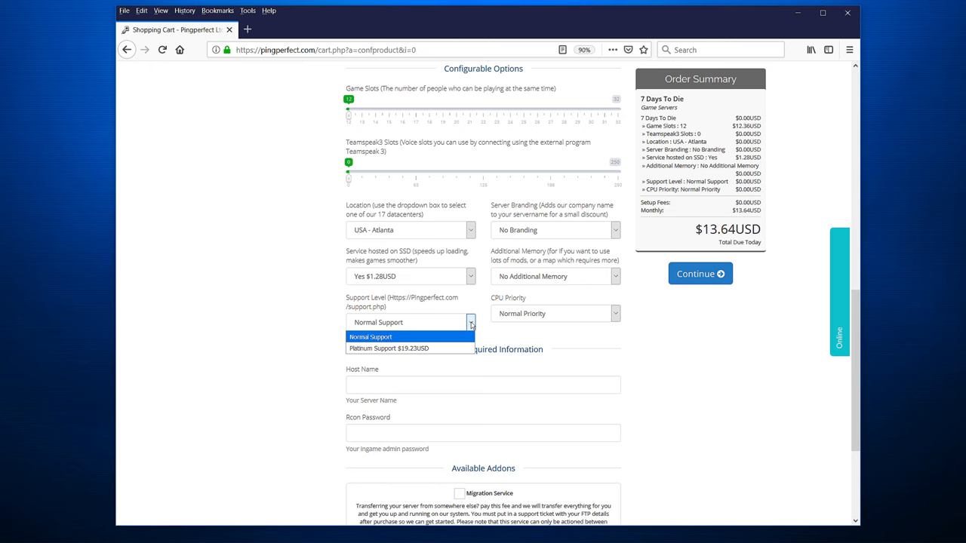
{"action": "mouse_move", "coordinate": [408, 348]}
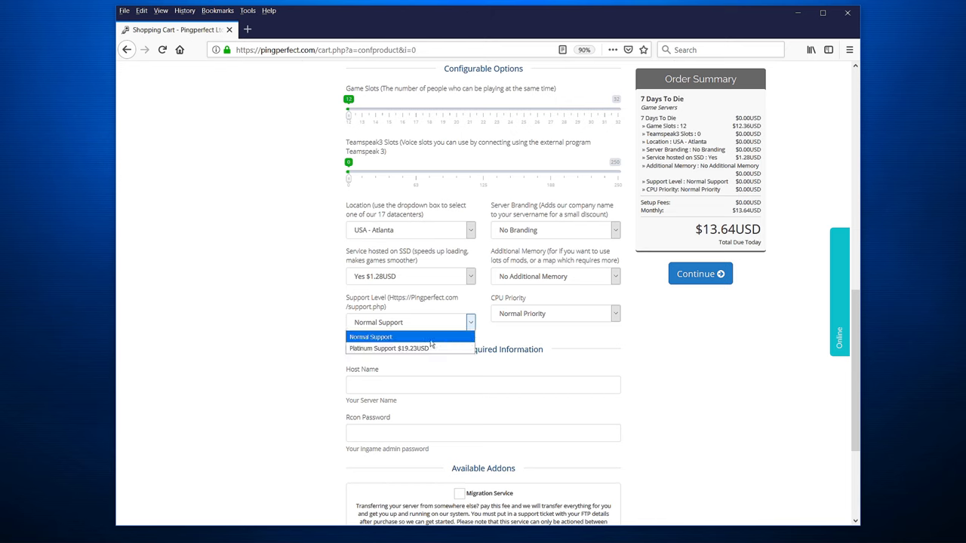
{"action": "mouse_move", "coordinate": [603, 359]}
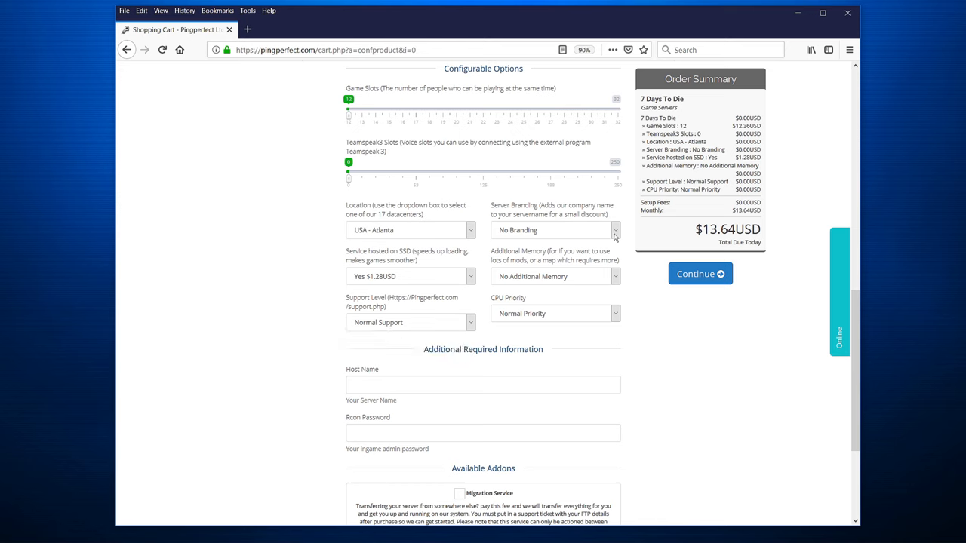
- Apply 'Branding (- By Pingperfect.com)' for a $0.64 discount and check Additional Memory options
{"action": "left_click", "coordinate": [614, 230]}
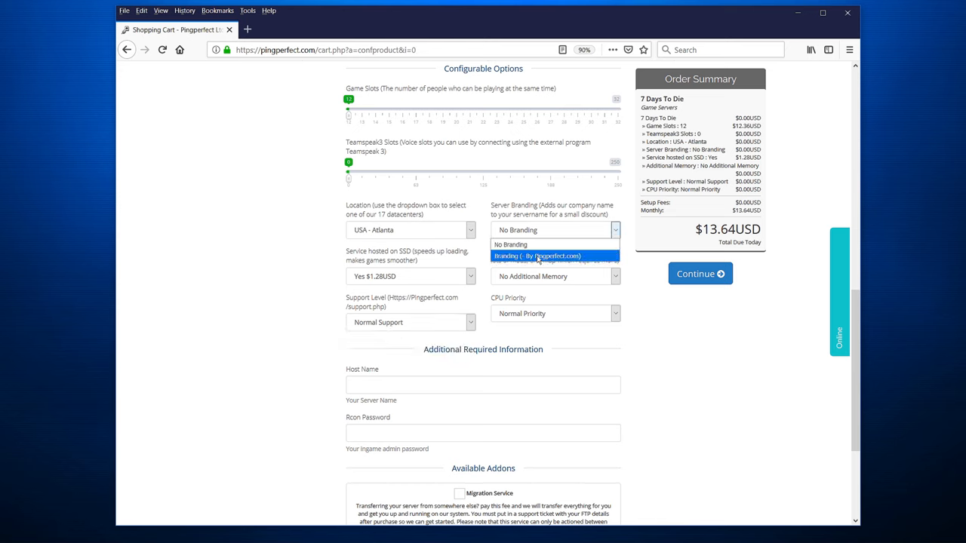
{"action": "left_click", "coordinate": [539, 256]}
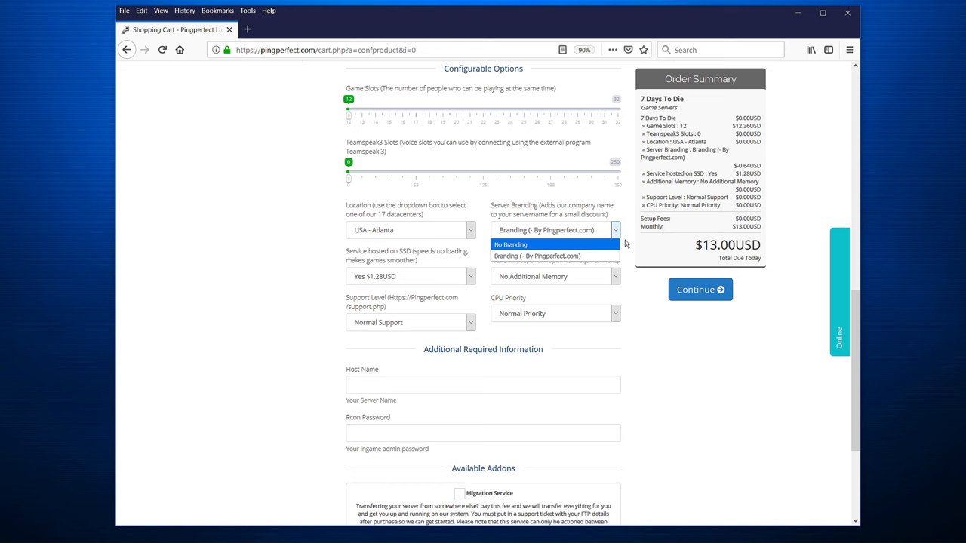
{"action": "left_click", "coordinate": [536, 255]}
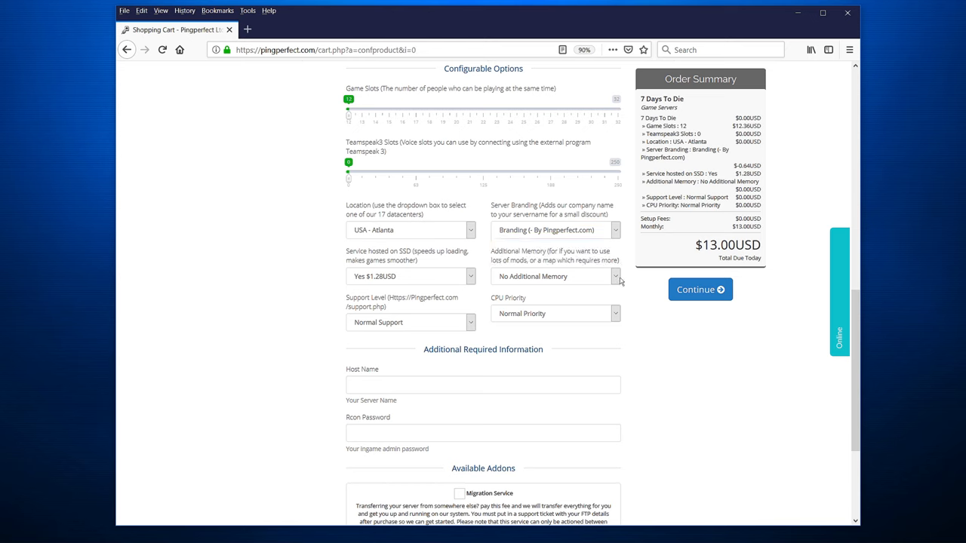
{"action": "left_click", "coordinate": [615, 277]}
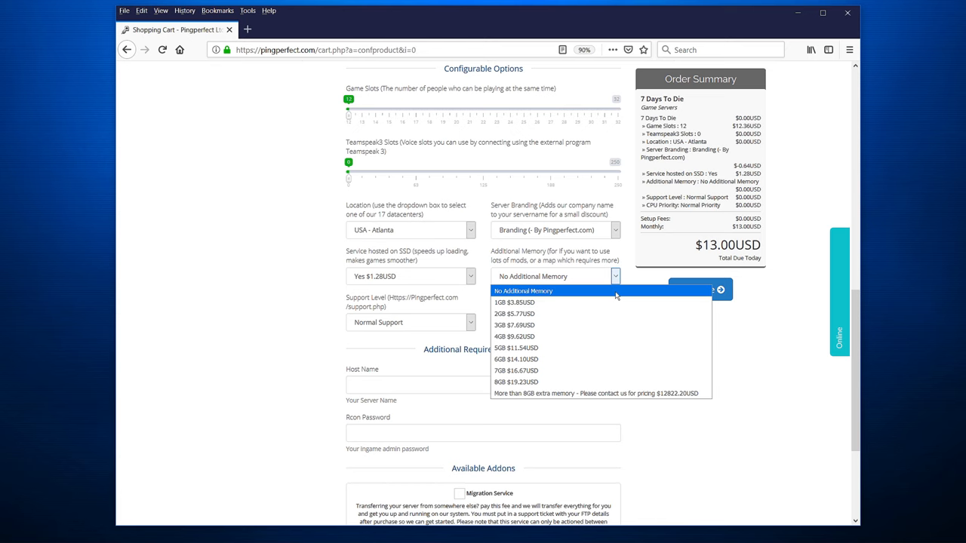
{"action": "left_click", "coordinate": [530, 291]}
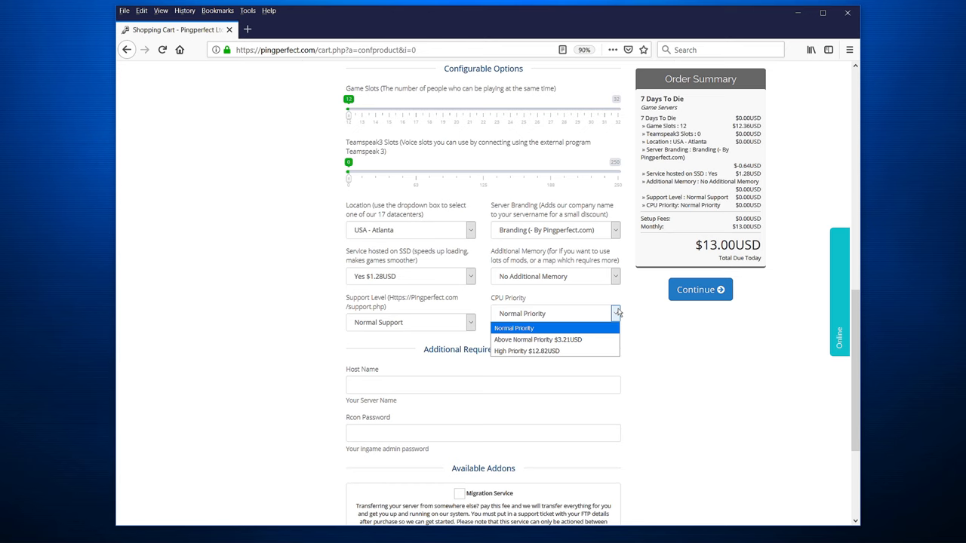
{"action": "mouse_move", "coordinate": [555, 340]}
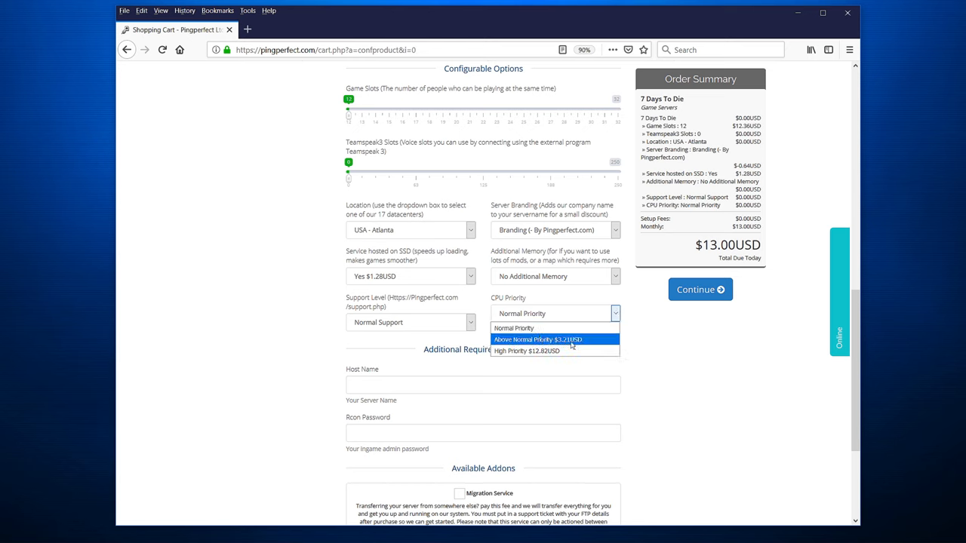
{"action": "mouse_move", "coordinate": [598, 343]}
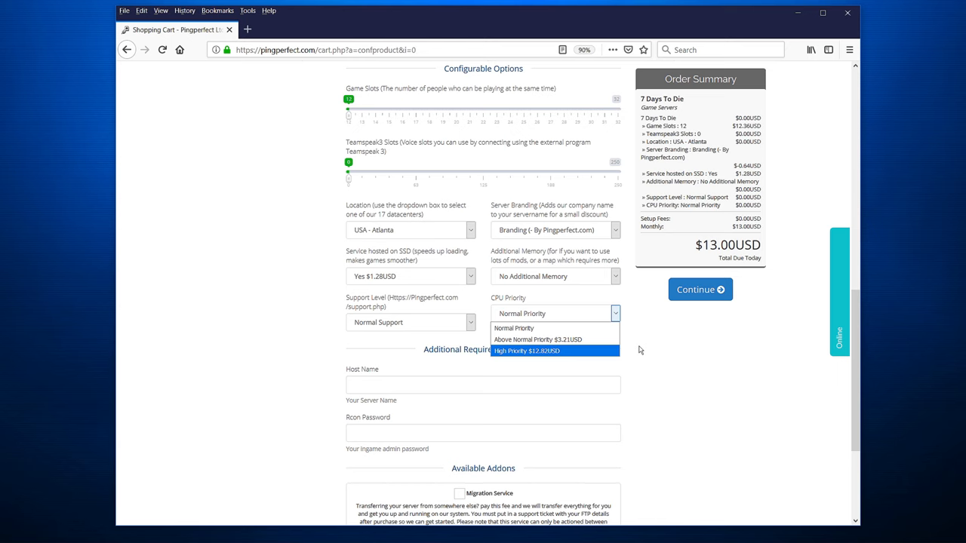
{"action": "mouse_move", "coordinate": [555, 339]}
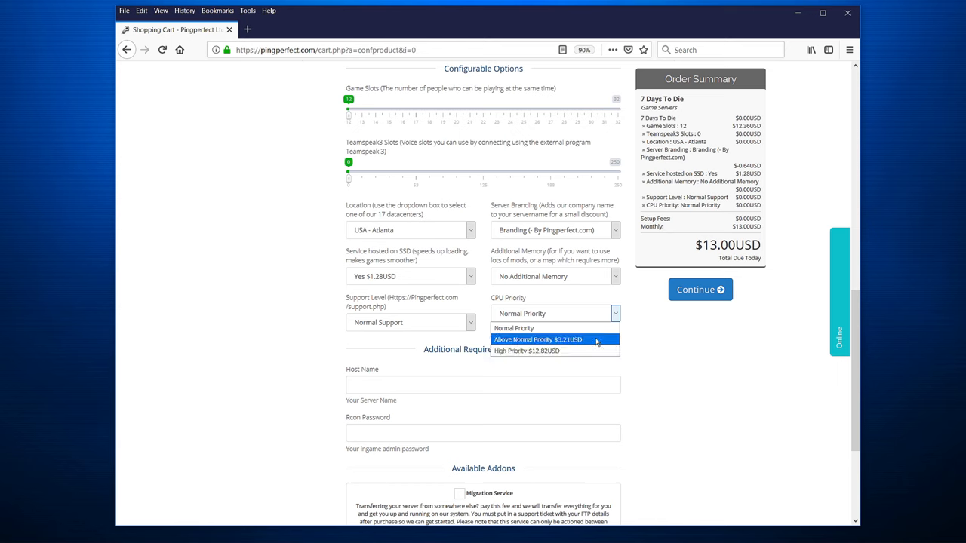
{"action": "mouse_move", "coordinate": [592, 341]}
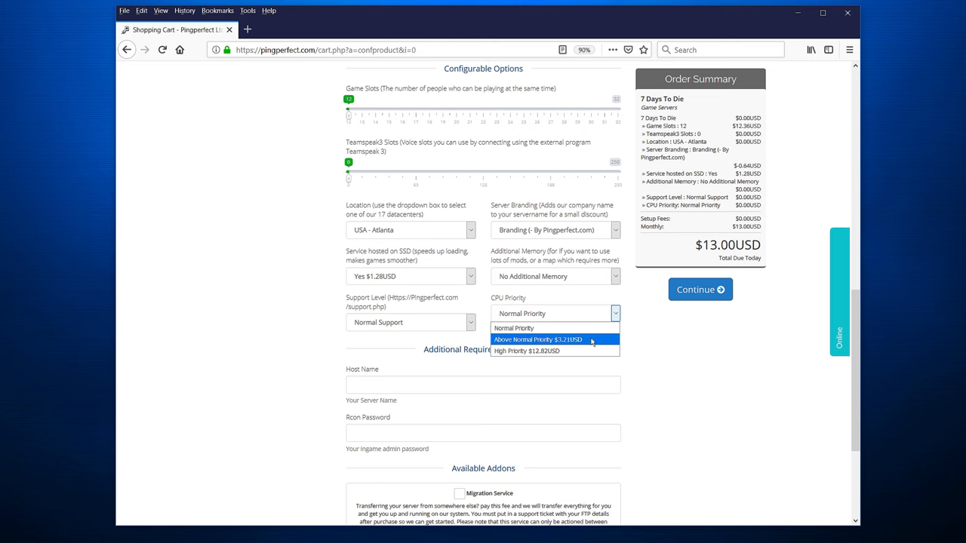
{"action": "mouse_move", "coordinate": [642, 338]}
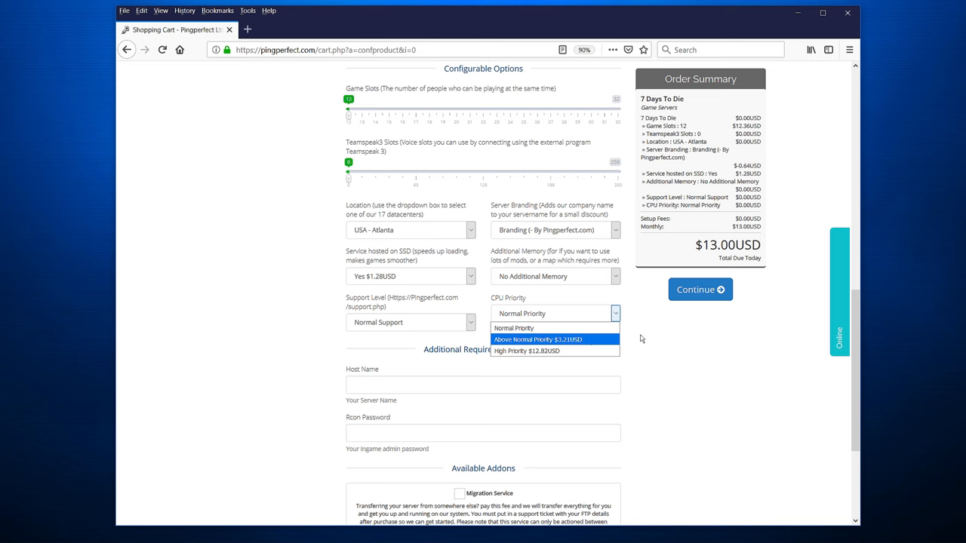
{"action": "left_click", "coordinate": [555, 313]}
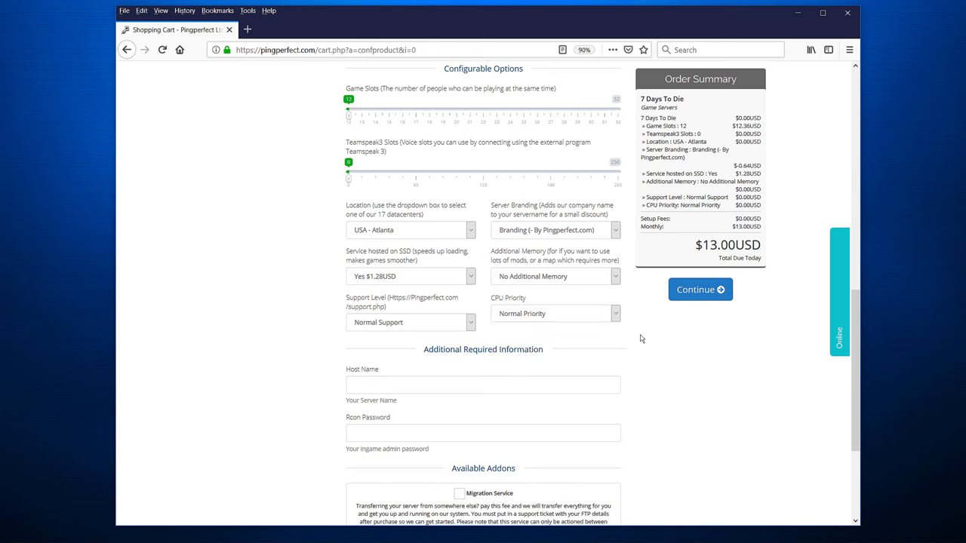
{"action": "mouse_move", "coordinate": [737, 90]}
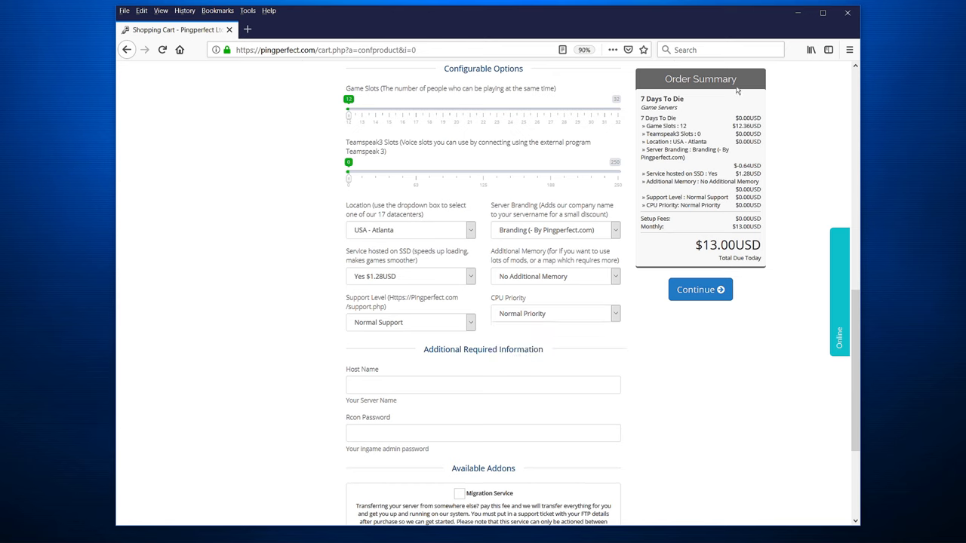
{"action": "mouse_move", "coordinate": [660, 342]}
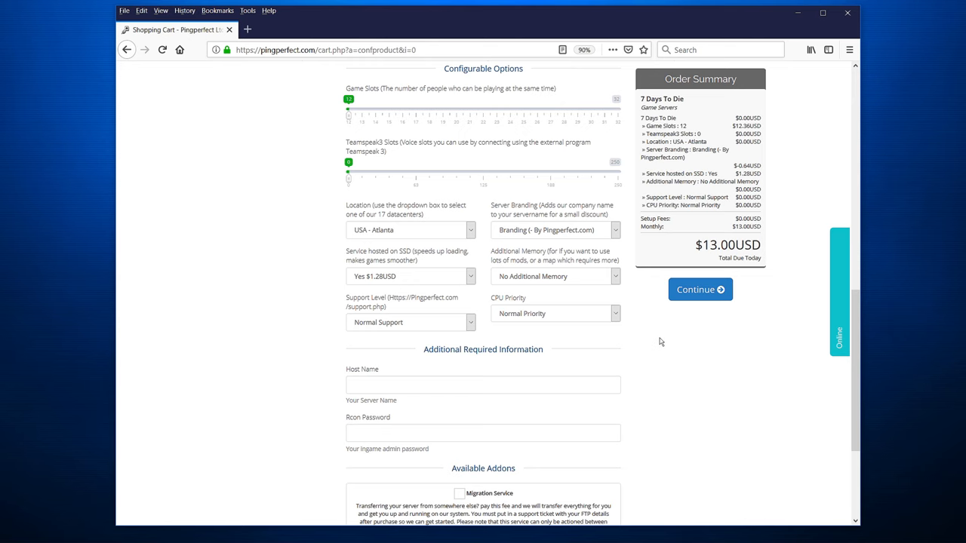
{"action": "scroll", "scroll_direction": "down", "scroll_amount": 3}
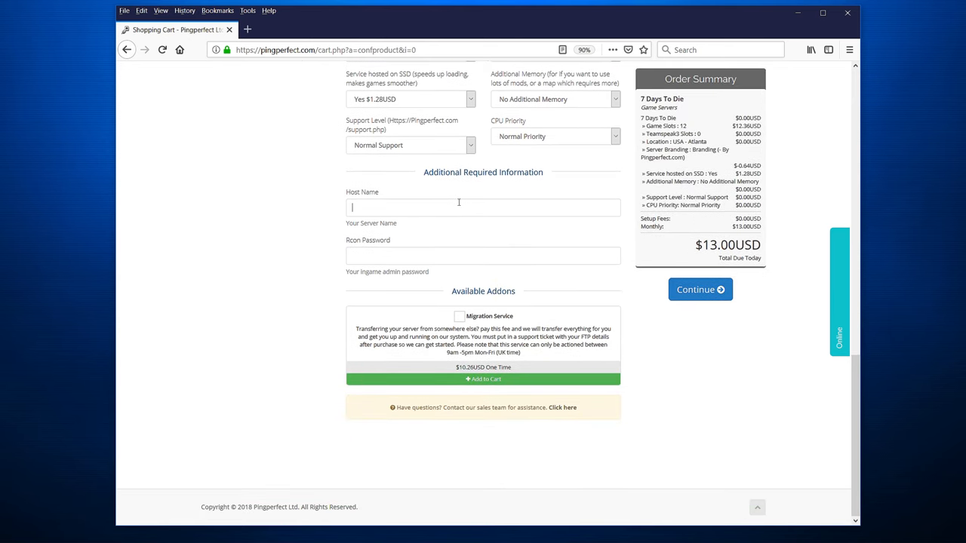
{"action": "type", "text": "Ved"}
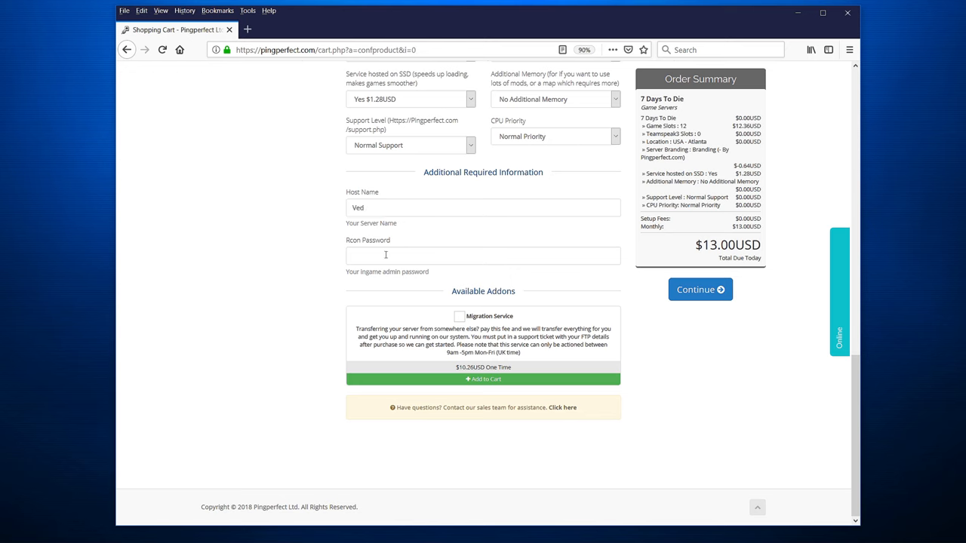
{"action": "type", "text": "asdasds"}
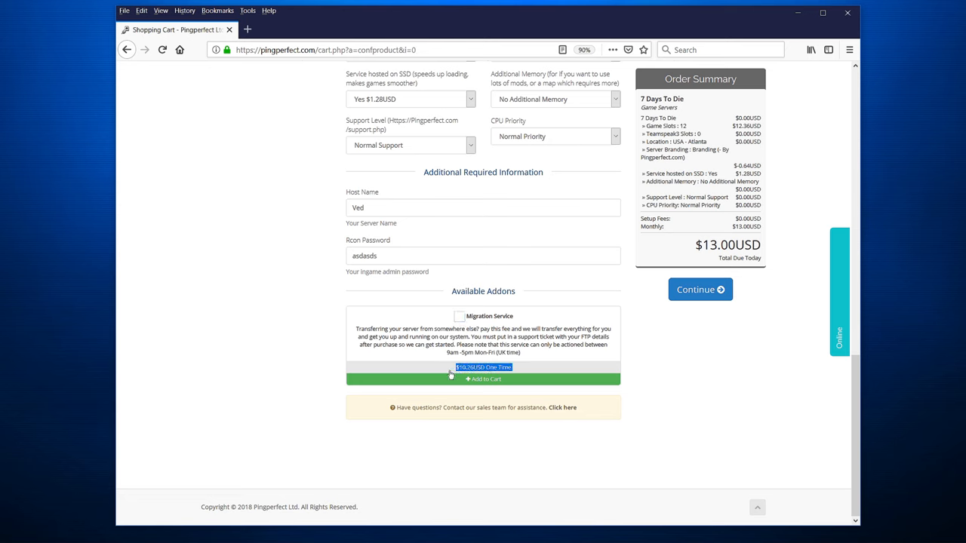
{"action": "left_click", "coordinate": [483, 379]}
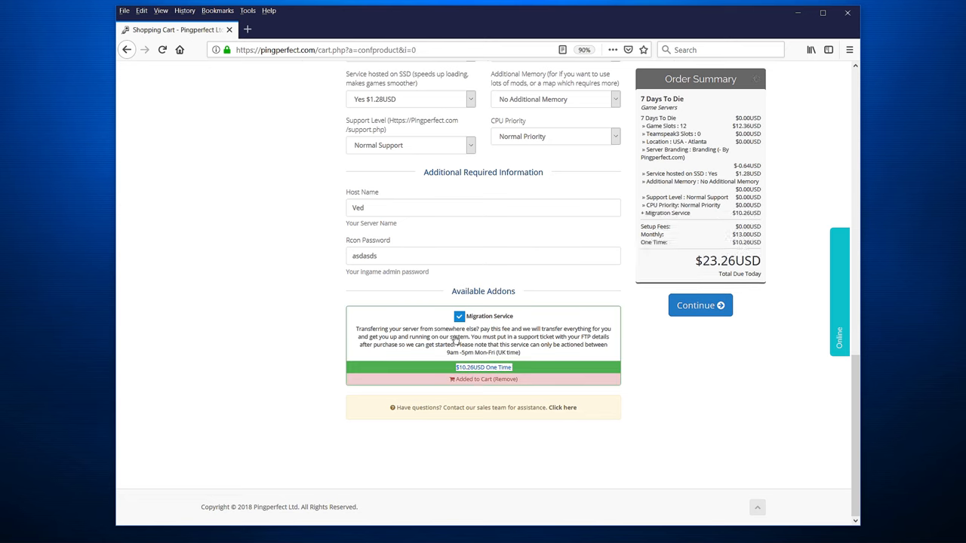
{"action": "left_click", "coordinate": [461, 315]}
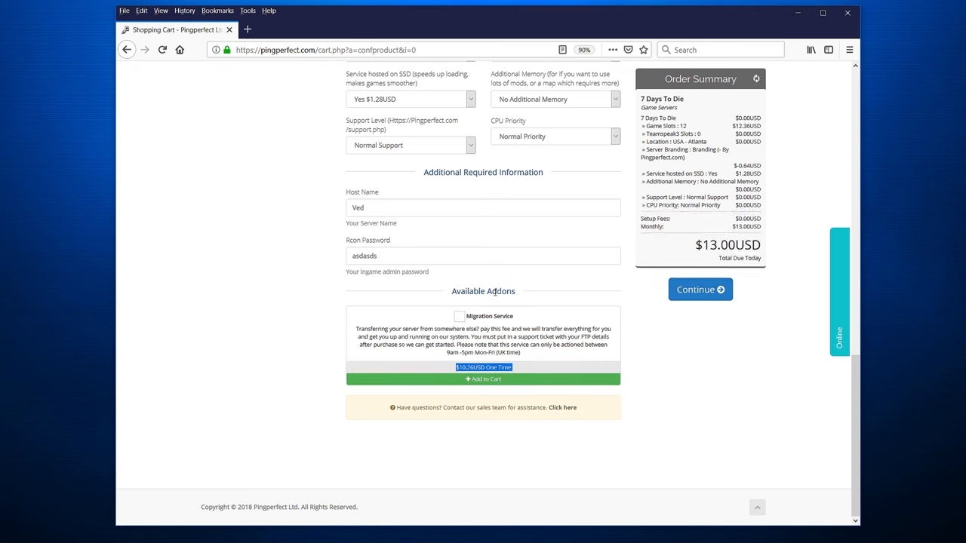
{"action": "mouse_move", "coordinate": [683, 246]}
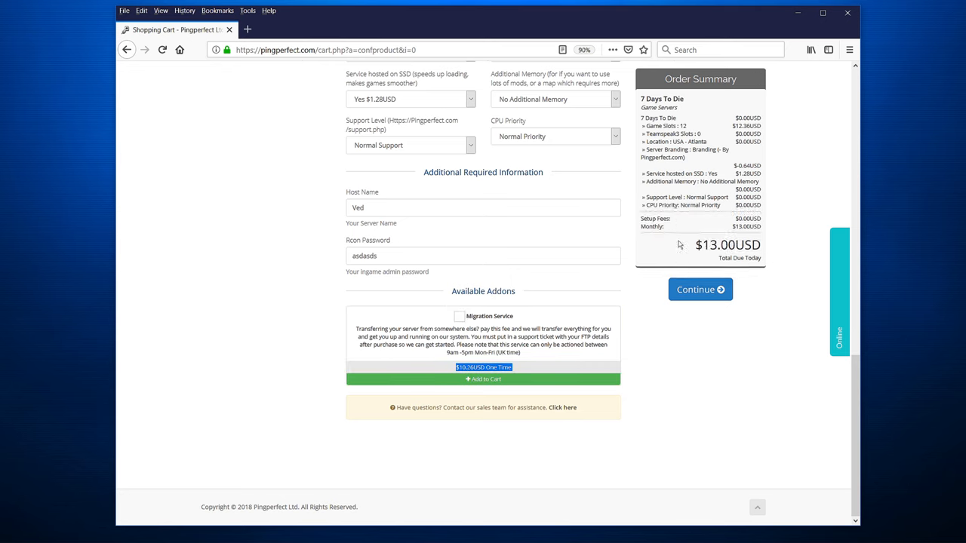
- Validate promo code 'Vedui' for a 10% recurring discount ($11.70) and proceed to checkout
{"action": "left_click", "coordinate": [700, 290]}
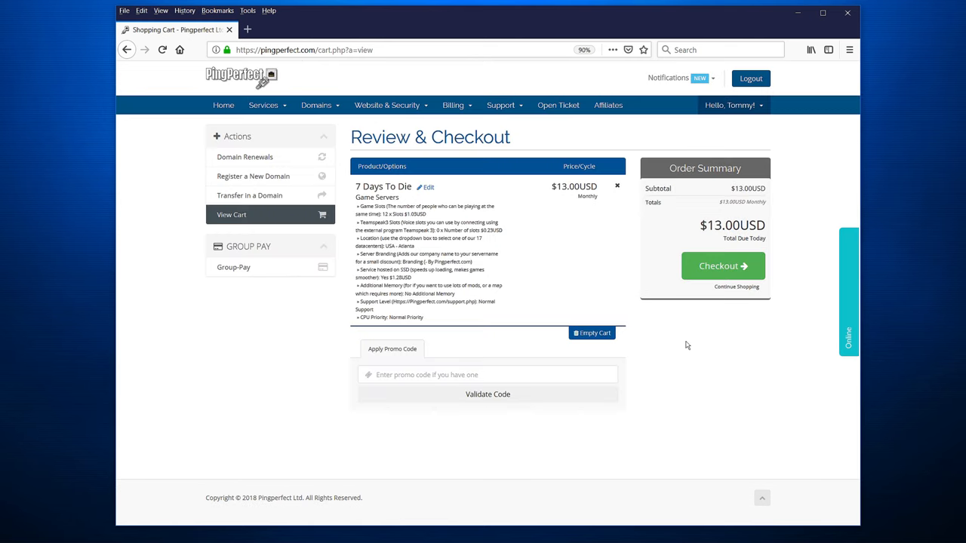
{"action": "mouse_move", "coordinate": [580, 281]}
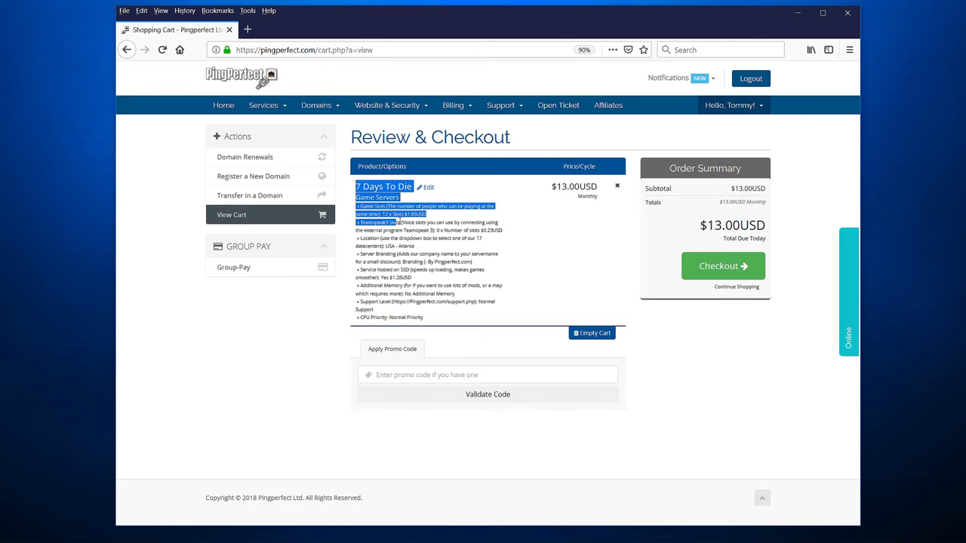
{"action": "left_click", "coordinate": [551, 202]}
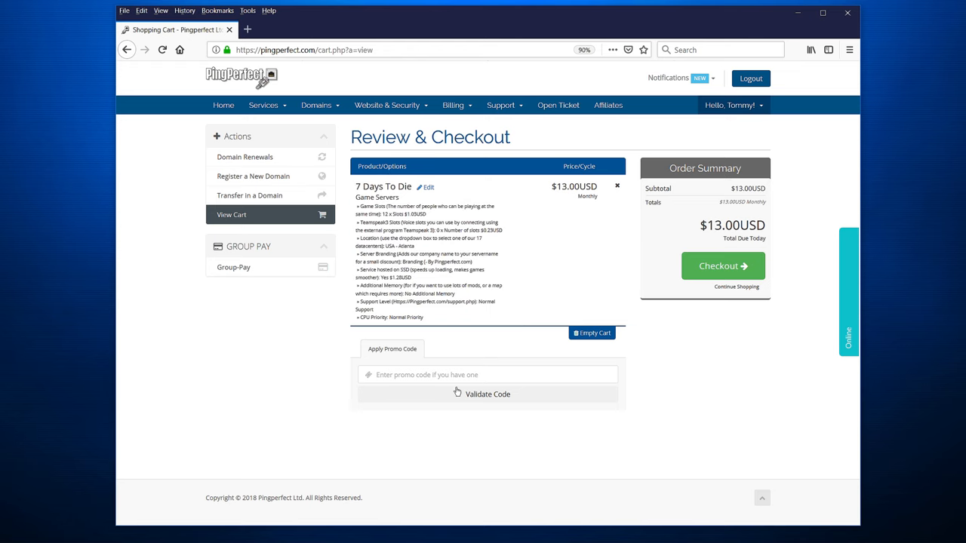
{"action": "type", "text": "V"}
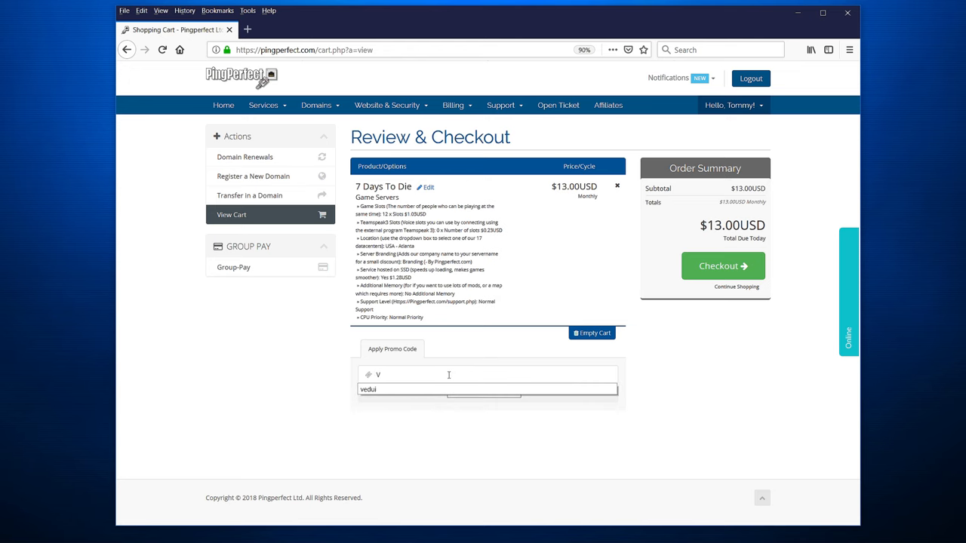
{"action": "type", "text": "edui"}
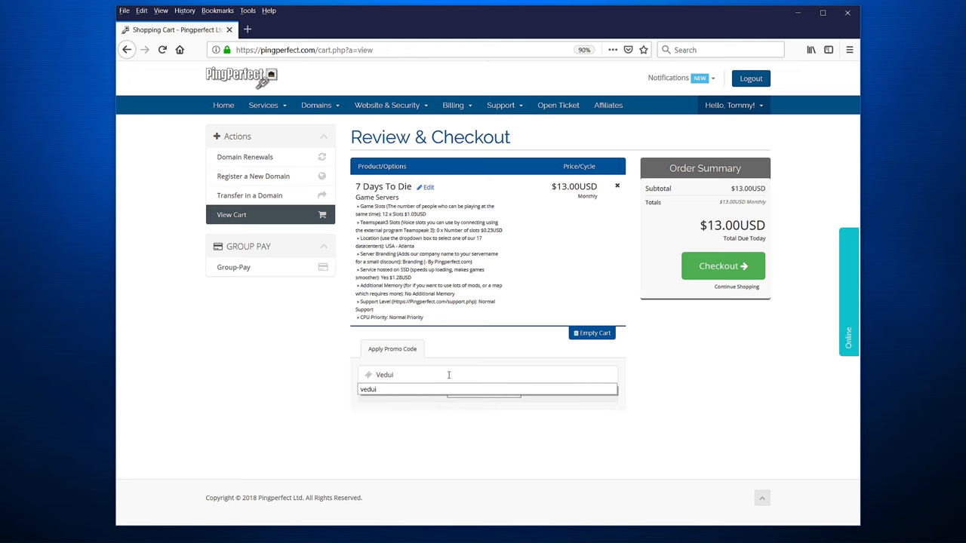
{"action": "left_click", "coordinate": [489, 394]}
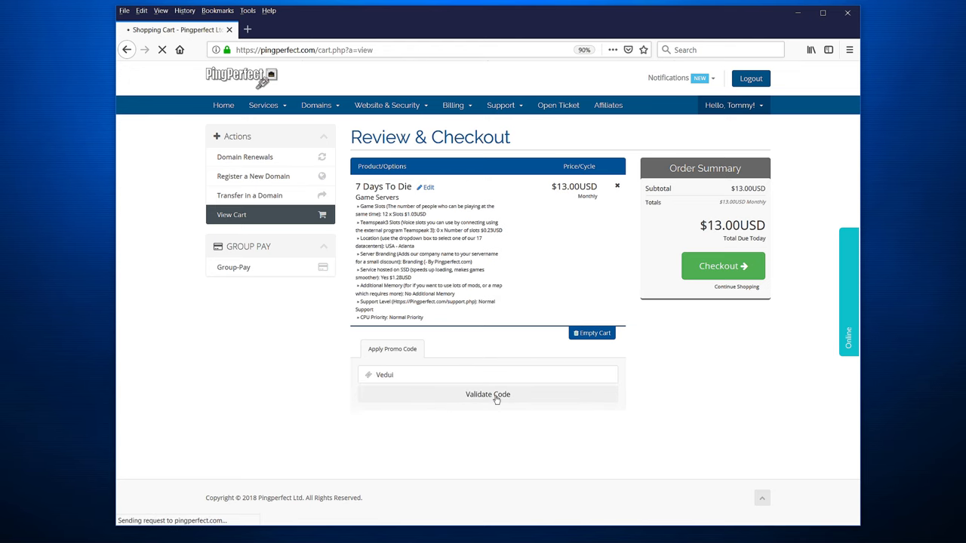
{"action": "left_click", "coordinate": [487, 395]}
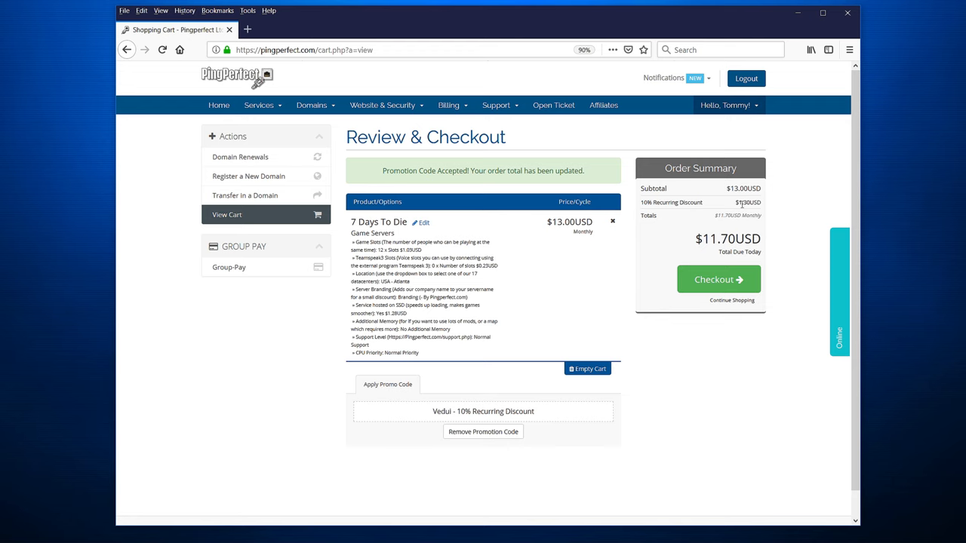
{"action": "left_click", "coordinate": [719, 279]}
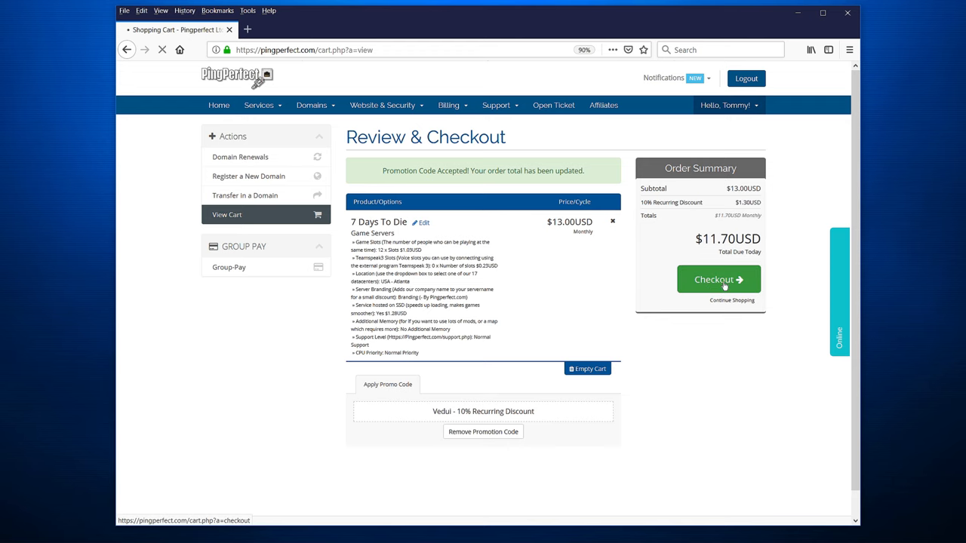
{"action": "left_click", "coordinate": [718, 279]}
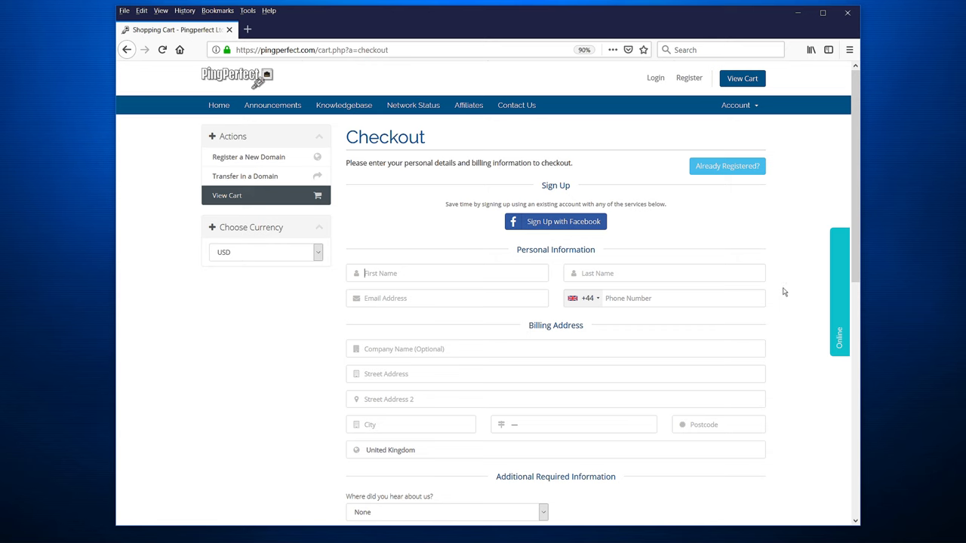
{"action": "mouse_move", "coordinate": [596, 238]}
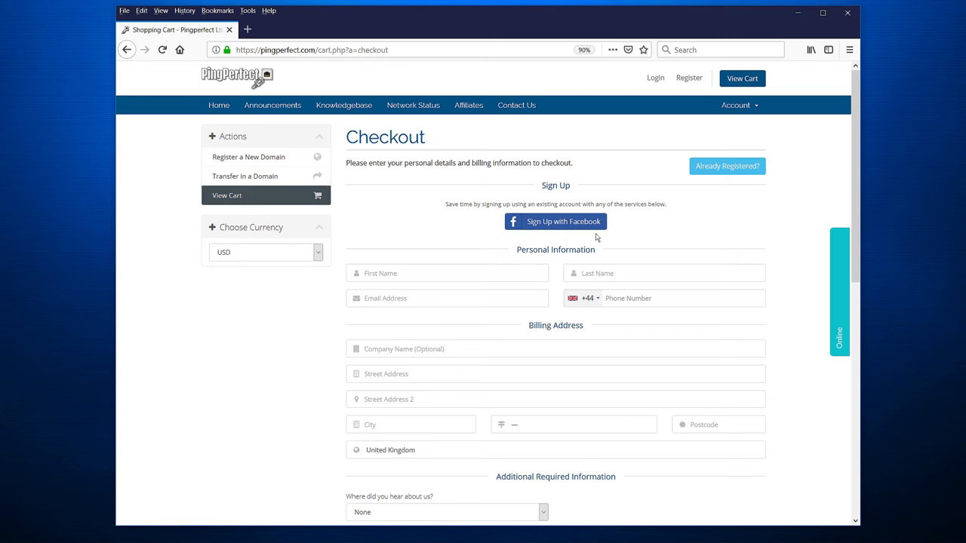
{"action": "mouse_move", "coordinate": [695, 318]}
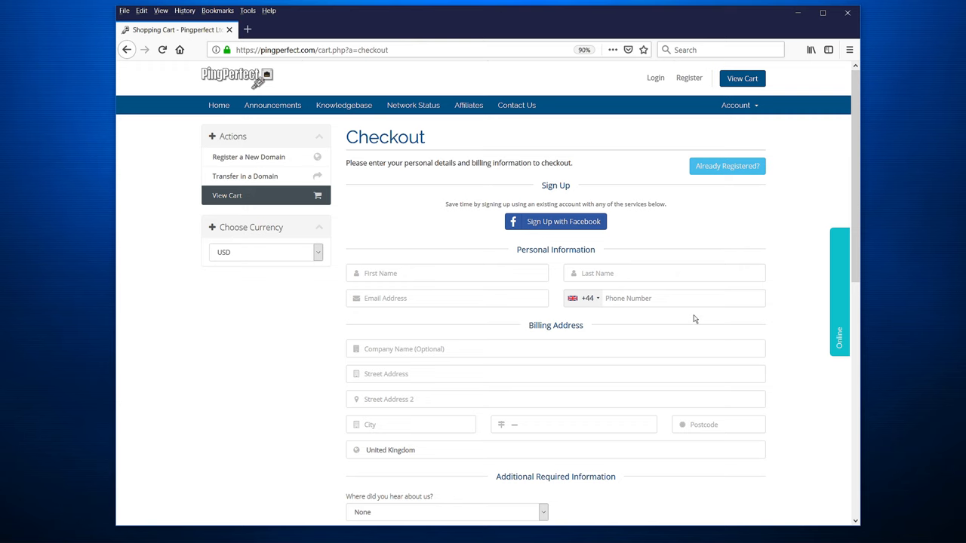
{"action": "scroll", "scroll_direction": "down", "scroll_amount": 3}
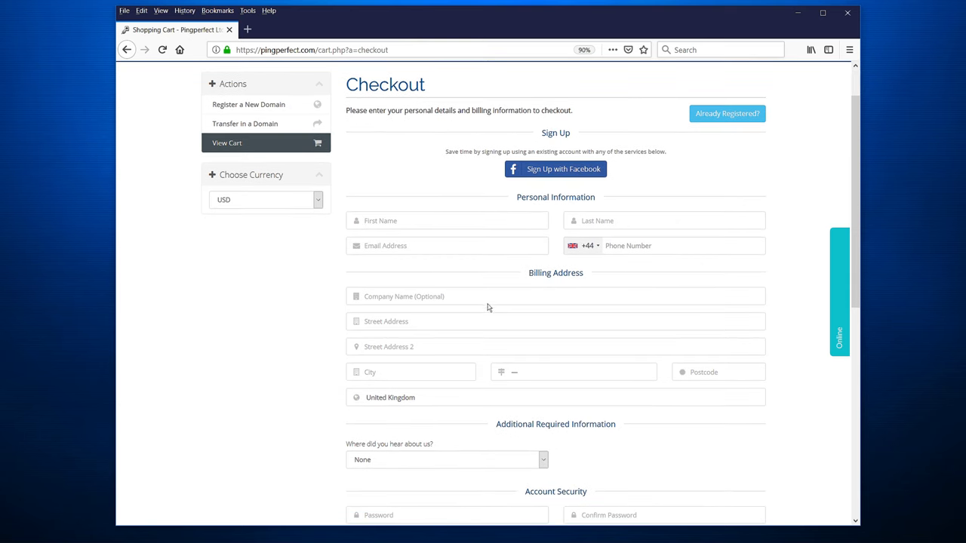
{"action": "scroll", "scroll_direction": "down", "scroll_amount": 3}
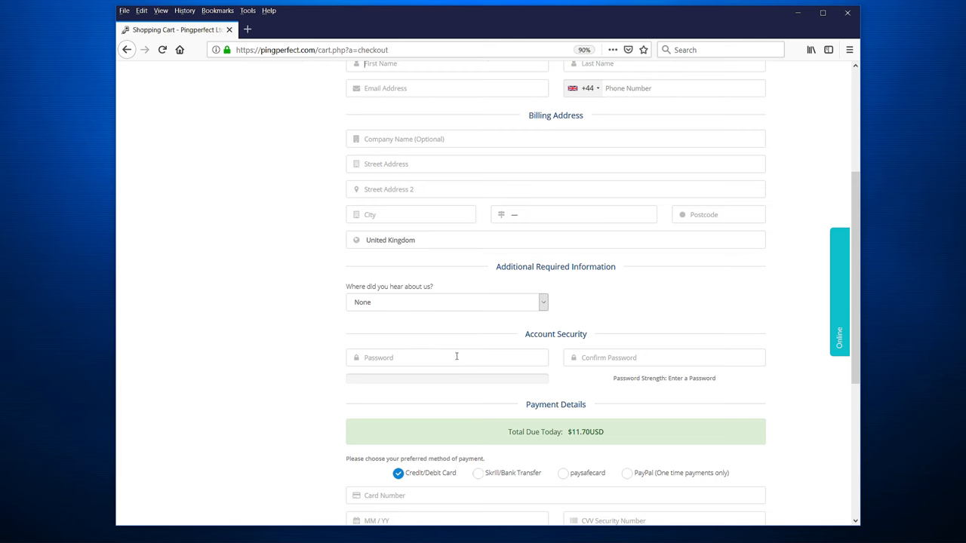
{"action": "scroll", "scroll_direction": "down", "scroll_amount": 3}
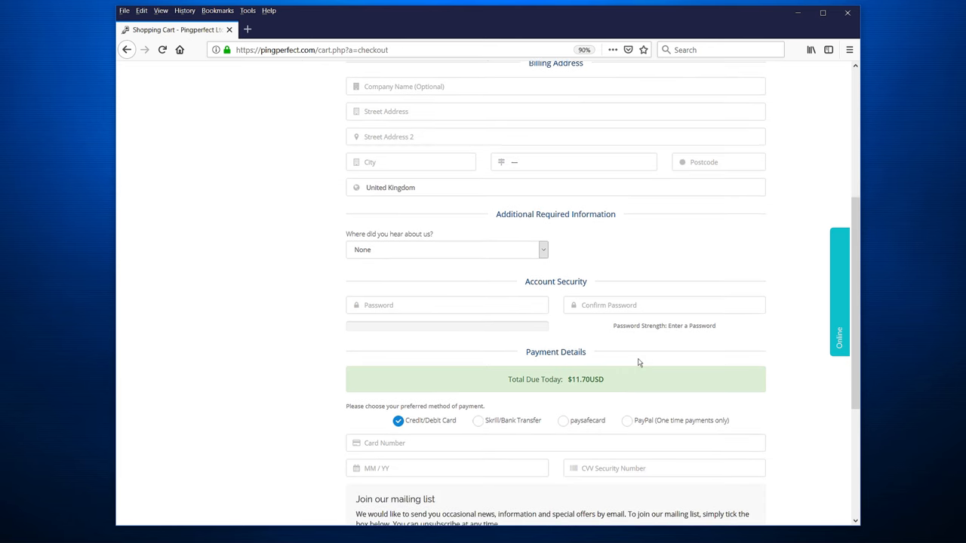
{"action": "scroll", "scroll_direction": "down", "scroll_amount": 3}
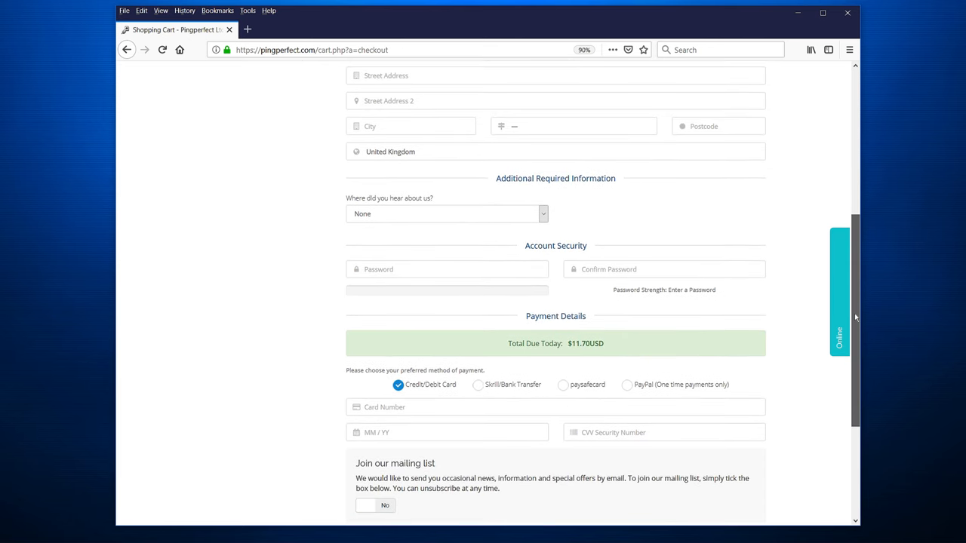
{"action": "scroll", "scroll_direction": "down", "scroll_amount": 3}
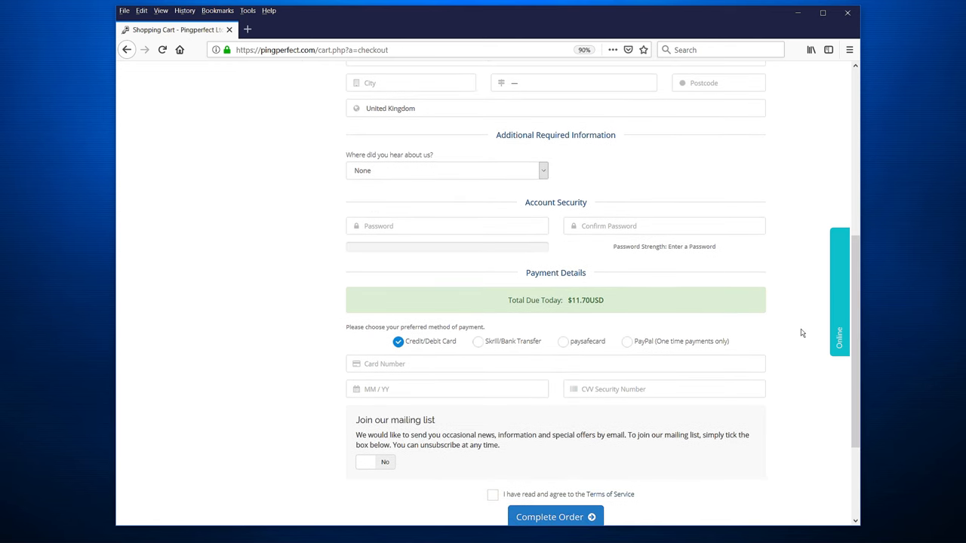
{"action": "mouse_move", "coordinate": [562, 313]}
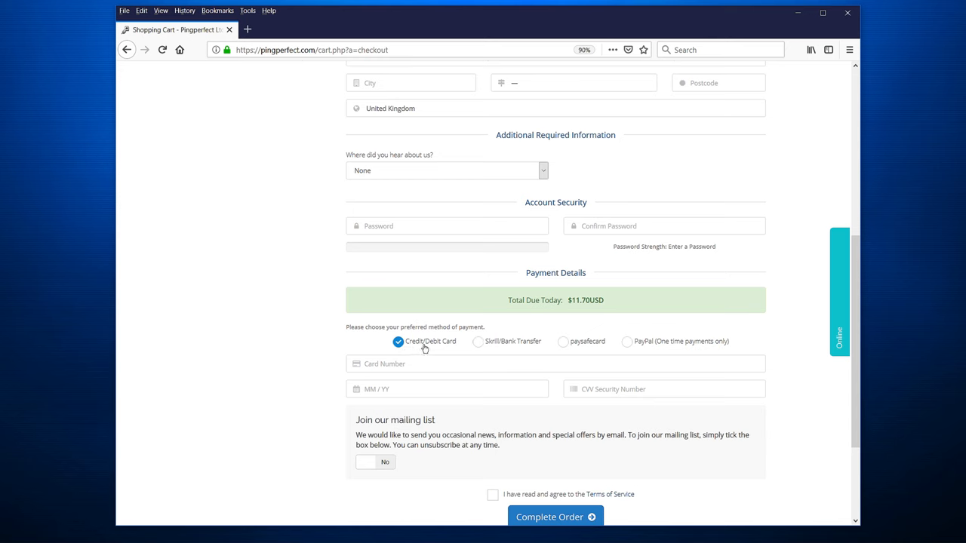
{"action": "mouse_move", "coordinate": [515, 352]}
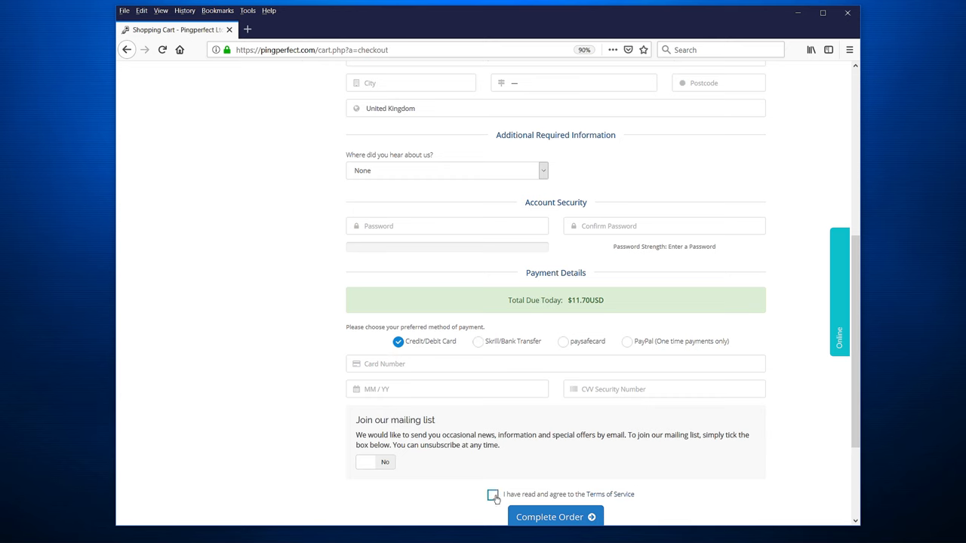
{"action": "left_click", "coordinate": [492, 494]}
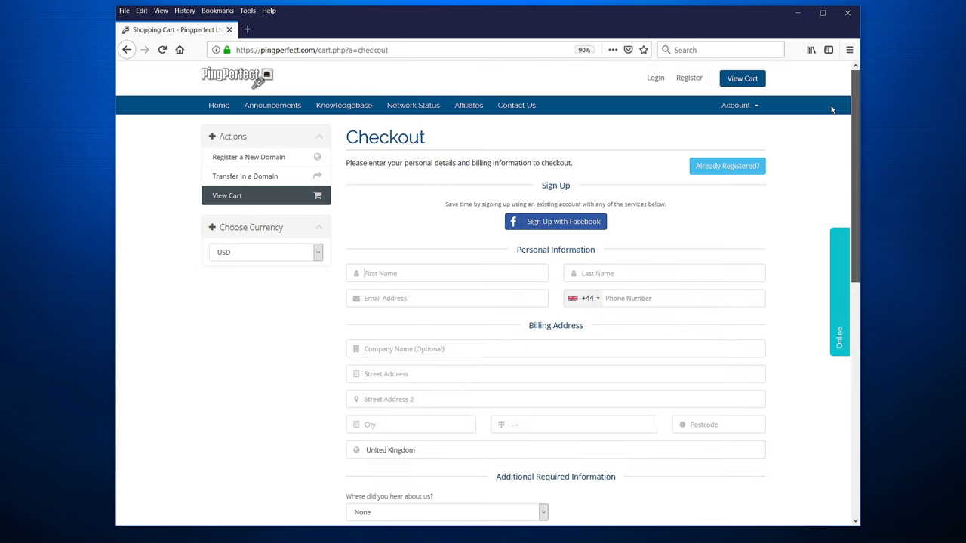
{"action": "mouse_move", "coordinate": [516, 105]}
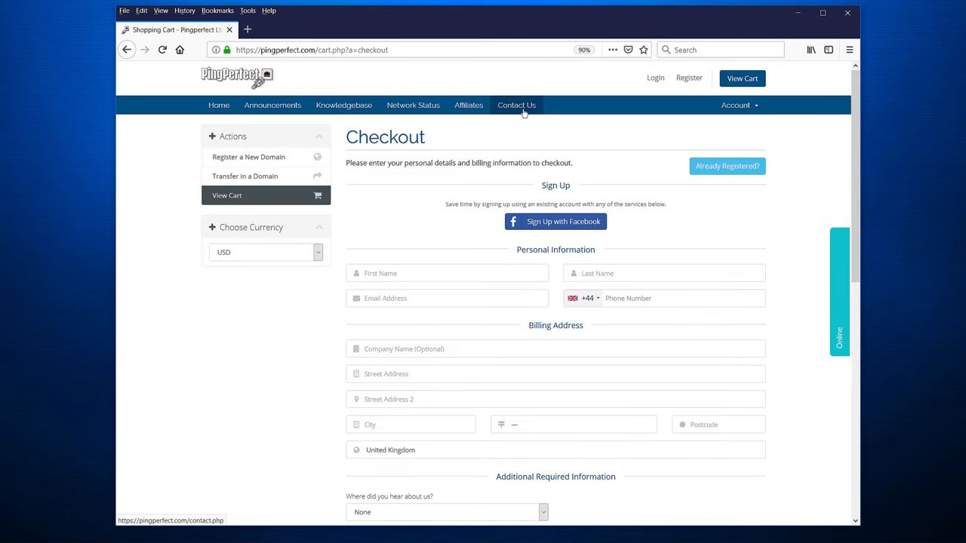
- Open the Open Ticket form via Contact Us
{"action": "left_click", "coordinate": [516, 105]}
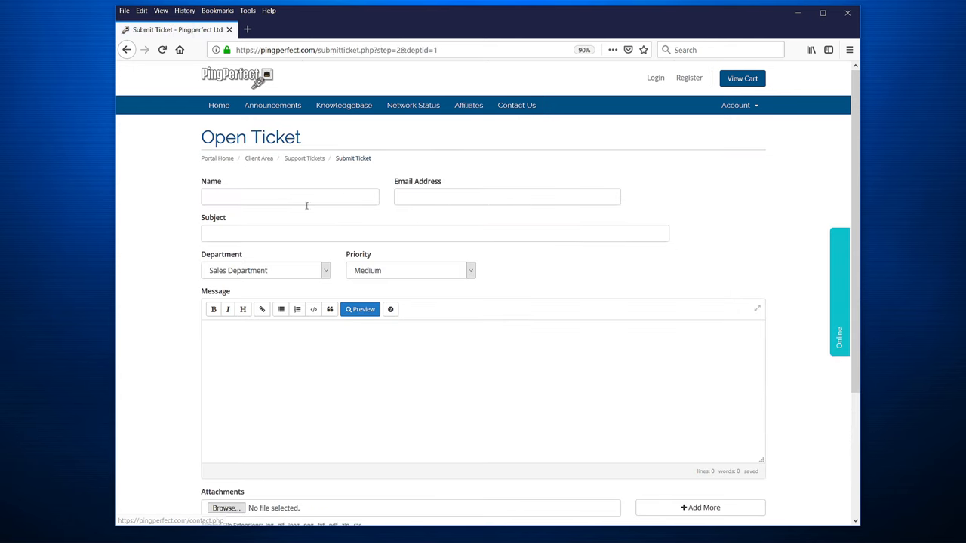
{"action": "mouse_move", "coordinate": [770, 250]}
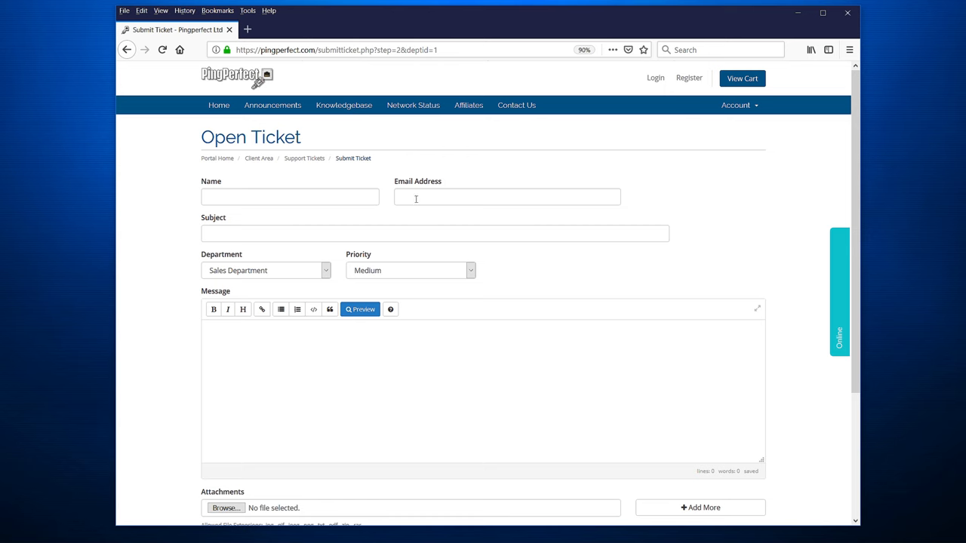
{"action": "mouse_move", "coordinate": [638, 186]}
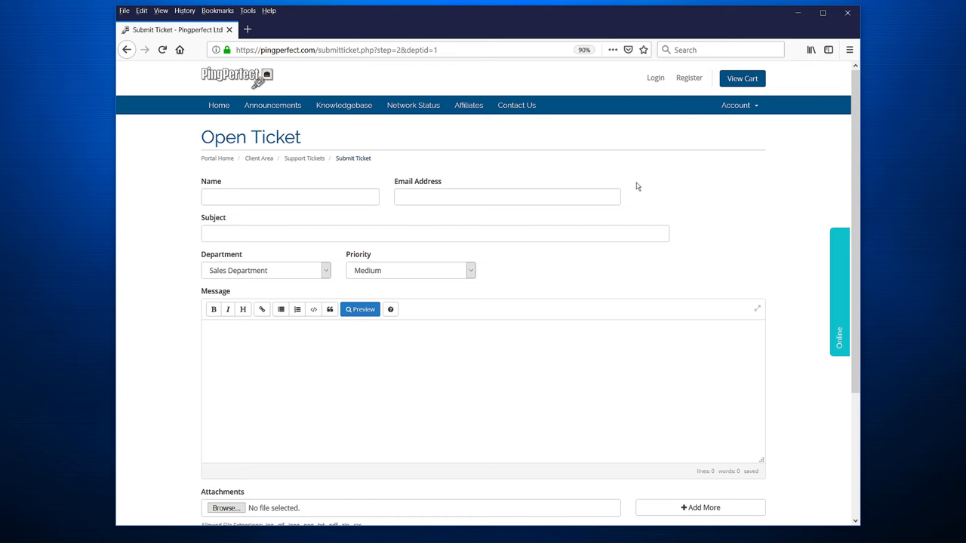
{"action": "mouse_move", "coordinate": [640, 191]}
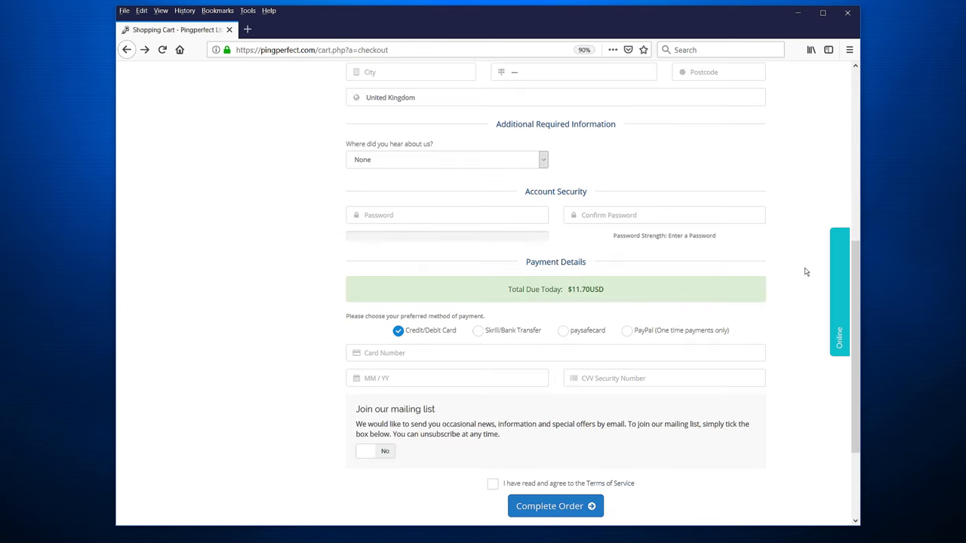
{"action": "mouse_move", "coordinate": [350, 306]}
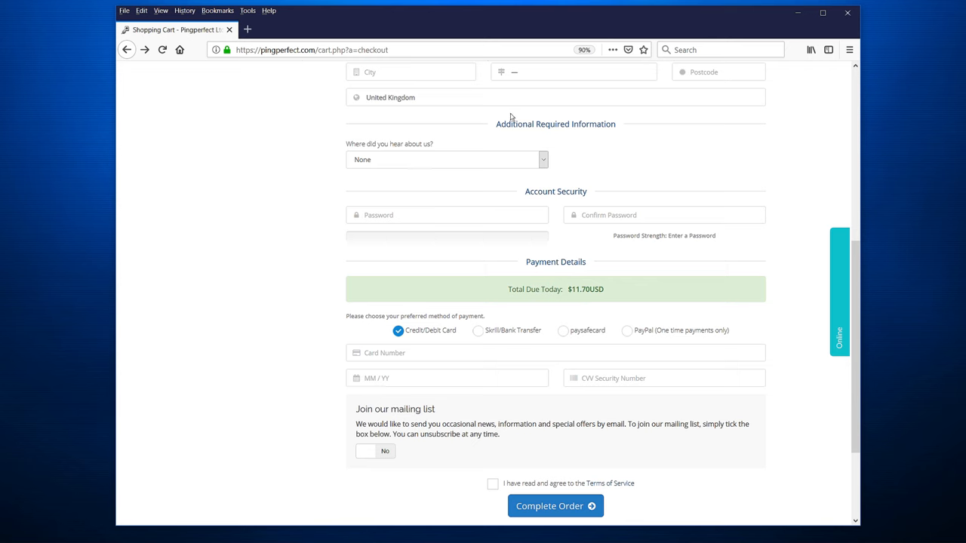
{"action": "mouse_move", "coordinate": [482, 482]}
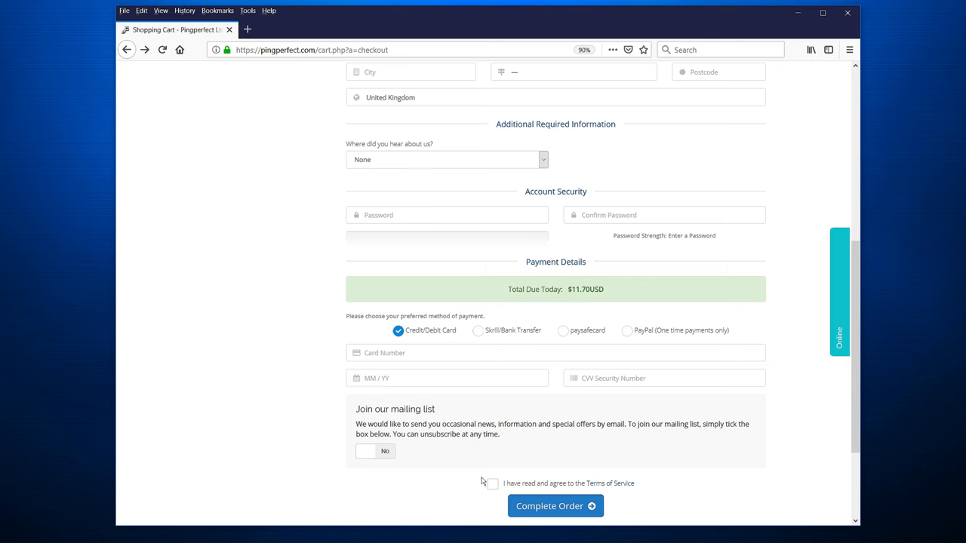
- Agree to the Terms of Service and complete the $11.70 order
{"action": "left_click", "coordinate": [492, 484]}
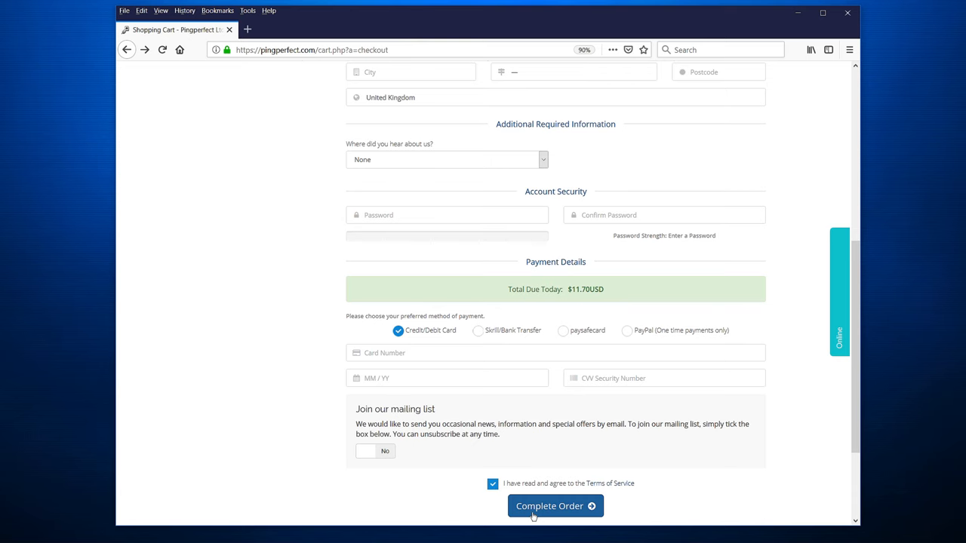
{"action": "left_click", "coordinate": [556, 505]}
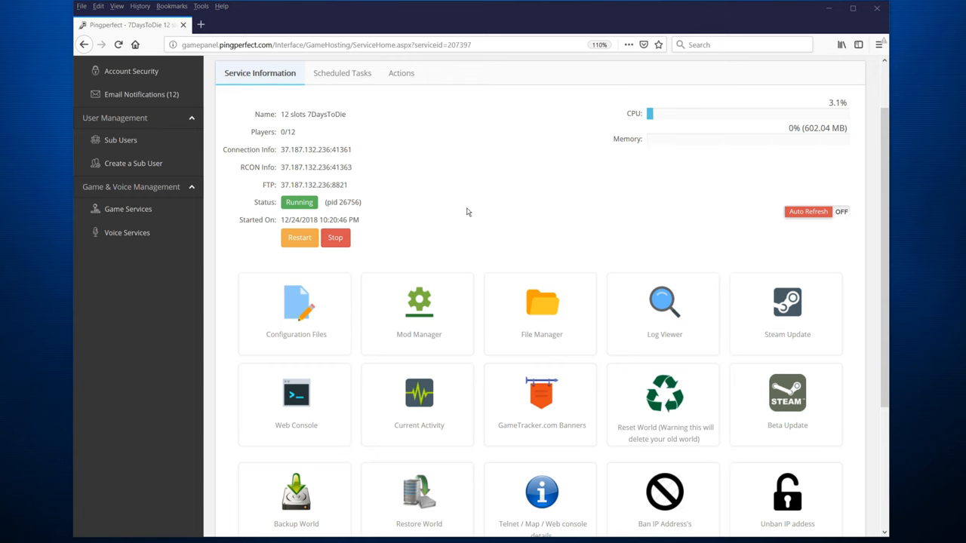
{"action": "mouse_move", "coordinate": [356, 224]}
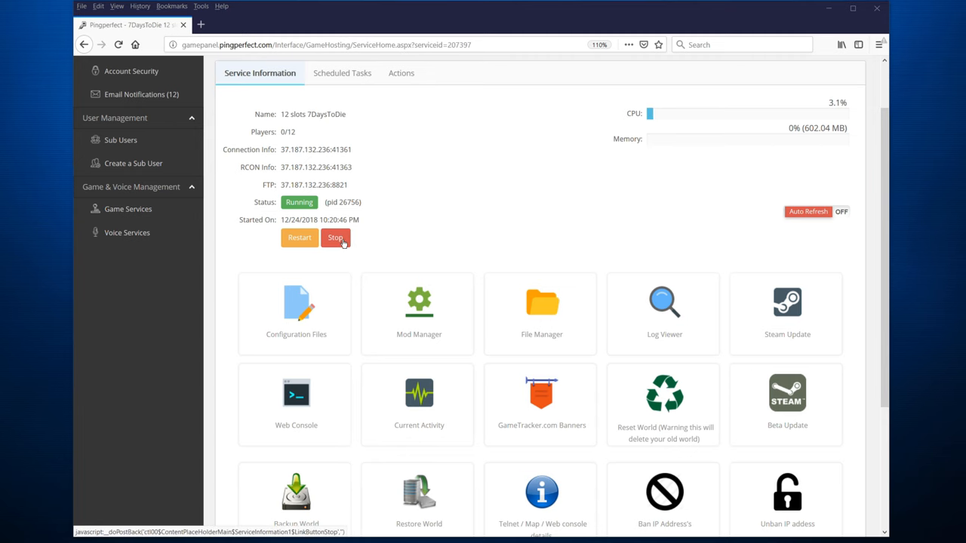
- Stop the 7 Days to Die server from the Service Information tab
{"action": "left_click", "coordinate": [335, 238]}
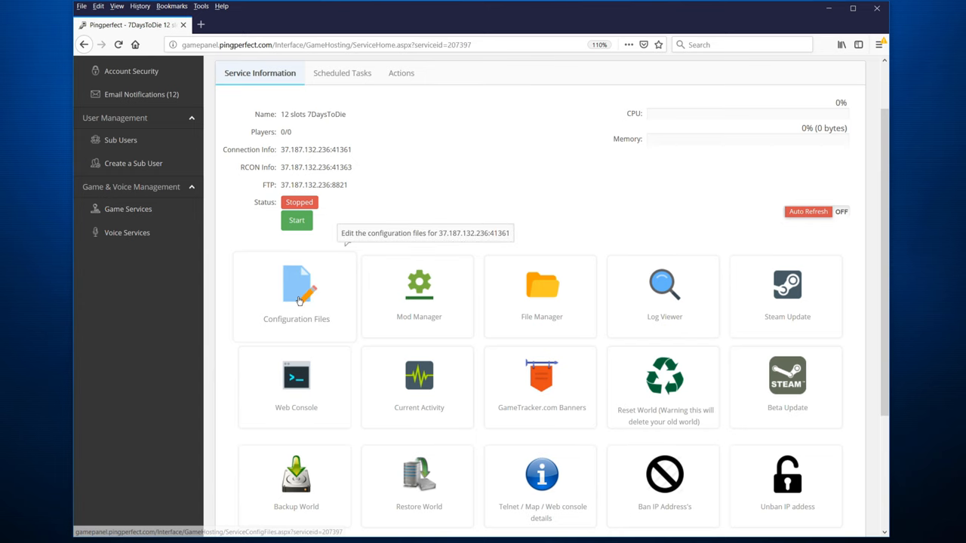
- Open the 7DaysToDie server's Configuration Files page from the service page
{"action": "left_click", "coordinate": [296, 286]}
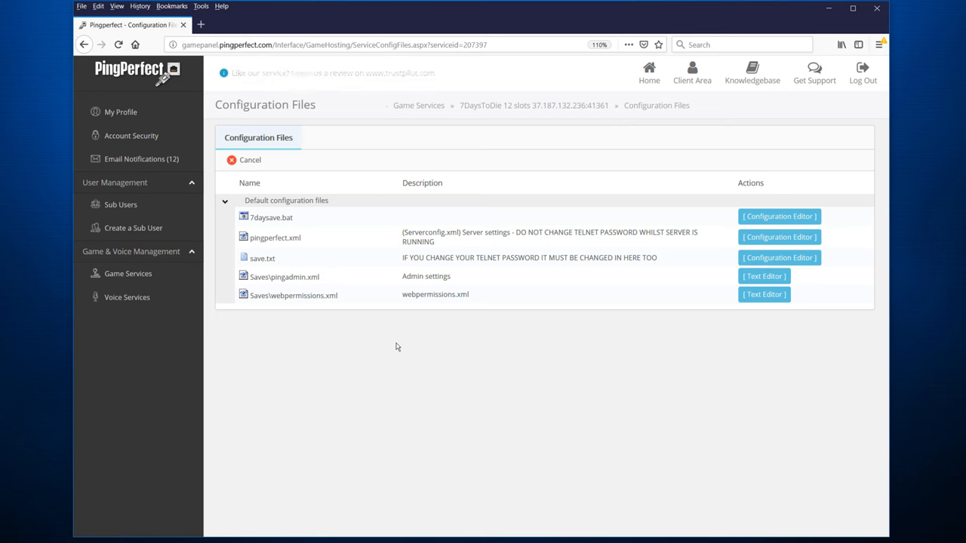
{"action": "mouse_move", "coordinate": [405, 276]}
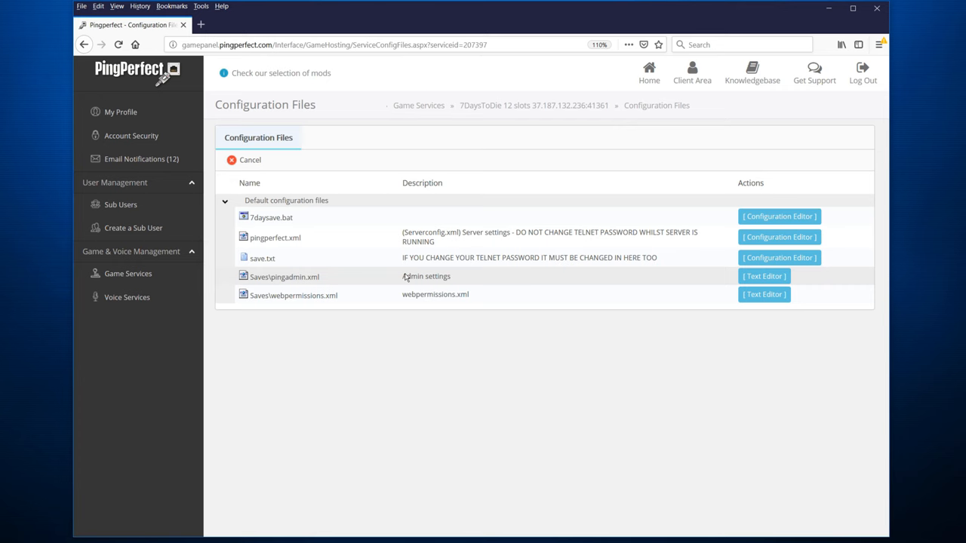
{"action": "mouse_move", "coordinate": [423, 277]}
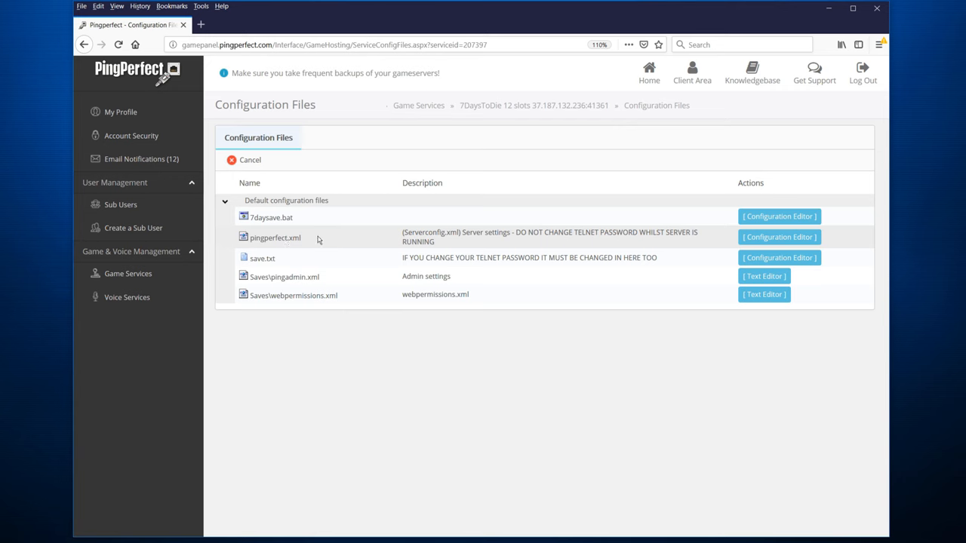
{"action": "mouse_move", "coordinate": [459, 237]}
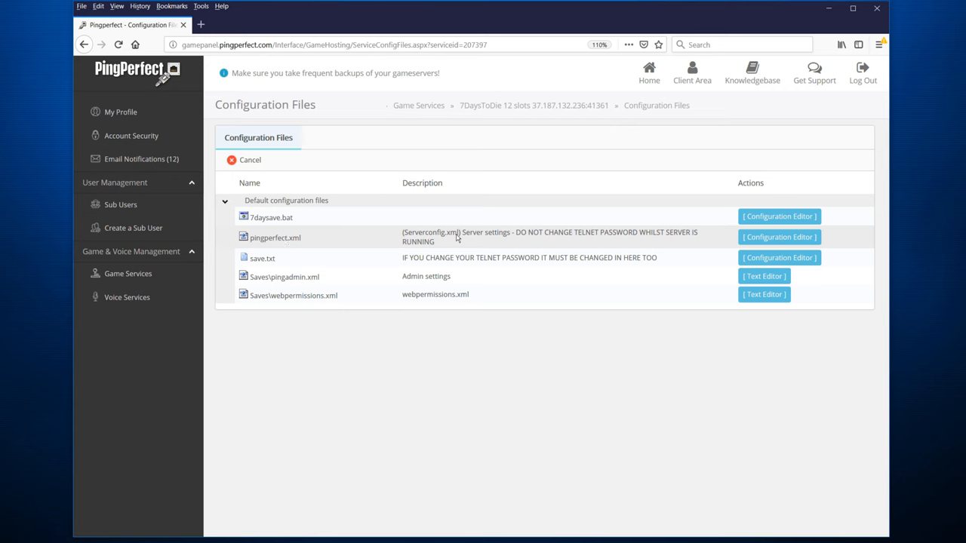
{"action": "mouse_move", "coordinate": [779, 237]}
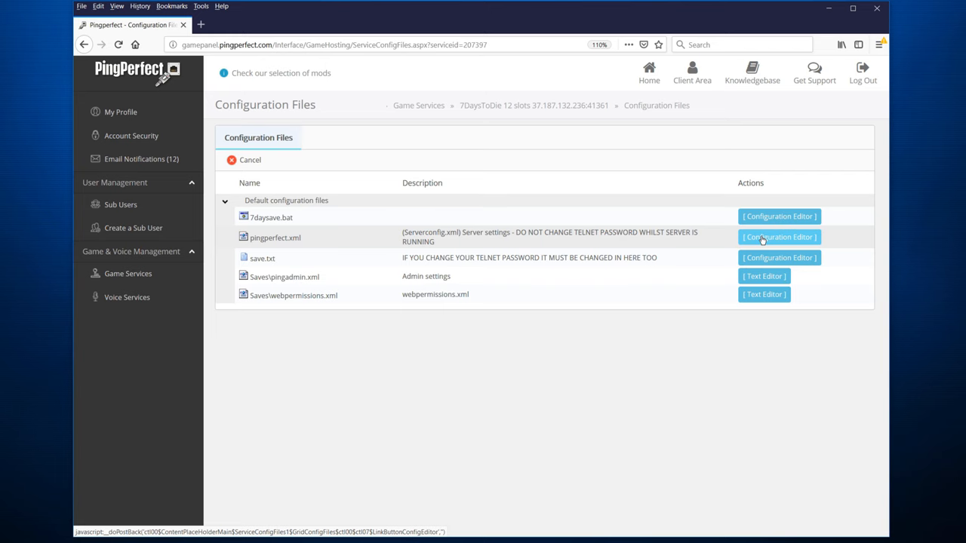
- Open the pingperfect.xml settings editor and keep Random Gen as the game world
{"action": "left_click", "coordinate": [763, 237]}
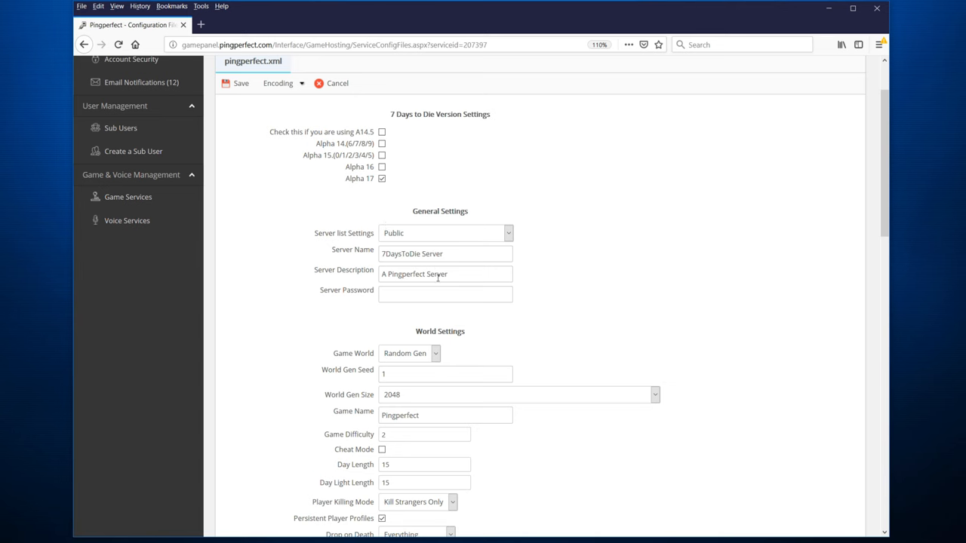
{"action": "mouse_move", "coordinate": [441, 300]}
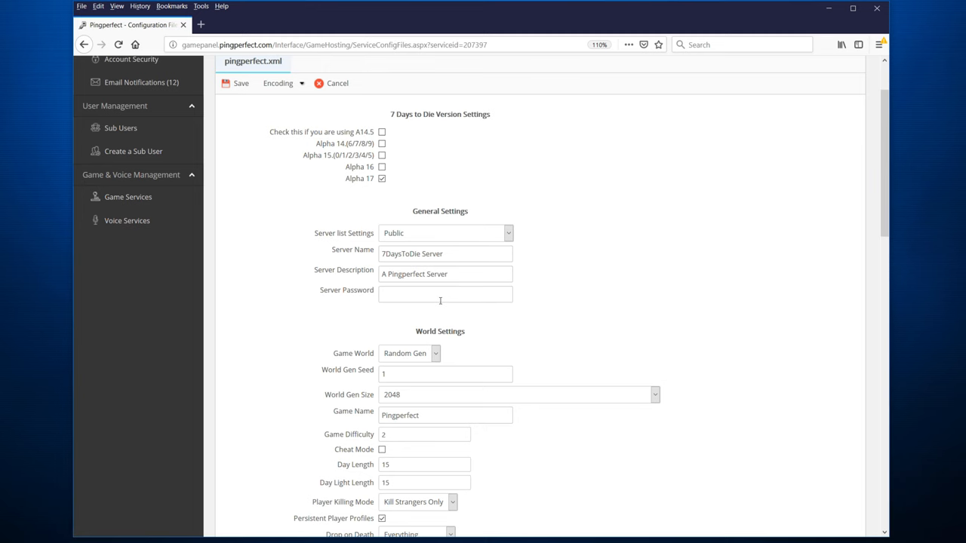
{"action": "scroll", "scroll_direction": "down", "scroll_amount": 3}
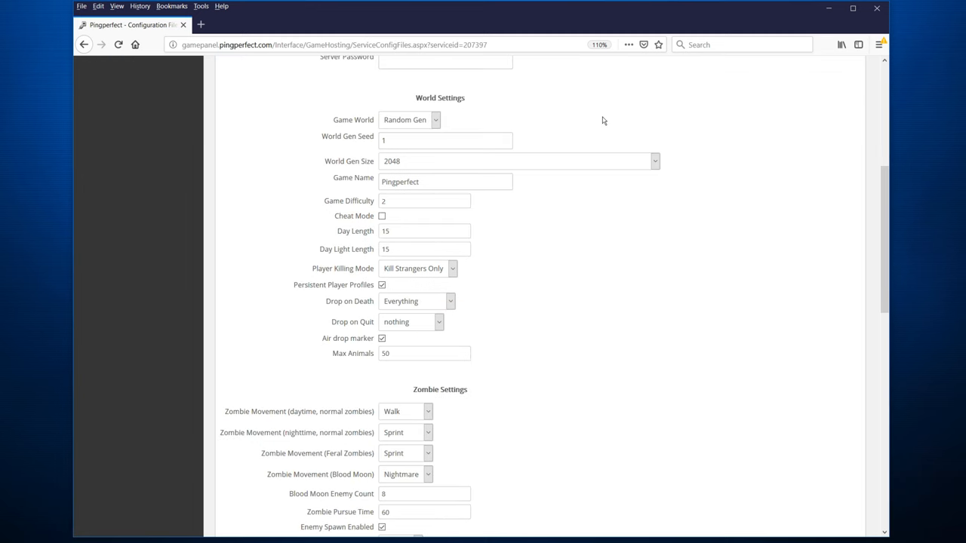
{"action": "mouse_move", "coordinate": [250, 200]}
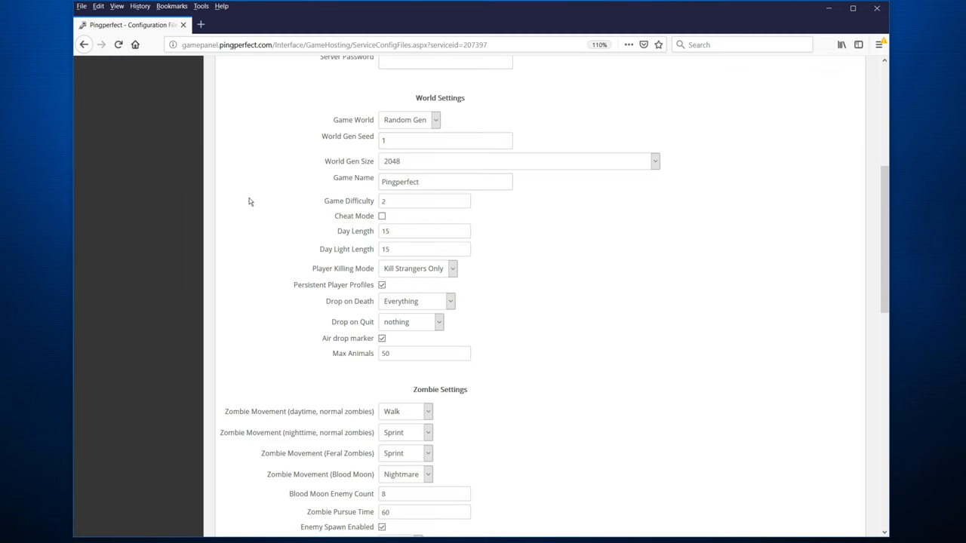
{"action": "left_click", "coordinate": [434, 120]}
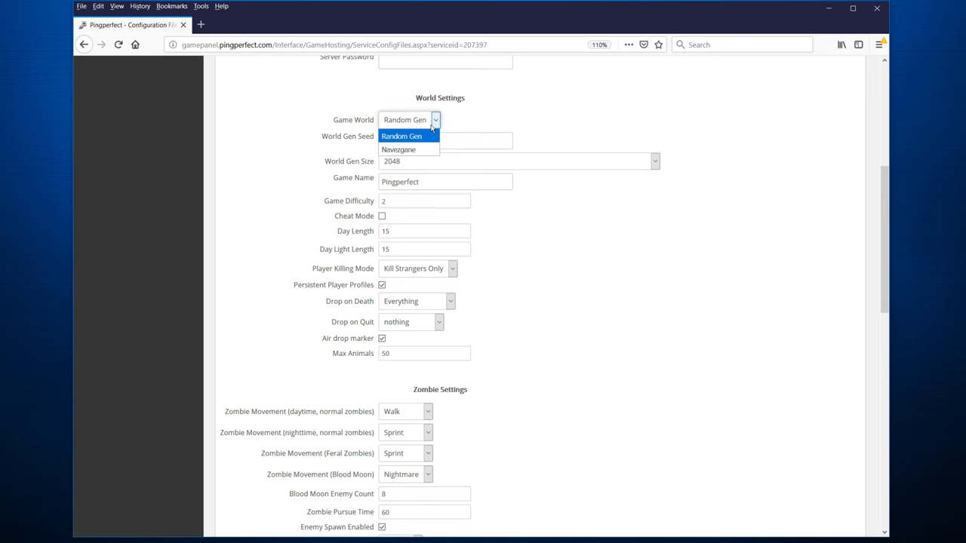
{"action": "left_click", "coordinate": [401, 137]}
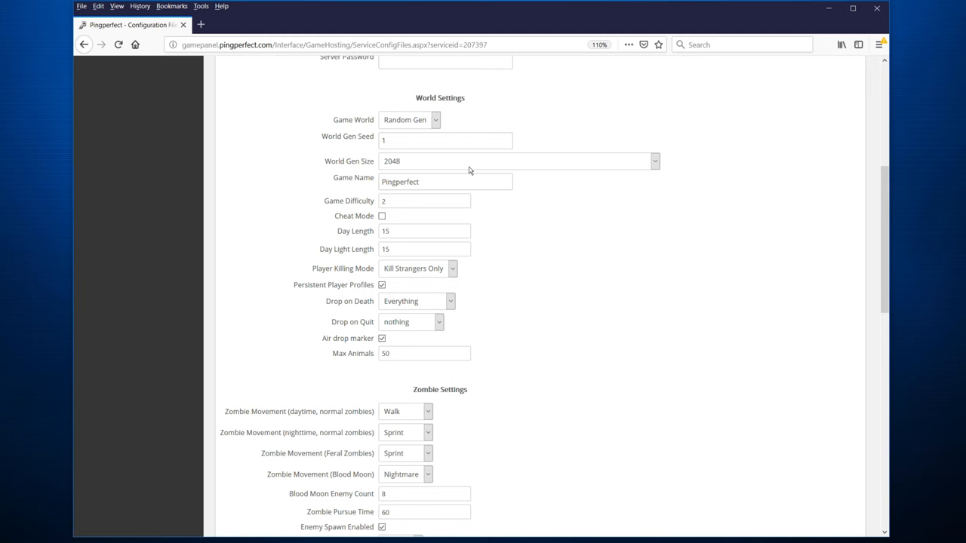
{"action": "scroll", "scroll_direction": "down", "scroll_amount": 3}
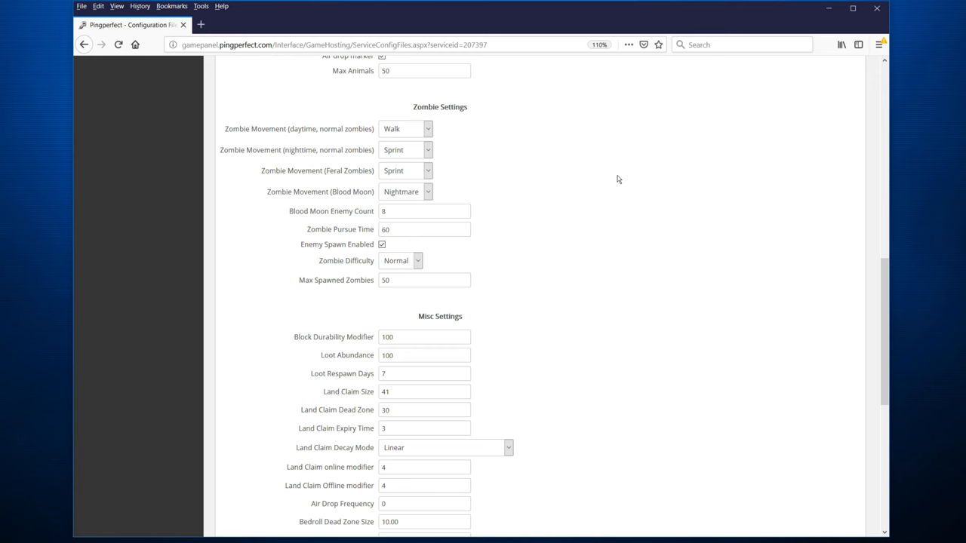
{"action": "mouse_move", "coordinate": [454, 119]}
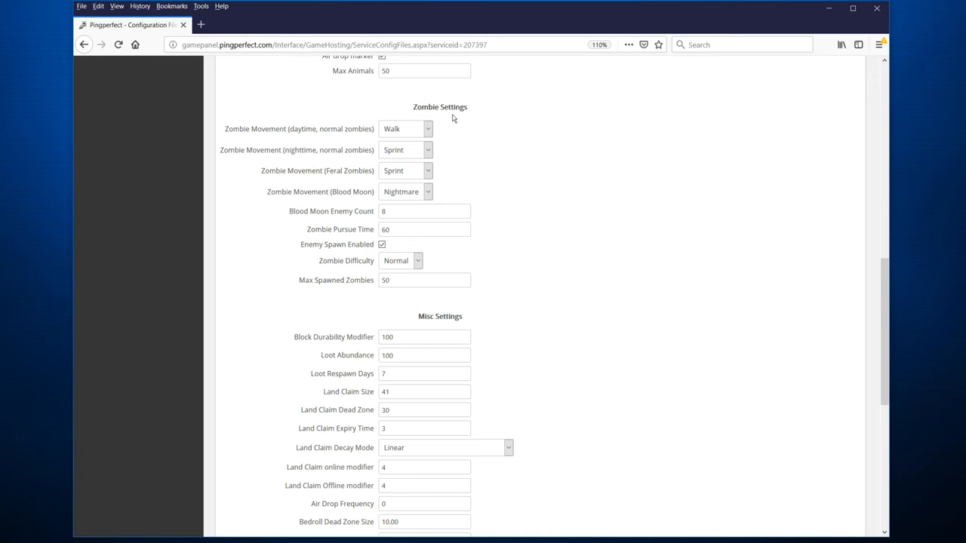
{"action": "mouse_move", "coordinate": [418, 192]}
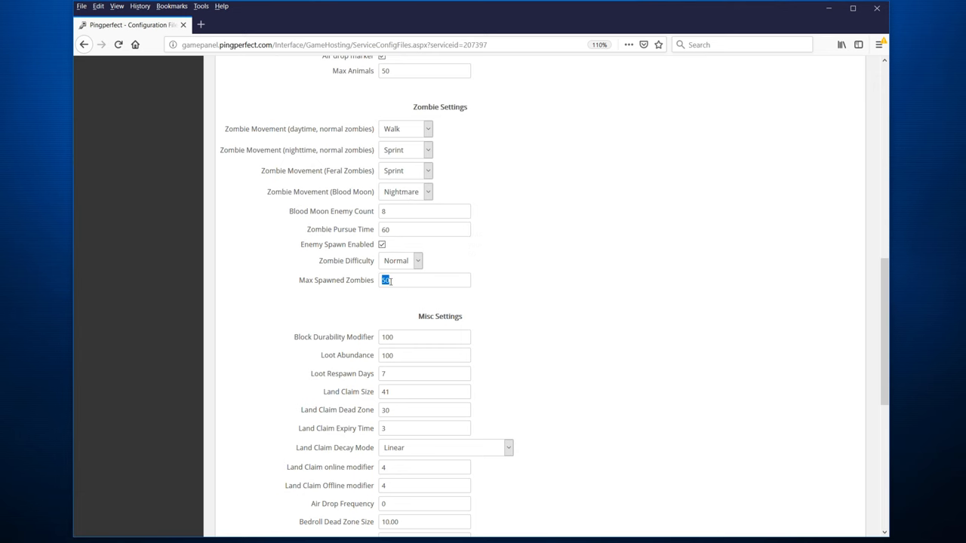
{"action": "mouse_move", "coordinate": [399, 281]}
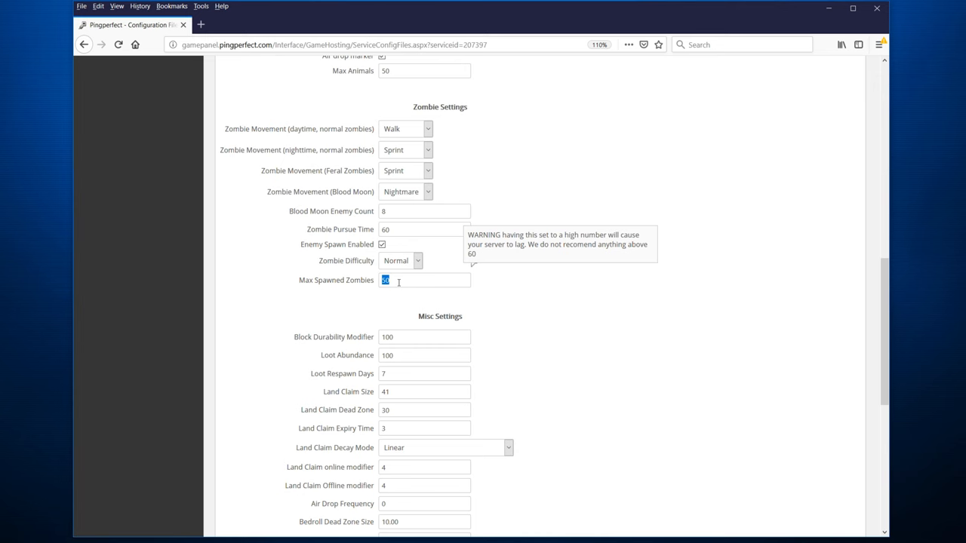
{"action": "mouse_move", "coordinate": [399, 281]}
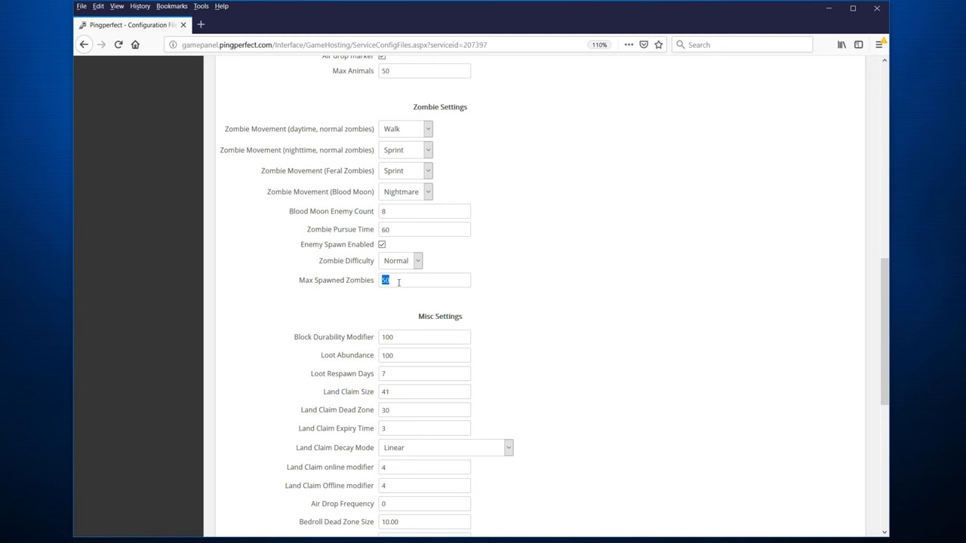
- Scroll to and select the 7dtd panel password, then cancel back to Configuration Files
{"action": "scroll", "scroll_direction": "down", "scroll_amount": 3}
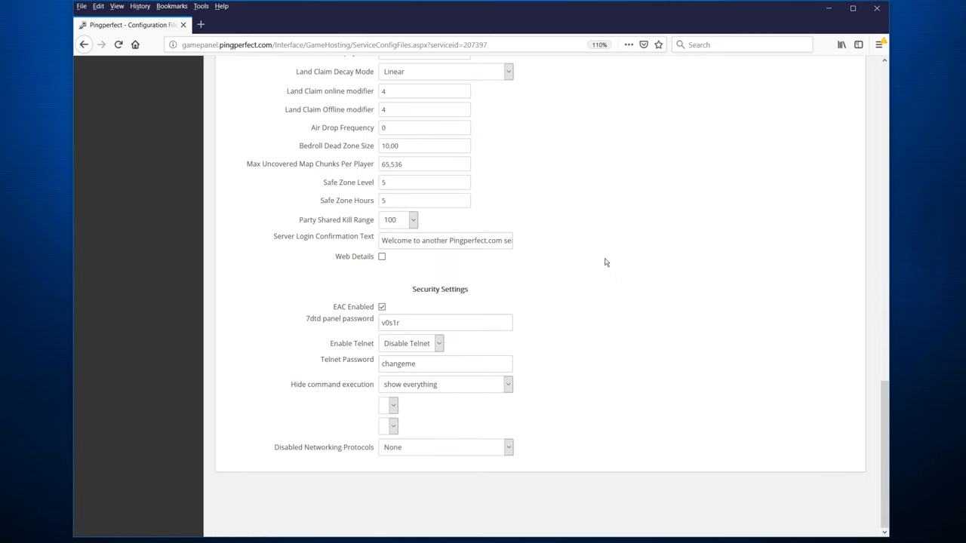
{"action": "double_click", "coordinate": [390, 322]}
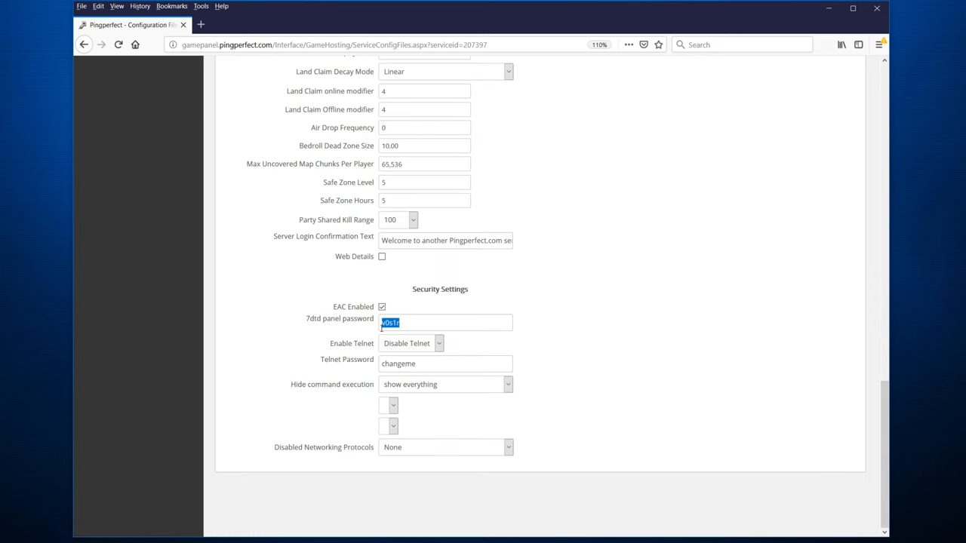
{"action": "mouse_move", "coordinate": [400, 315]}
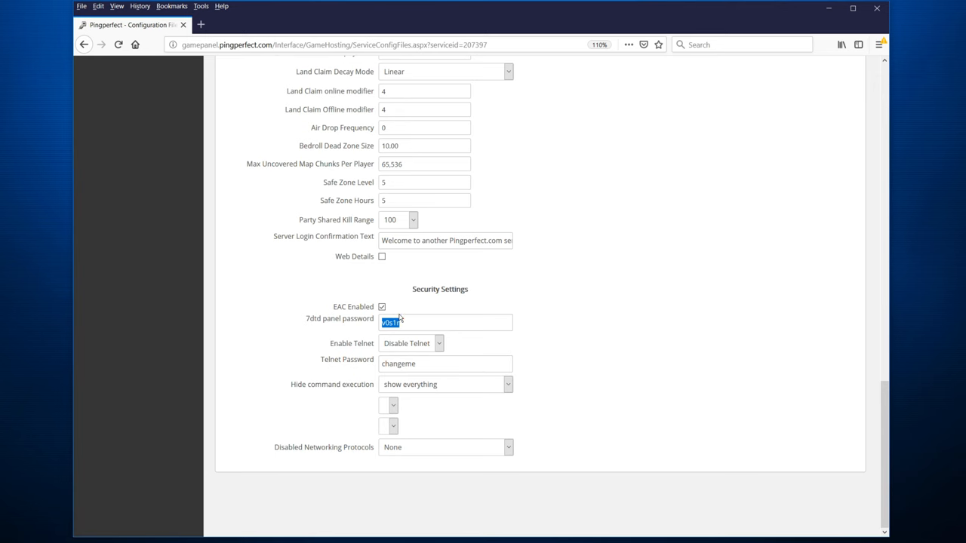
{"action": "mouse_move", "coordinate": [438, 343]}
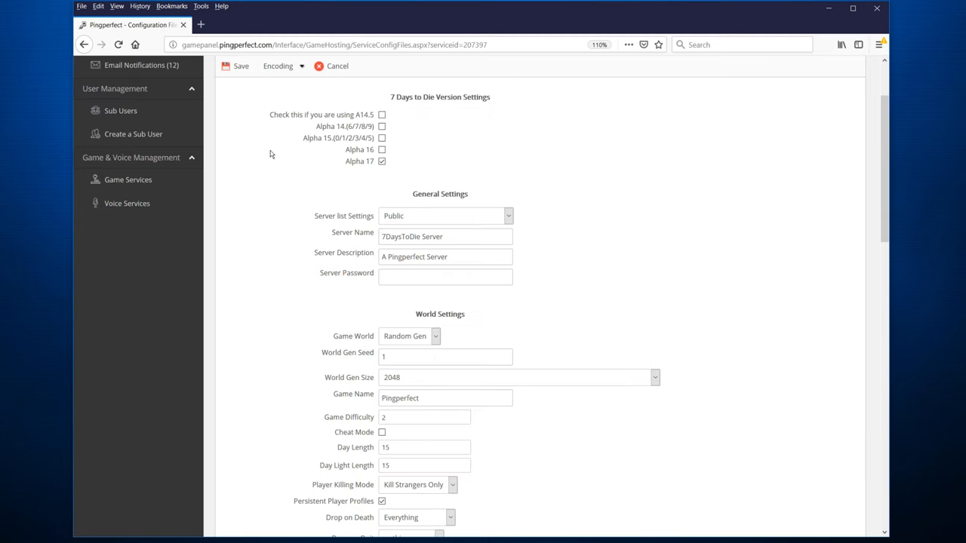
{"action": "left_click", "coordinate": [236, 66]}
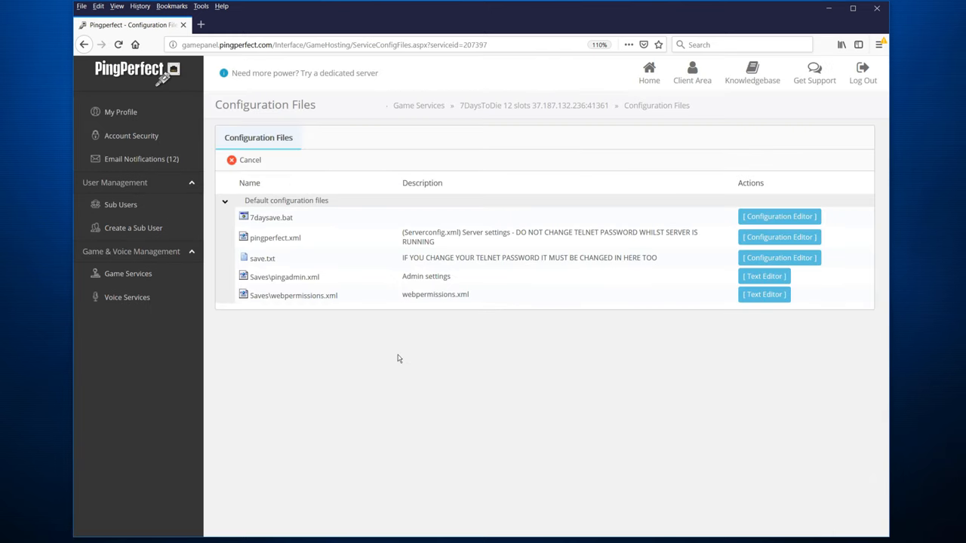
{"action": "mouse_move", "coordinate": [777, 279]}
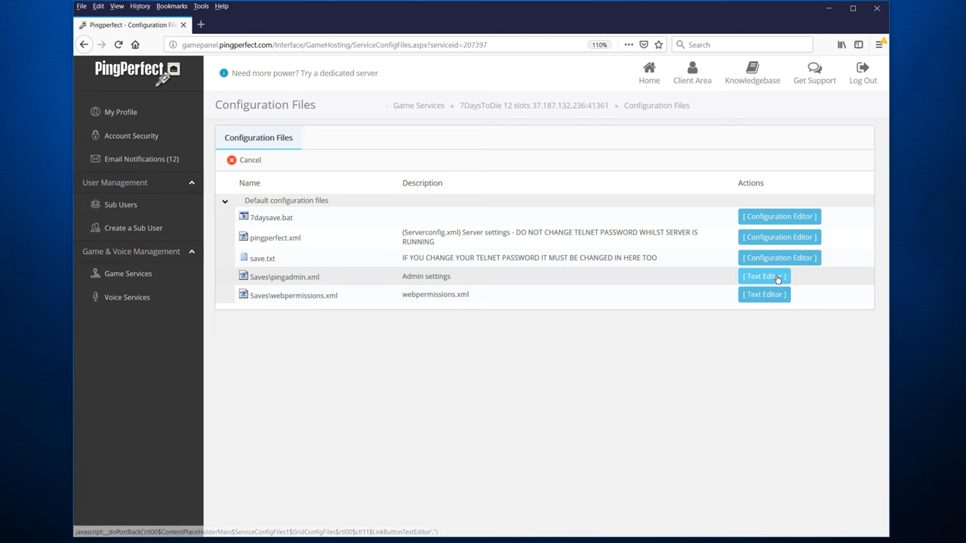
{"action": "left_click", "coordinate": [763, 276]}
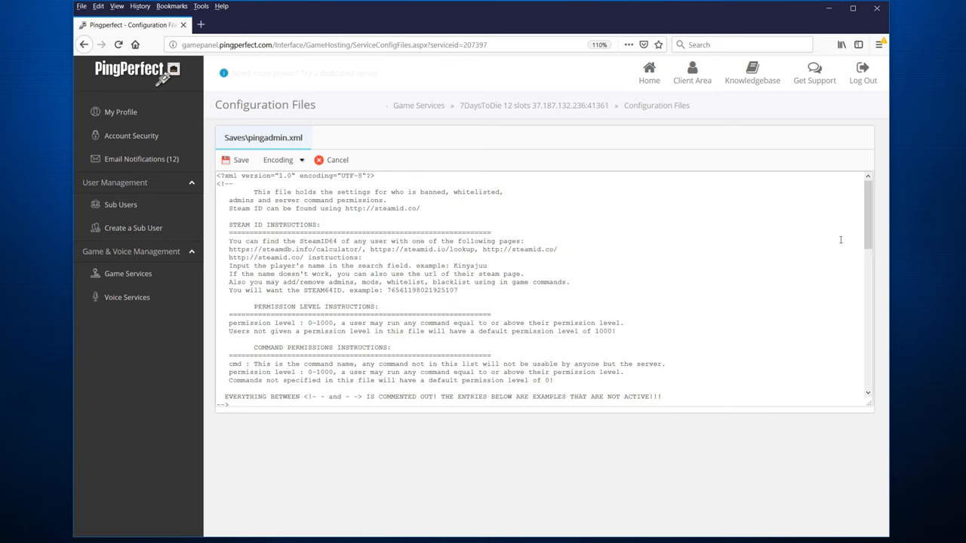
{"action": "scroll", "scroll_direction": "down", "scroll_amount": 3}
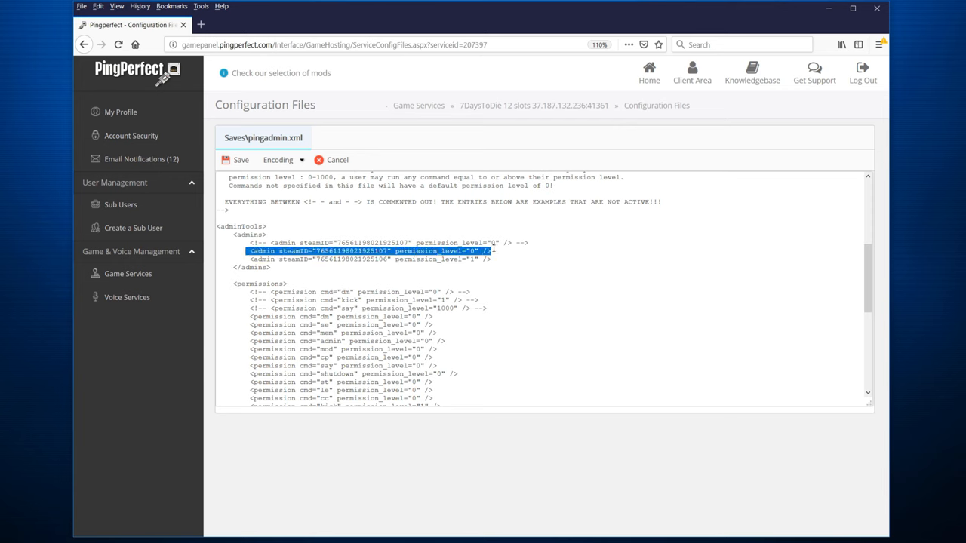
{"action": "left_click", "coordinate": [493, 258]}
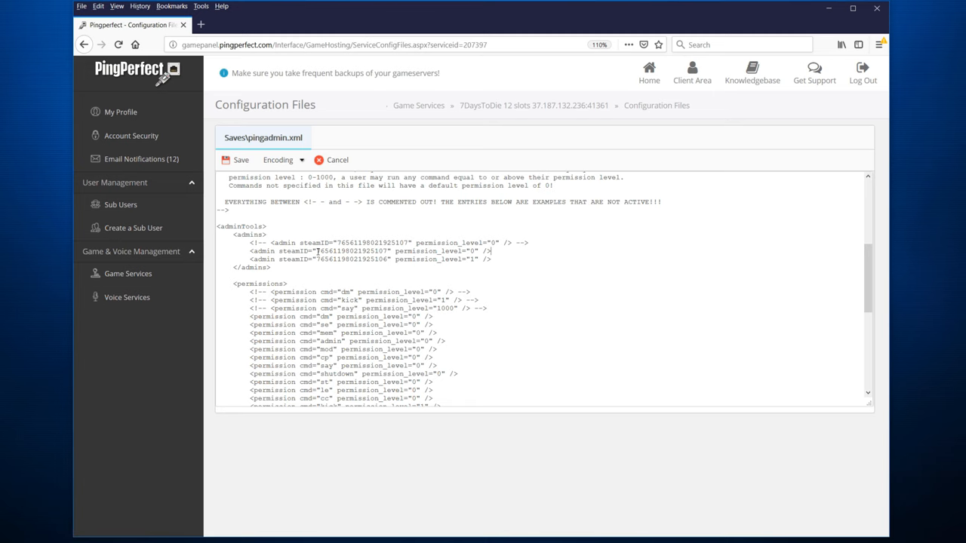
{"action": "scroll", "scroll_direction": "down", "scroll_amount": 3}
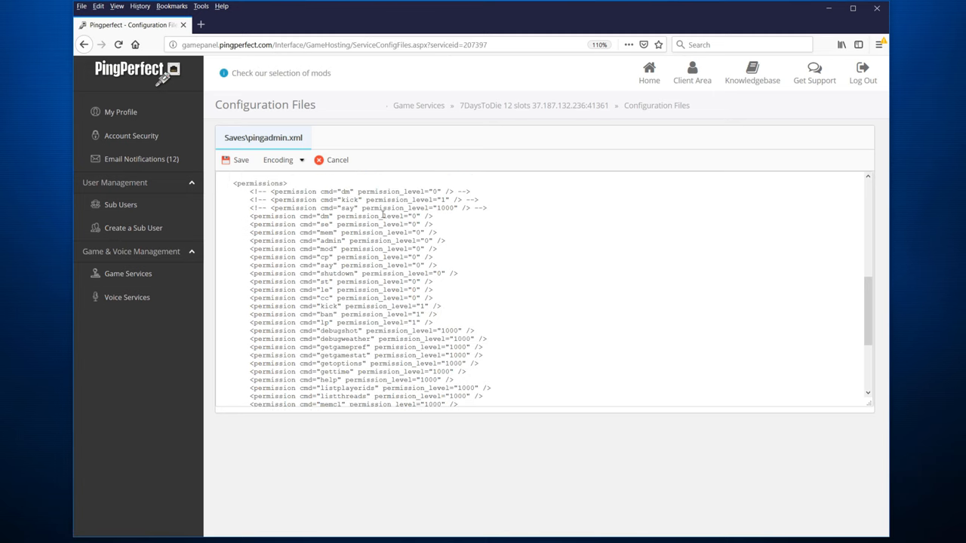
{"action": "scroll", "scroll_direction": "down", "scroll_amount": 3}
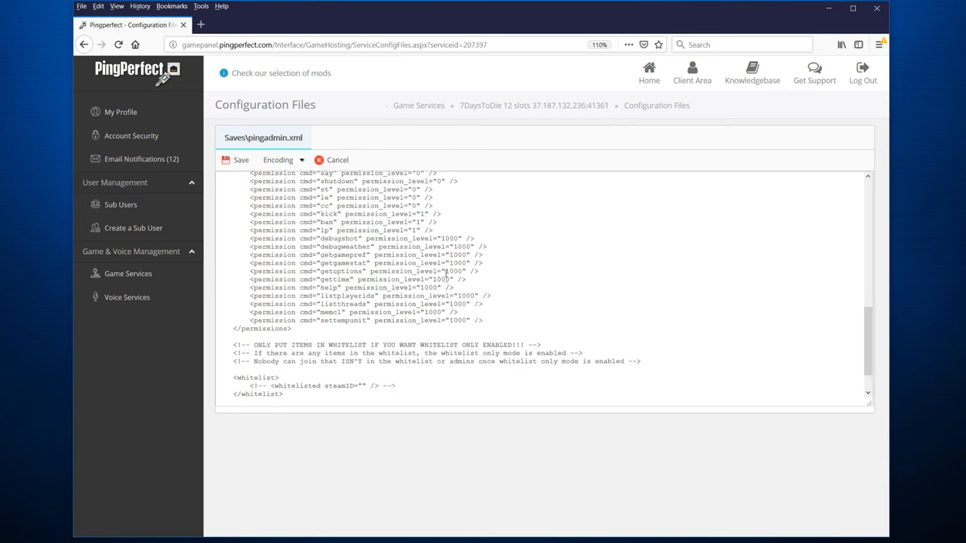
{"action": "scroll", "scroll_direction": "down", "scroll_amount": 3}
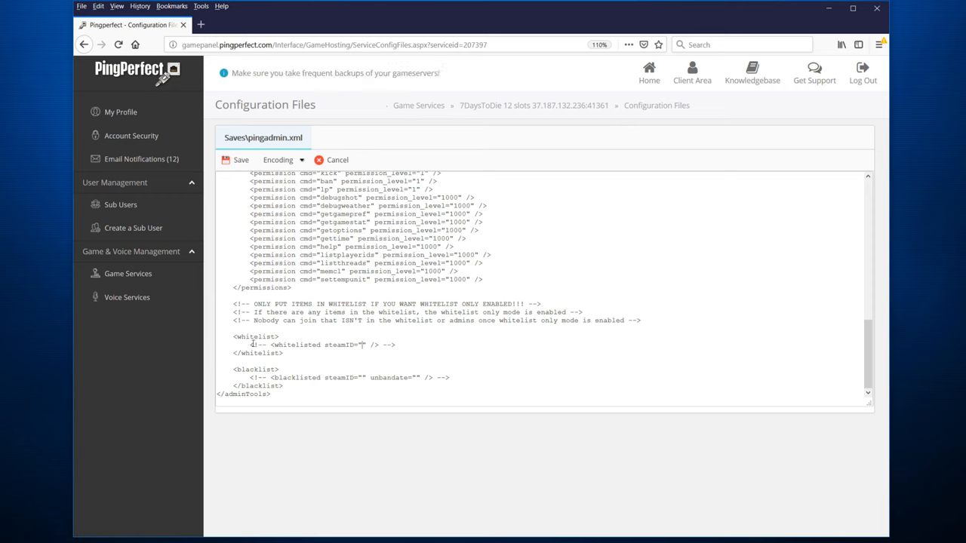
{"action": "left_click_drag", "start_coordinate": [249, 345], "coordinate": [396, 345]}
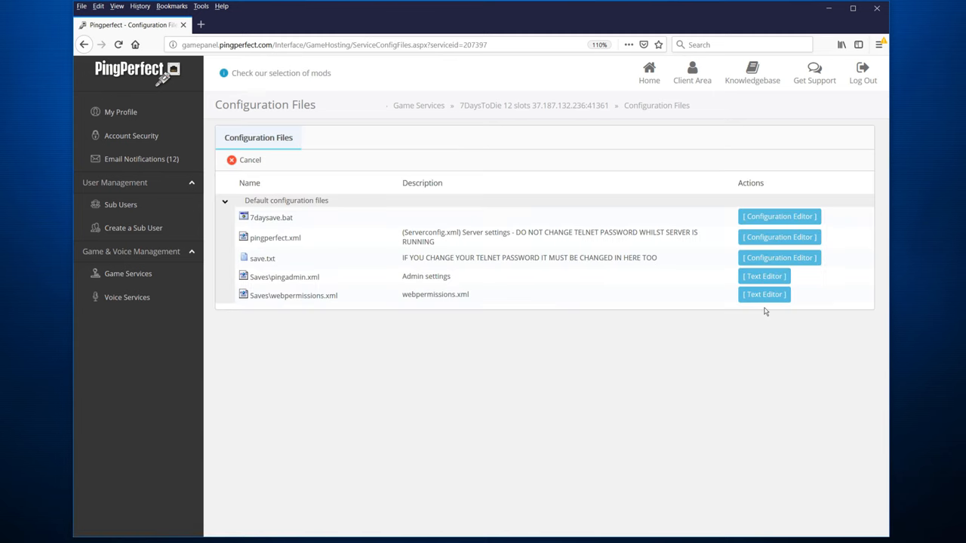
- Close the admin file, then open and scroll through Saves\webpermissions.xml in the text editor
{"action": "left_click", "coordinate": [764, 295]}
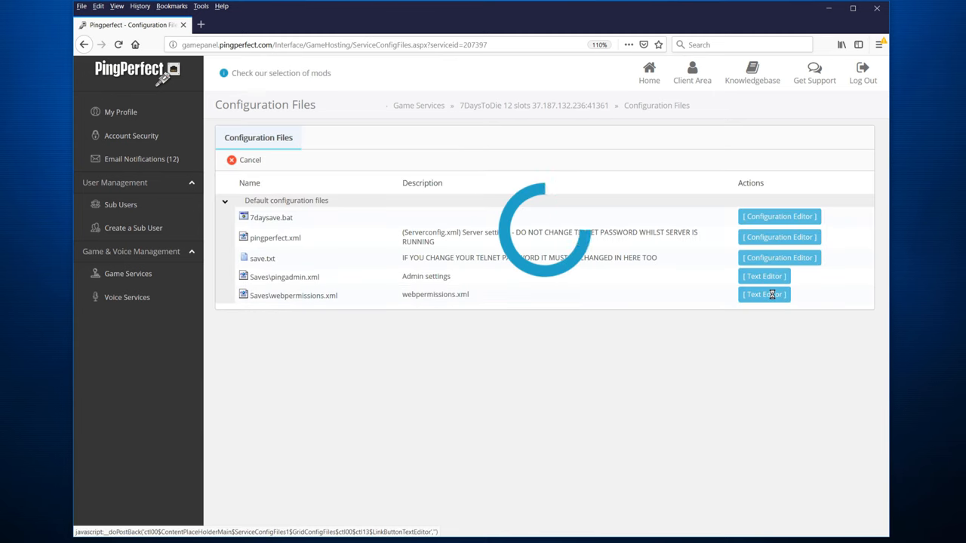
{"action": "left_click", "coordinate": [764, 294]}
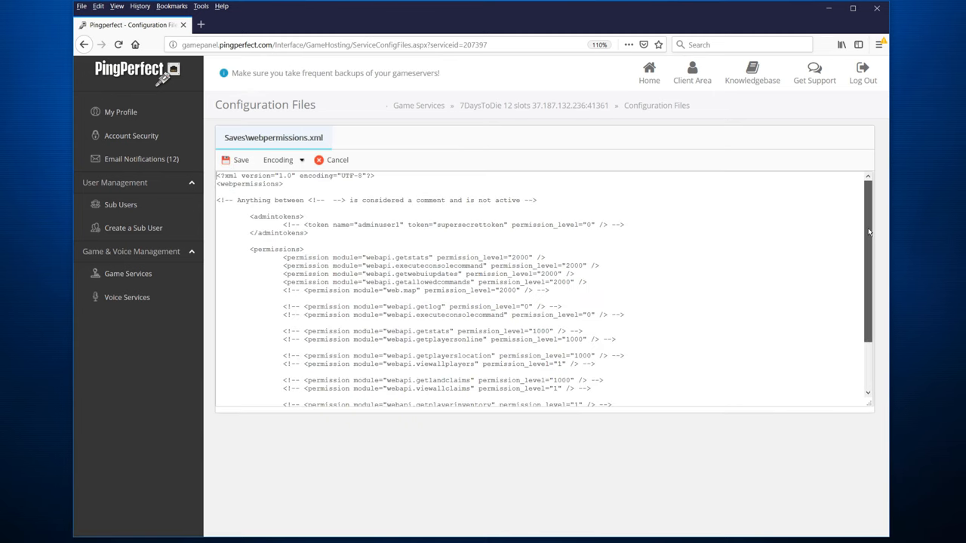
{"action": "scroll", "scroll_direction": "down", "scroll_amount": 3}
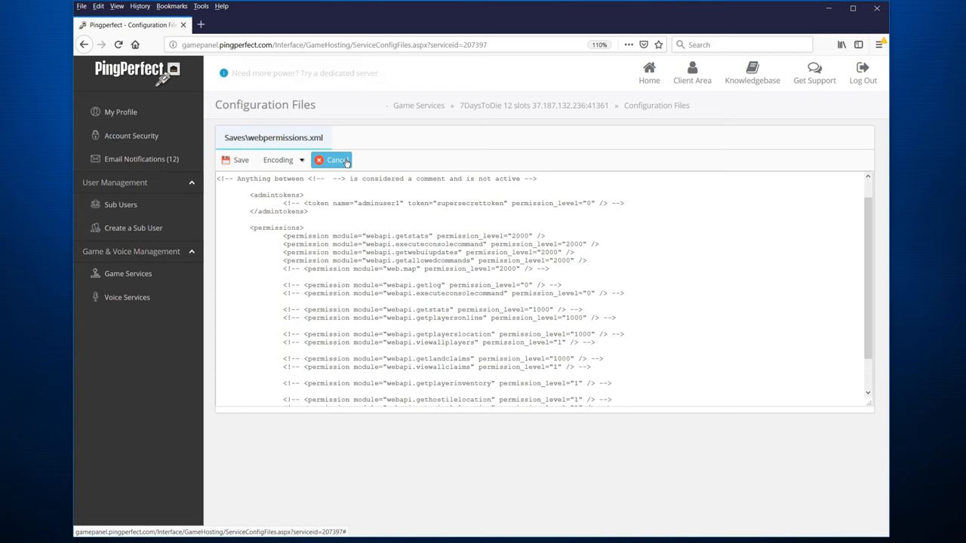
- Cancel out of webpermissions.xml without saving, returning to the service page
{"action": "left_click", "coordinate": [337, 160]}
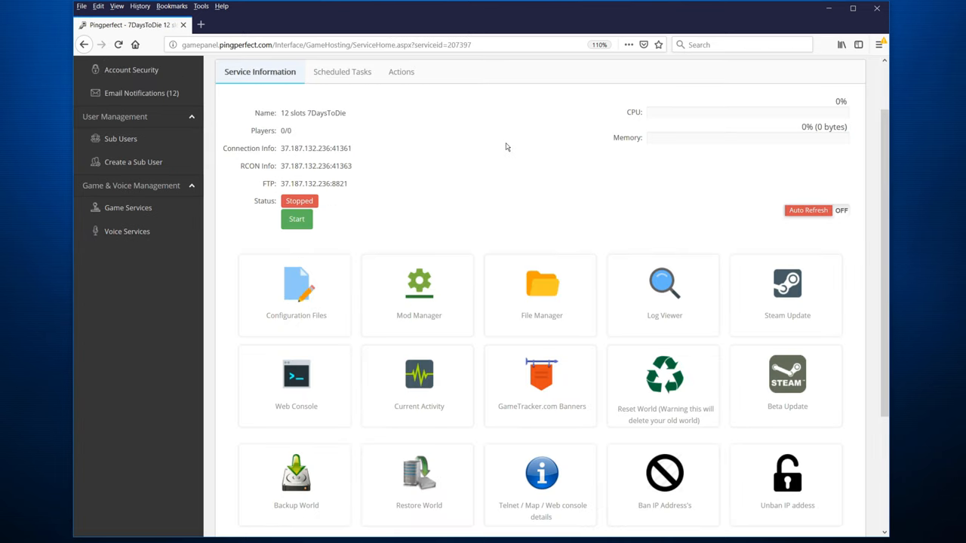
{"action": "mouse_move", "coordinate": [426, 287]}
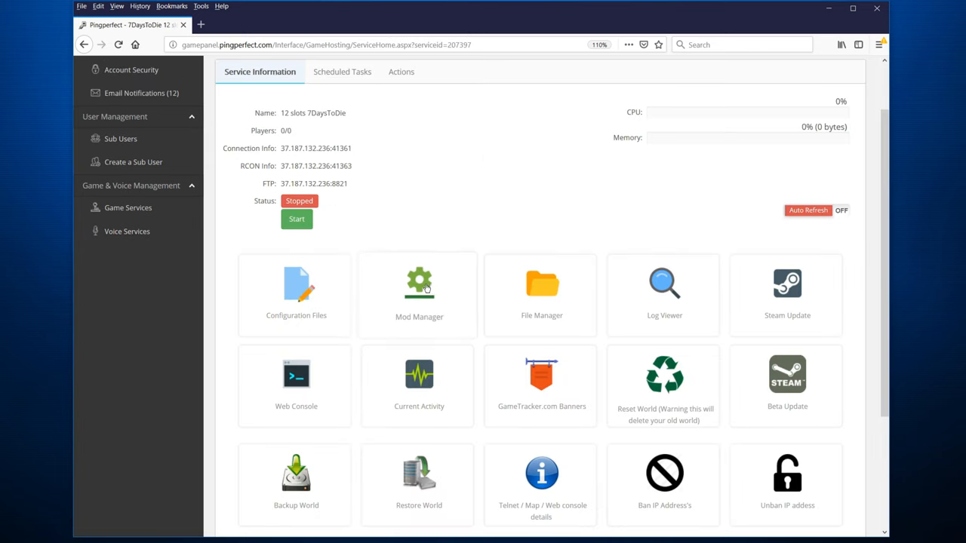
{"action": "mouse_move", "coordinate": [551, 289]}
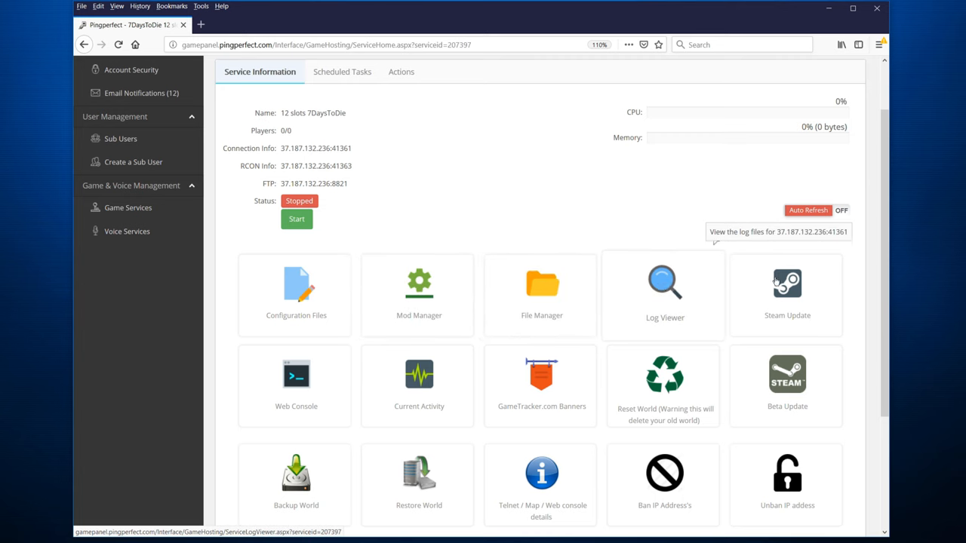
{"action": "mouse_move", "coordinate": [794, 287]}
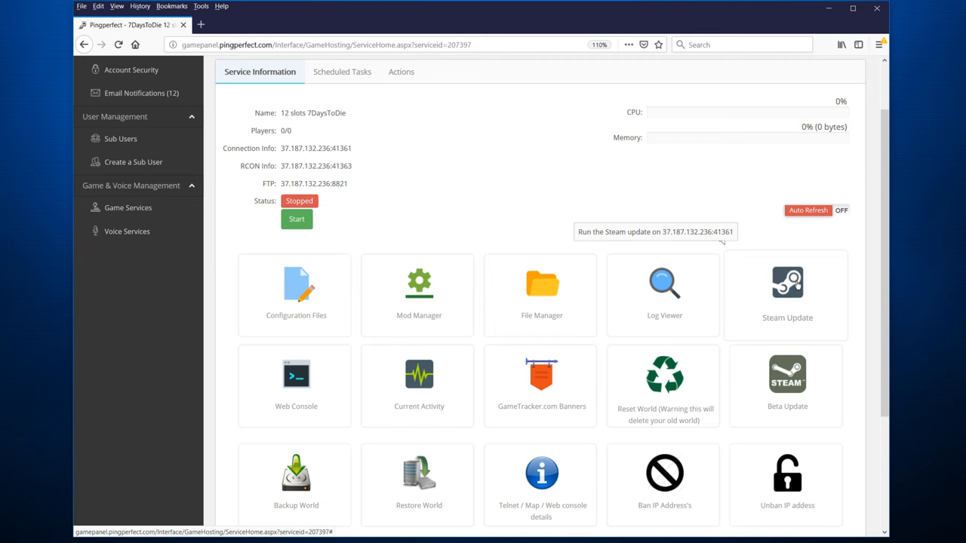
{"action": "mouse_move", "coordinate": [296, 385]}
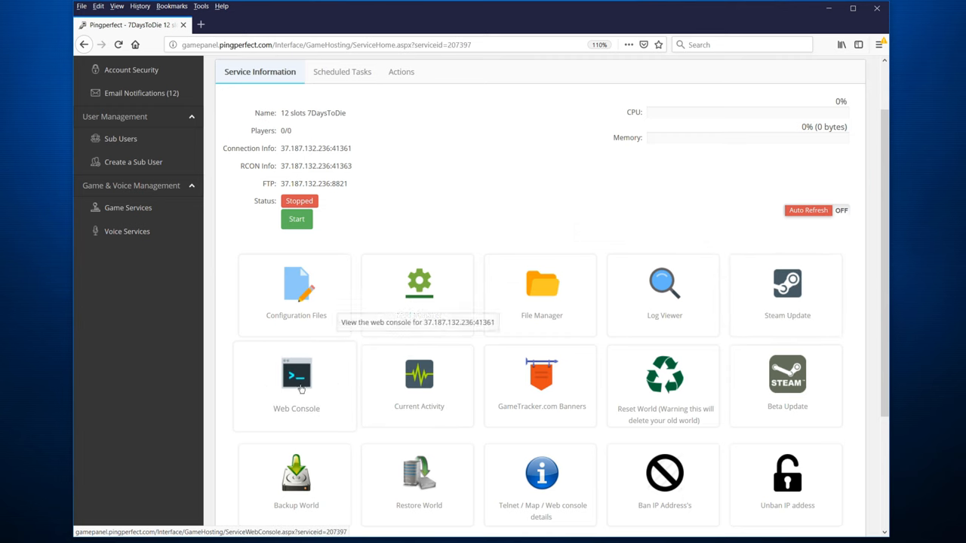
{"action": "mouse_move", "coordinate": [663, 378]}
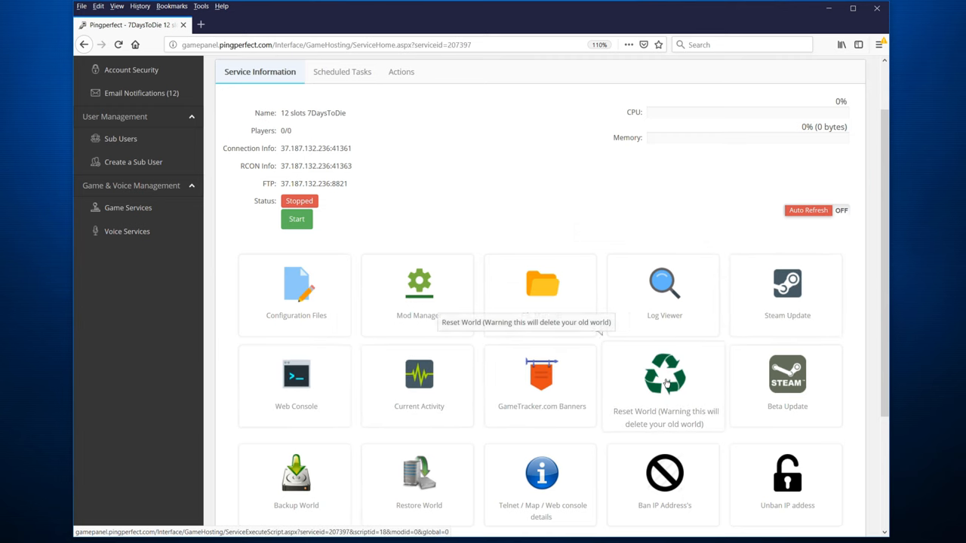
{"action": "mouse_move", "coordinate": [301, 484]}
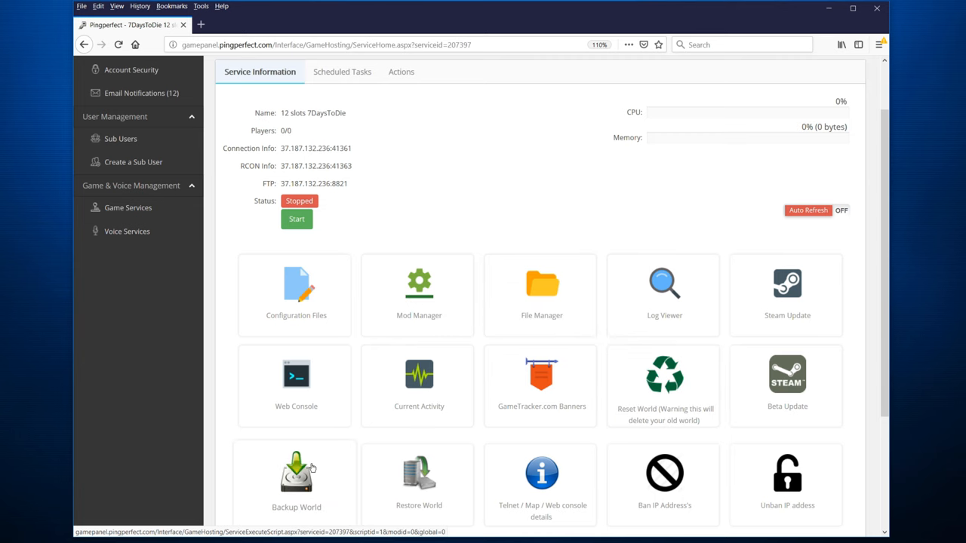
{"action": "mouse_move", "coordinate": [418, 474]}
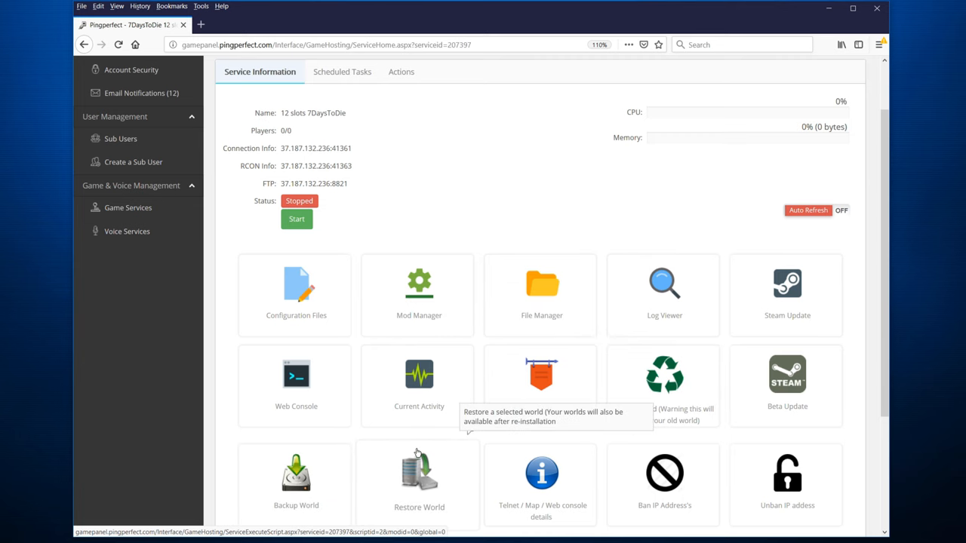
{"action": "mouse_move", "coordinate": [408, 475]}
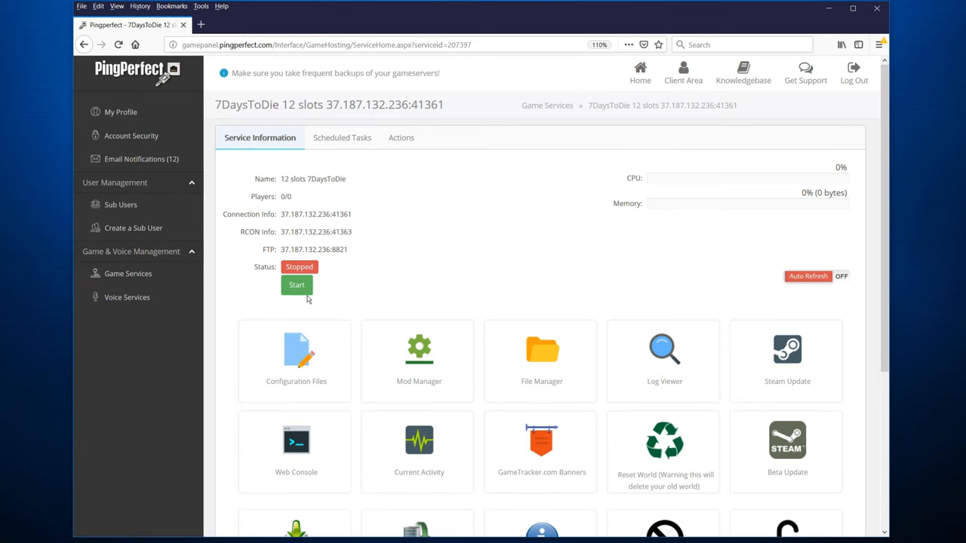
- Start the server until it shows Running, then select the RCON Info address
{"action": "left_click", "coordinate": [540, 354]}
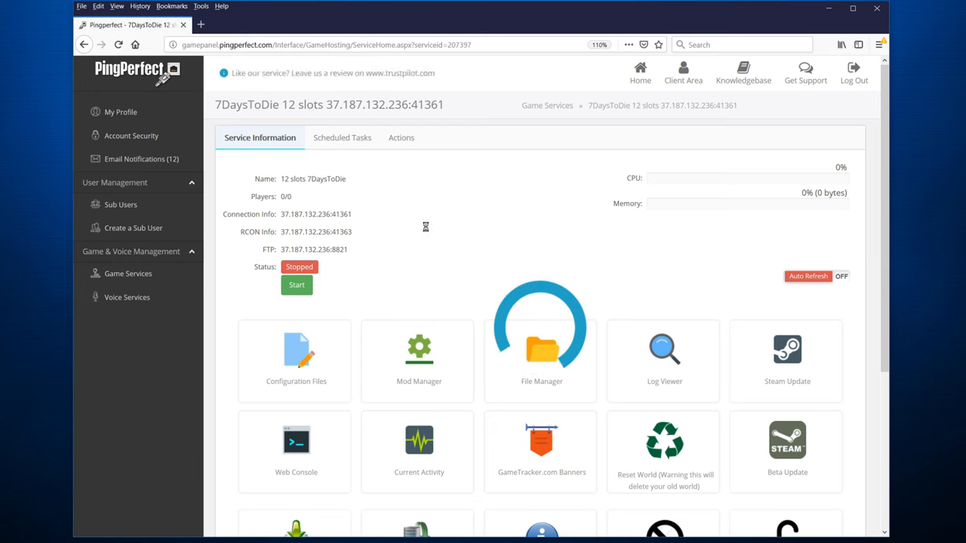
{"action": "left_click", "coordinate": [296, 285]}
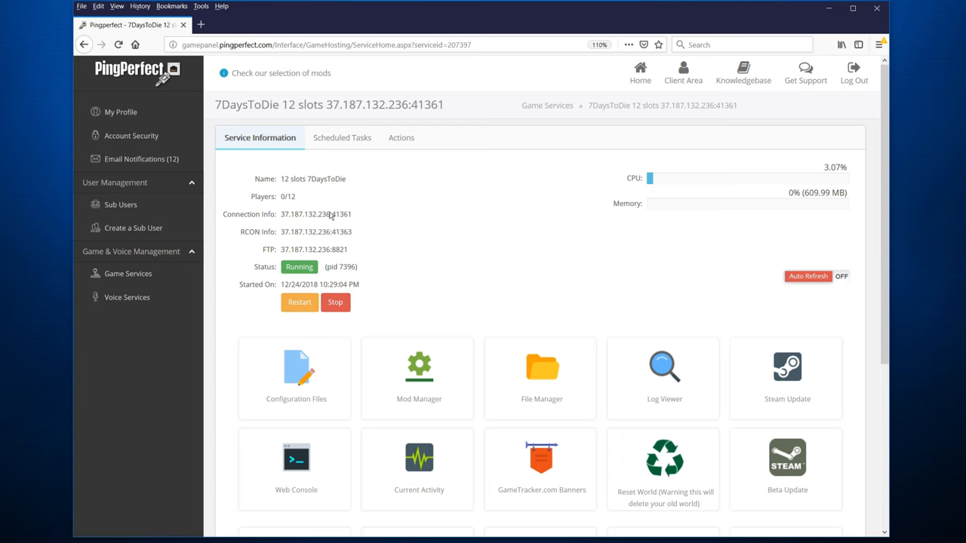
{"action": "double_click", "coordinate": [344, 214]}
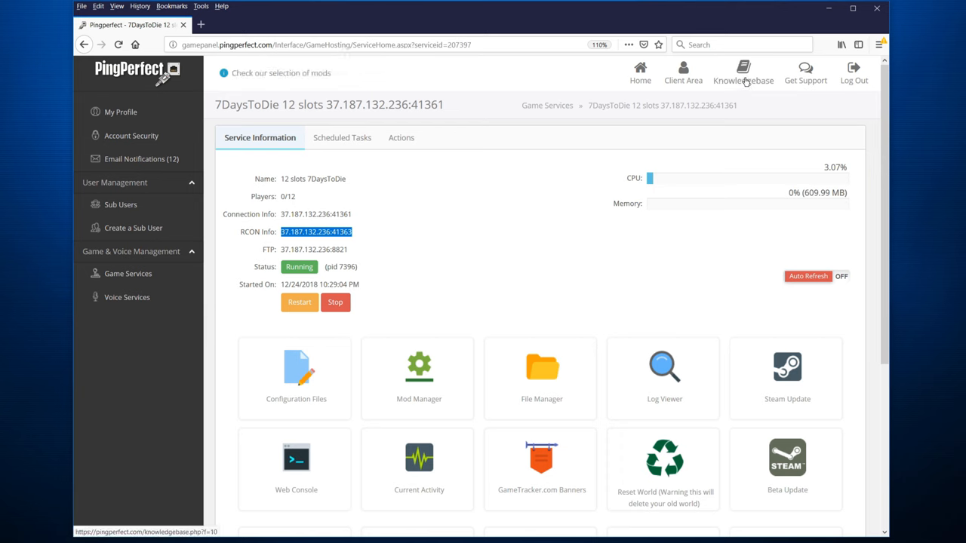
{"action": "mouse_move", "coordinate": [474, 201]}
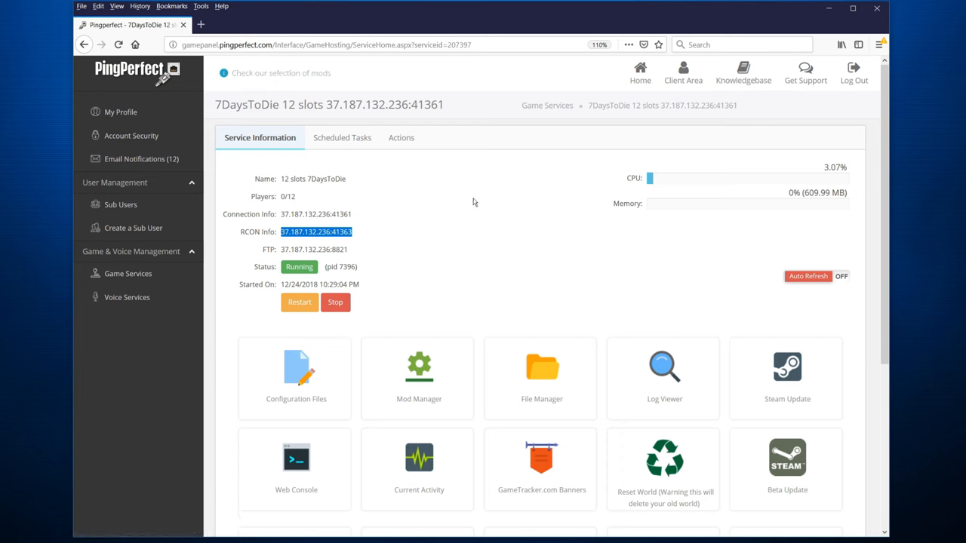